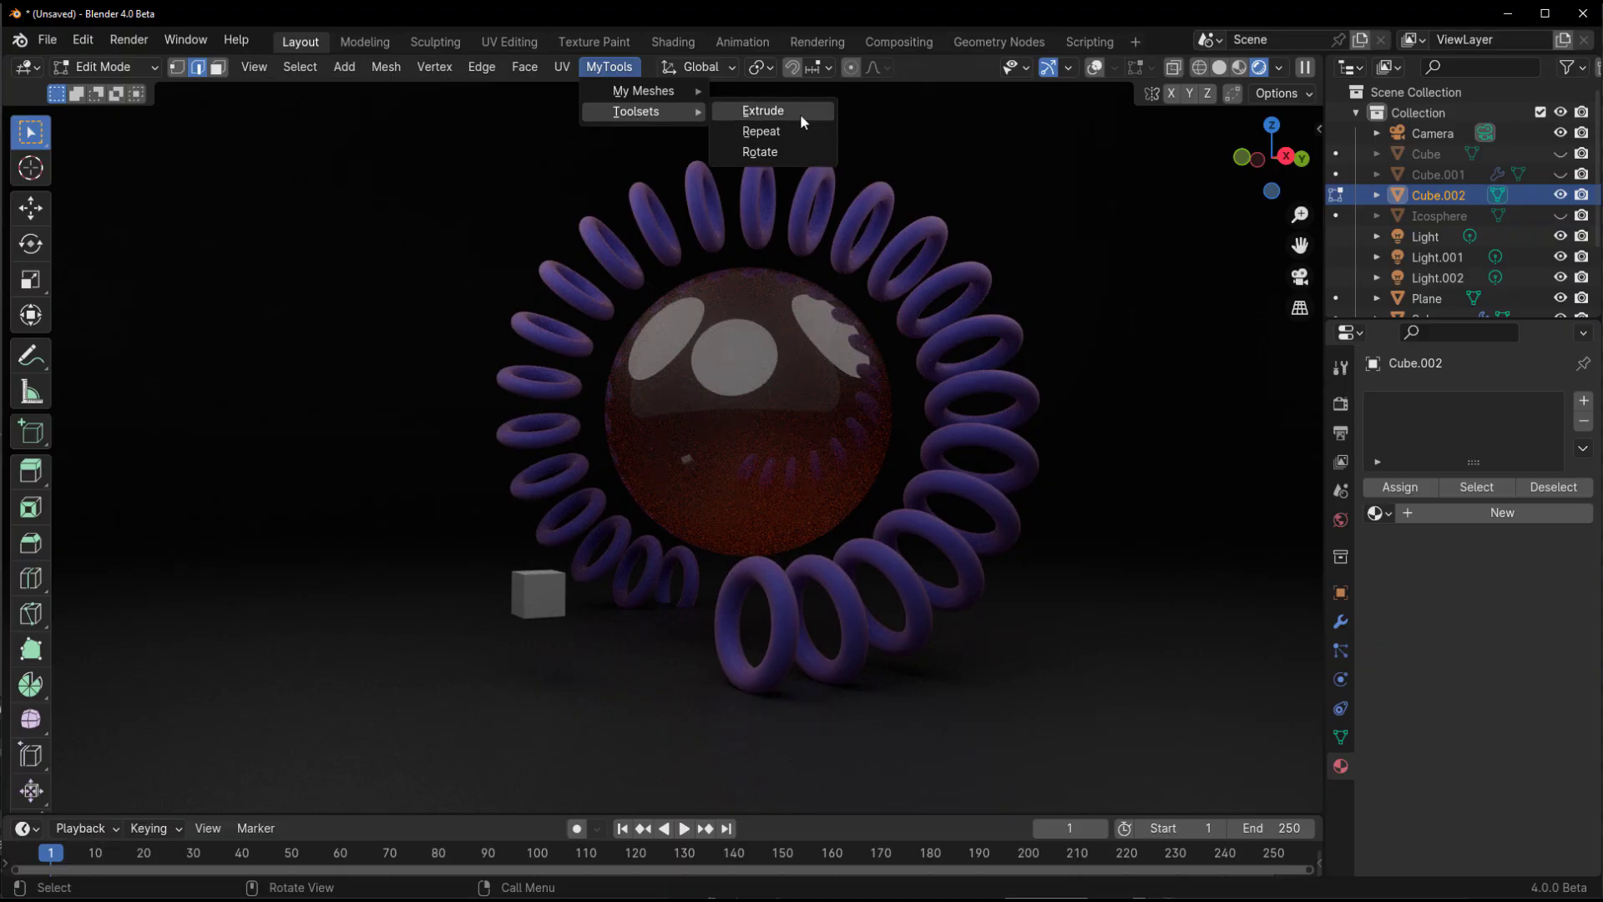
- Run the custom Extrude tool on the cube and preview the ring-of-tori object in the Geometry Nodes workspace
{"action": "left_click", "coordinate": [761, 110]}
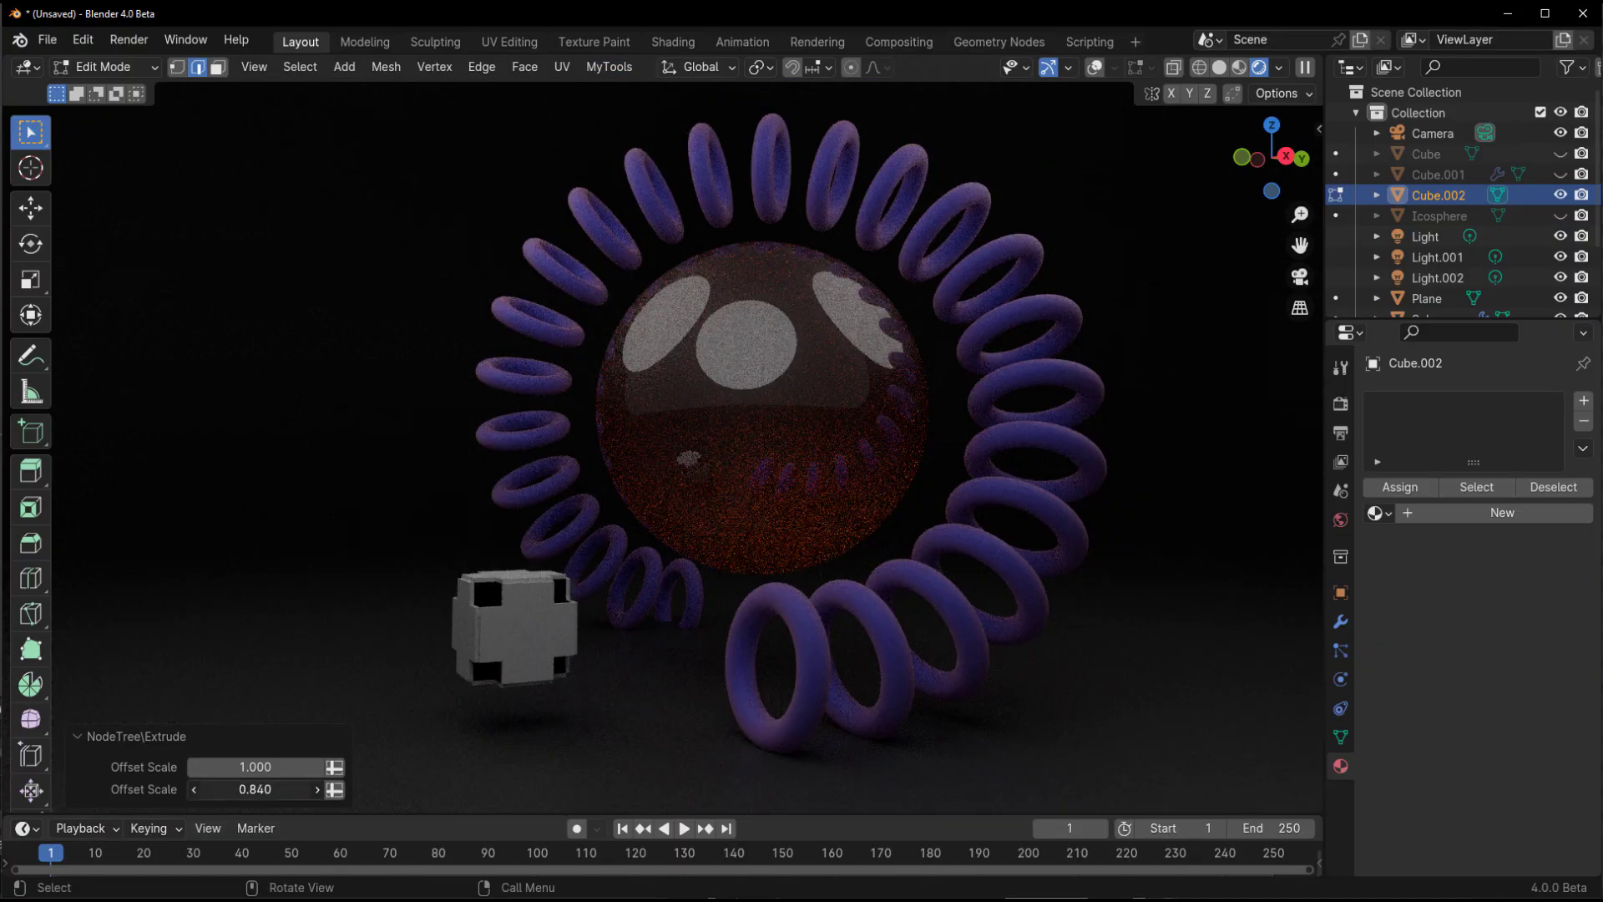
{"action": "key", "text": "Tab"}
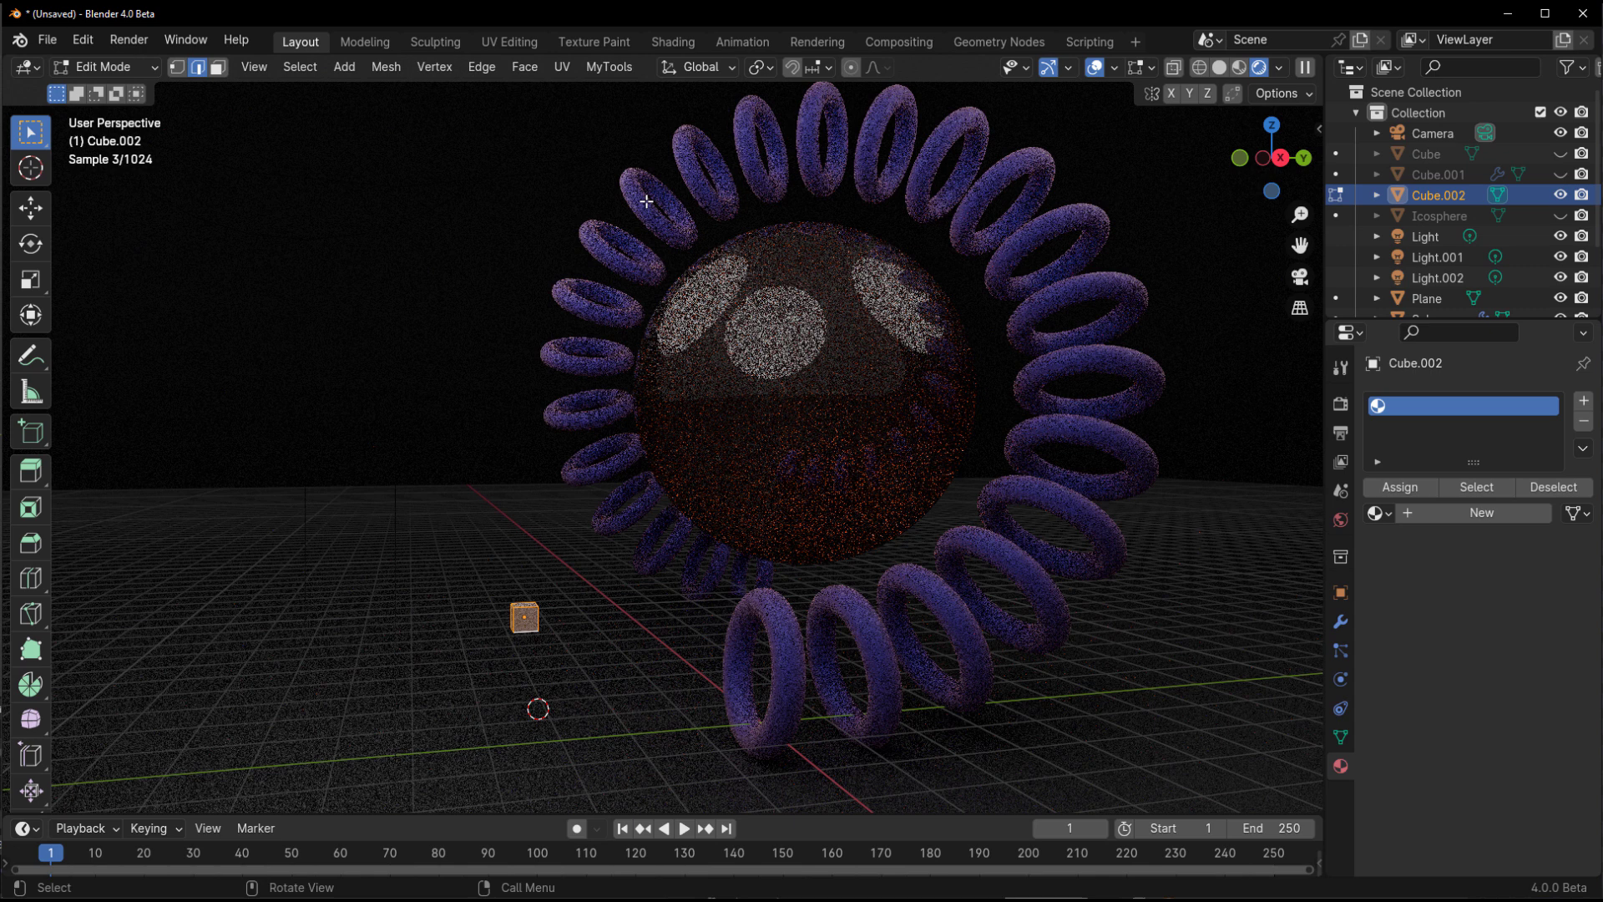
{"action": "left_click", "coordinate": [608, 67]}
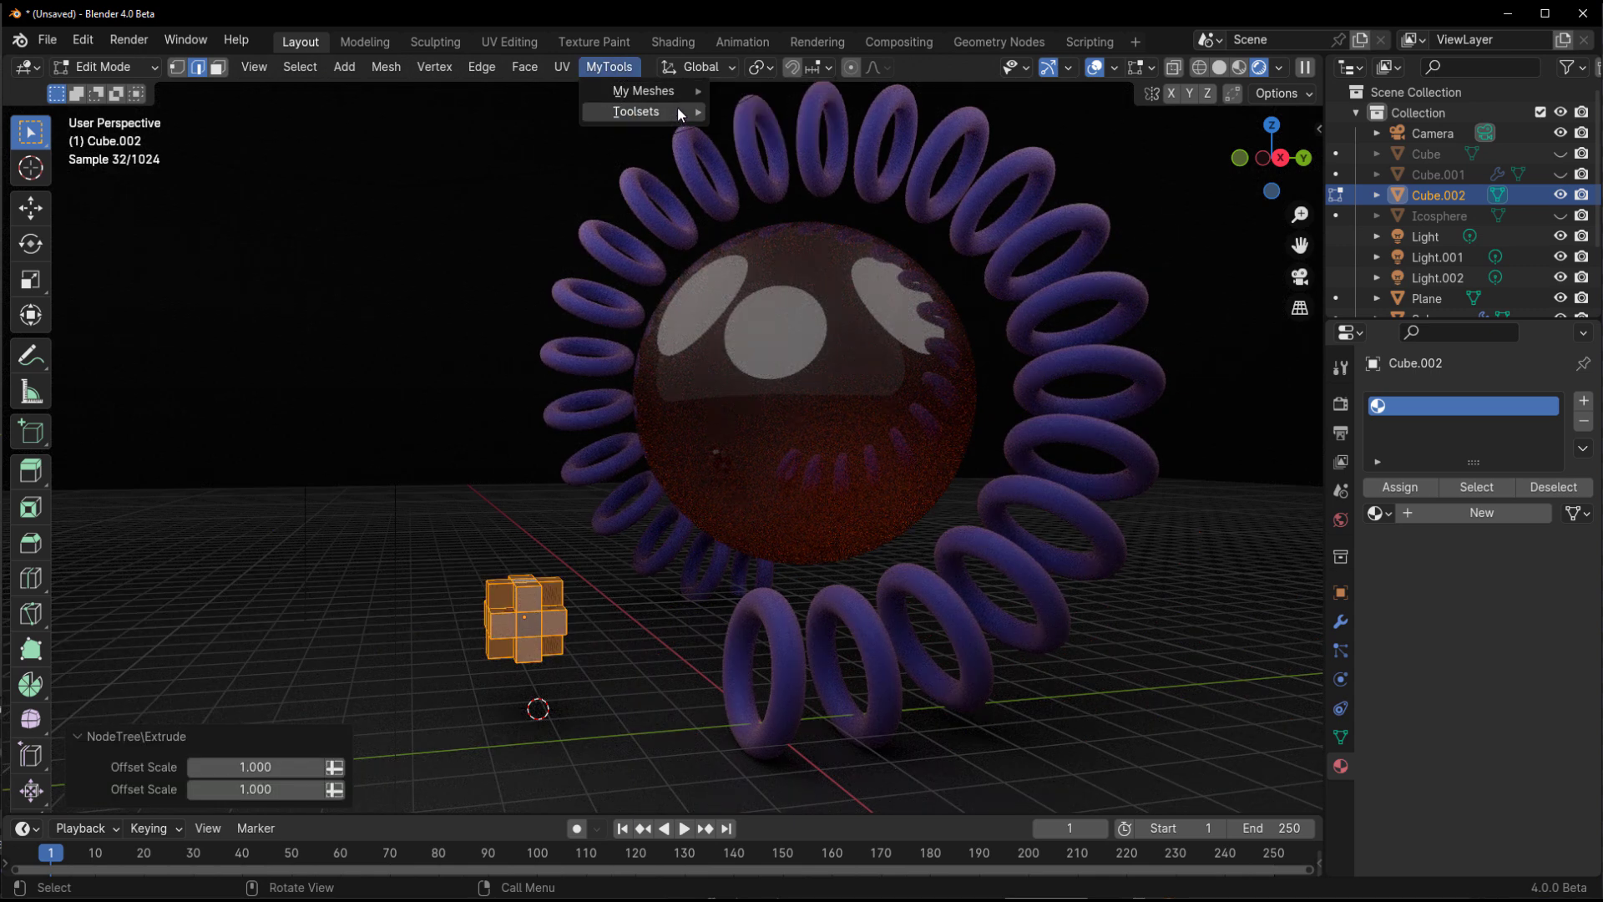
{"action": "left_click", "coordinate": [999, 40]}
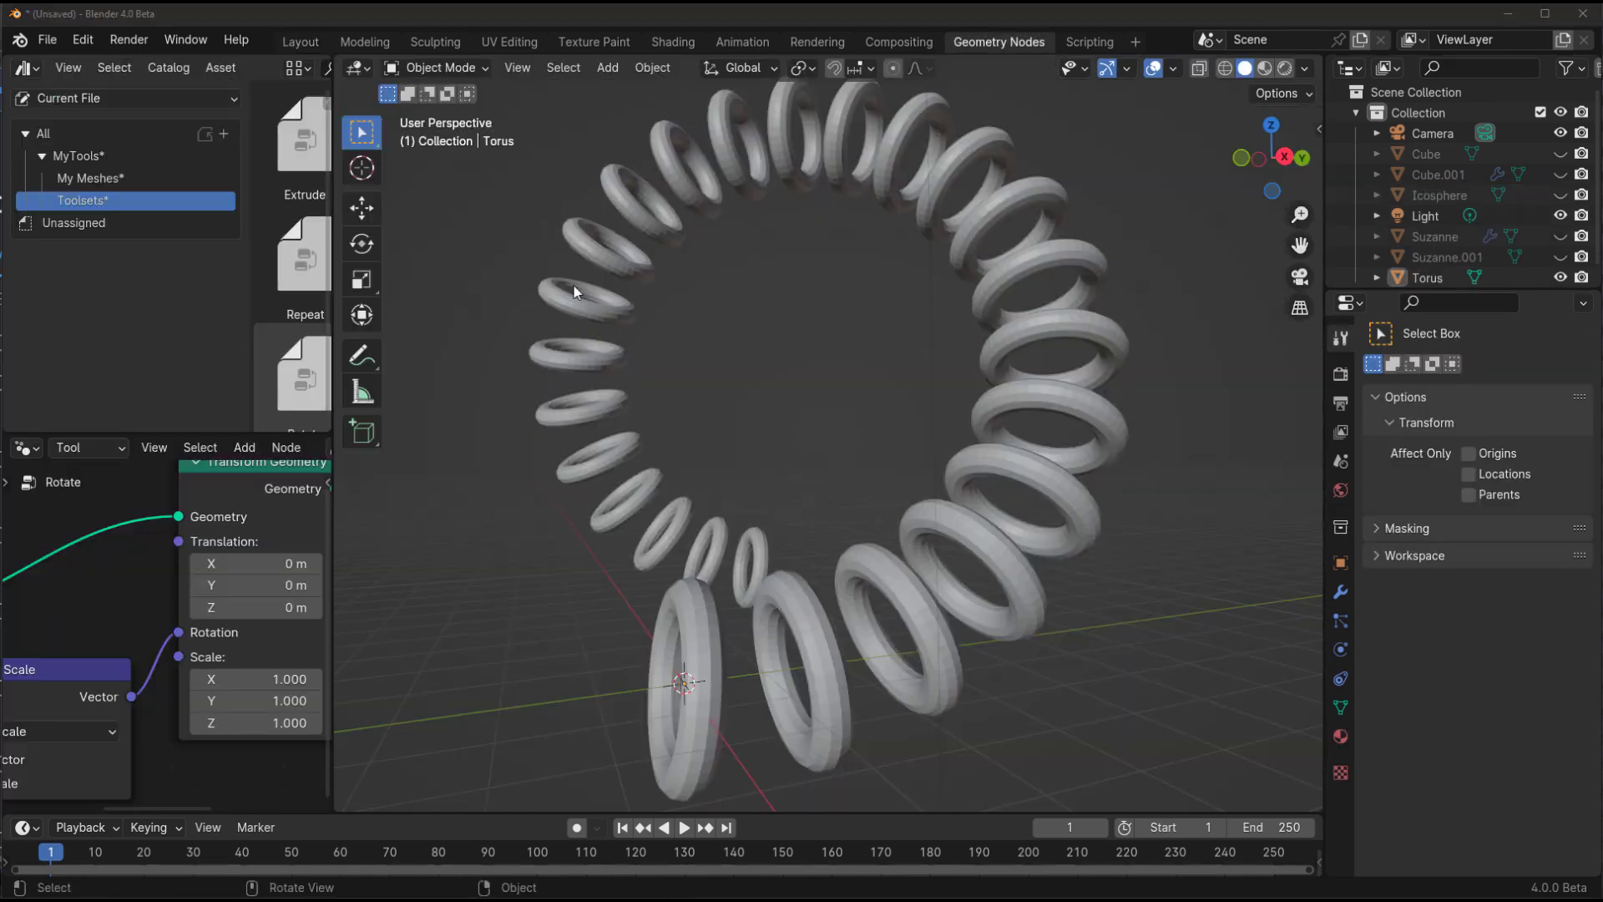
{"action": "left_click", "coordinate": [439, 67]}
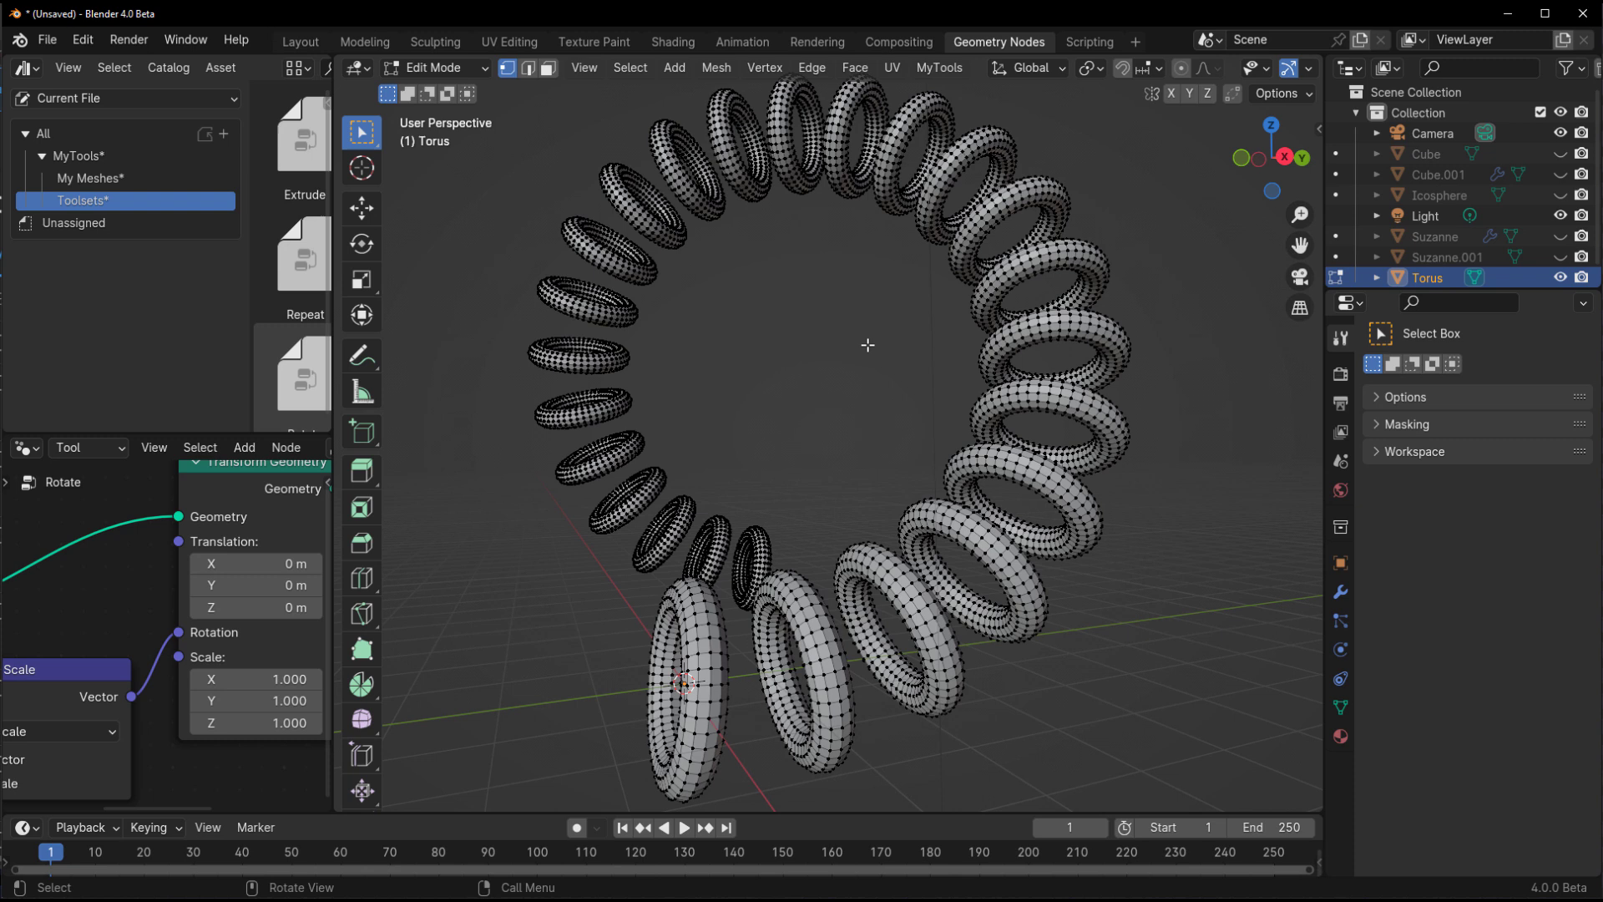
{"action": "left_click", "coordinate": [298, 40]}
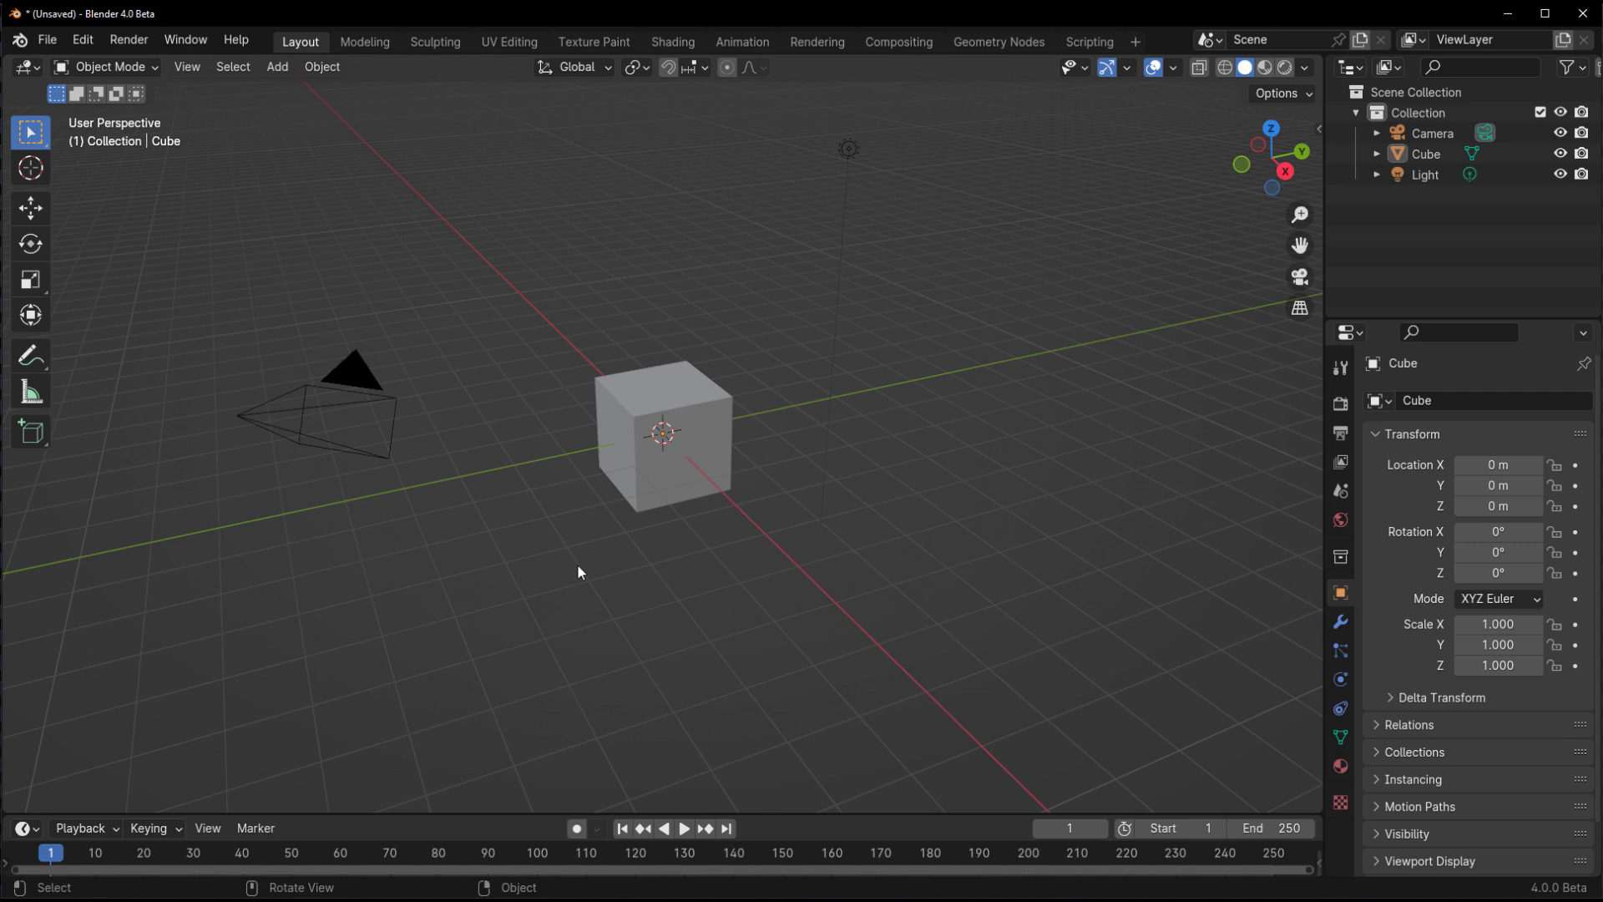
- Select the default cube and review the node editor's Modifier/Tool type choice in the Geometry Nodes workspace
{"action": "left_click", "coordinate": [664, 429]}
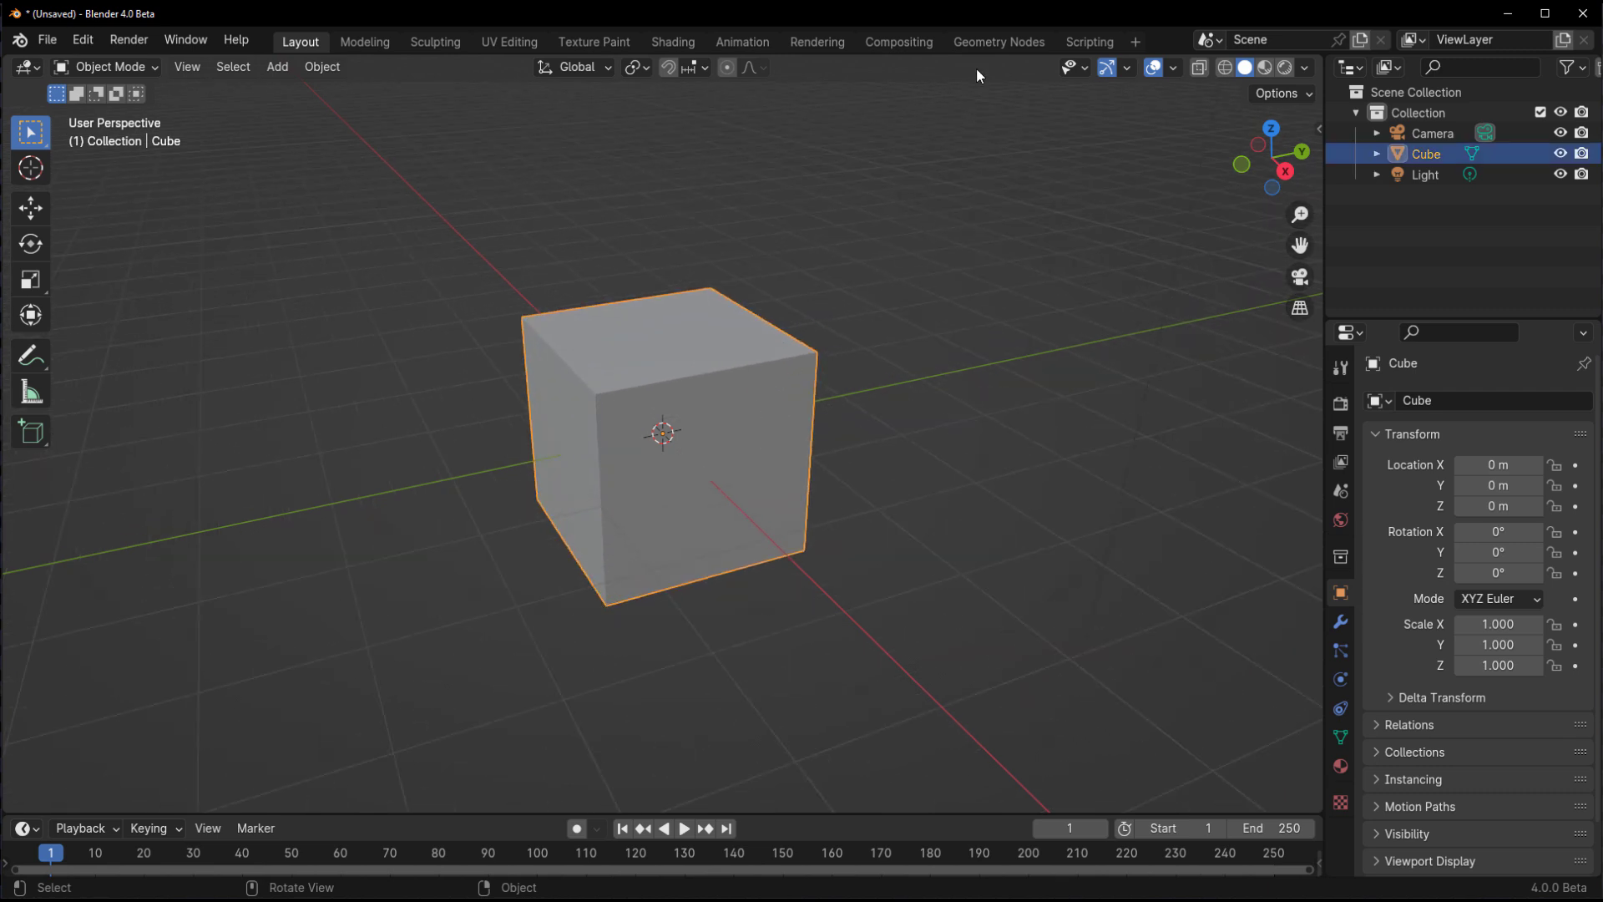
{"action": "left_click", "coordinate": [997, 42]}
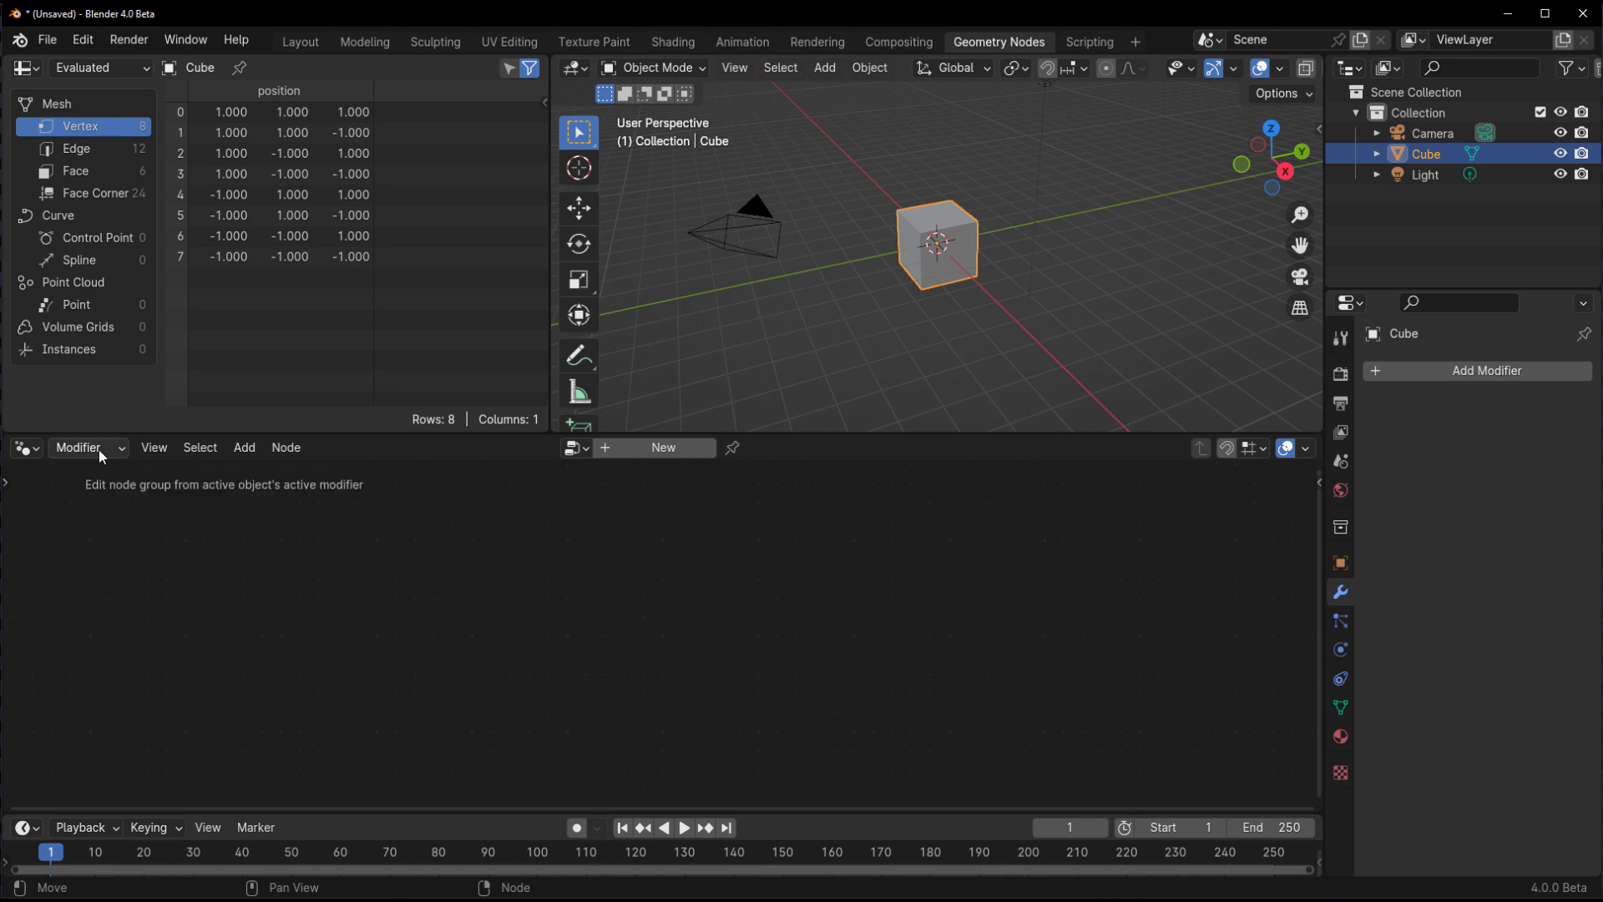
{"action": "left_click", "coordinate": [84, 448]}
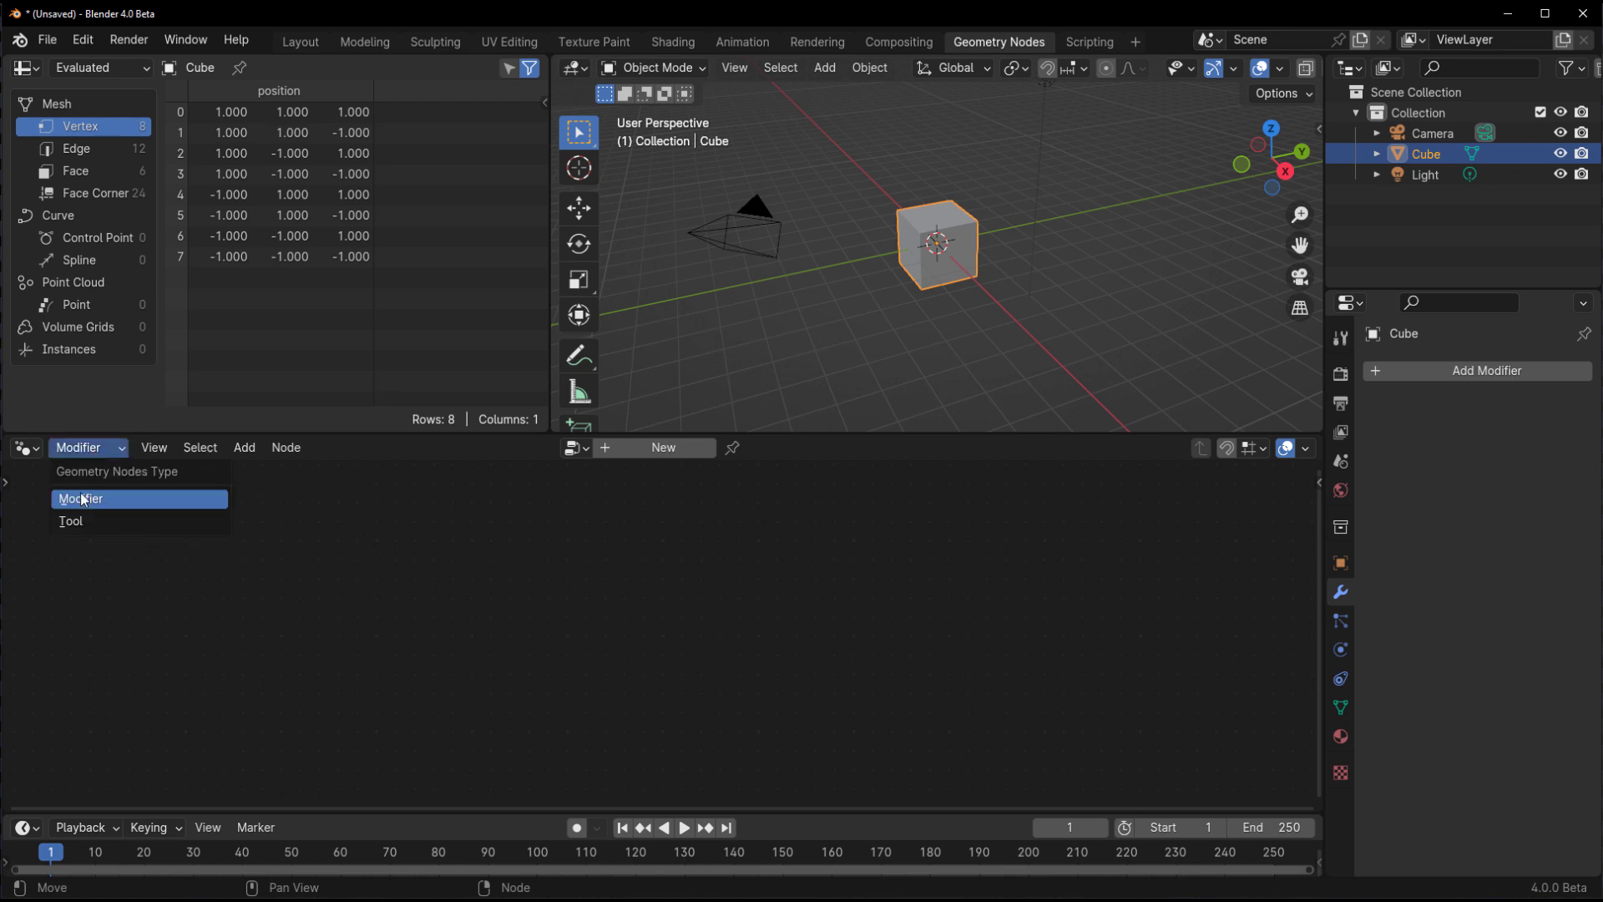
{"action": "left_click", "coordinate": [80, 497]}
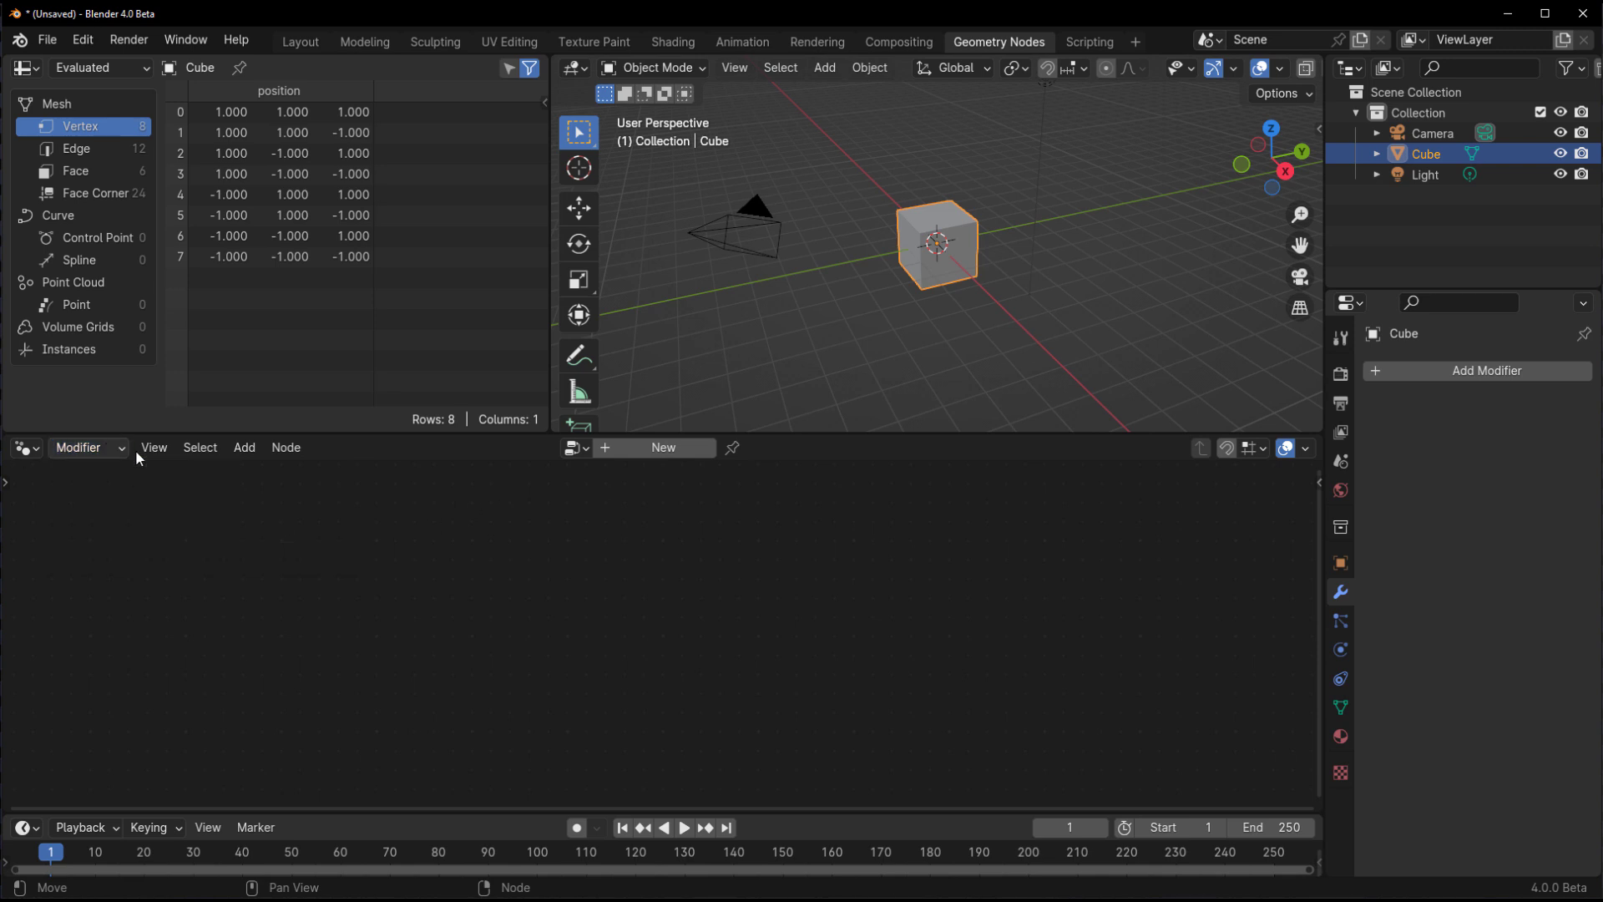
{"action": "mouse_move", "coordinate": [1456, 491]}
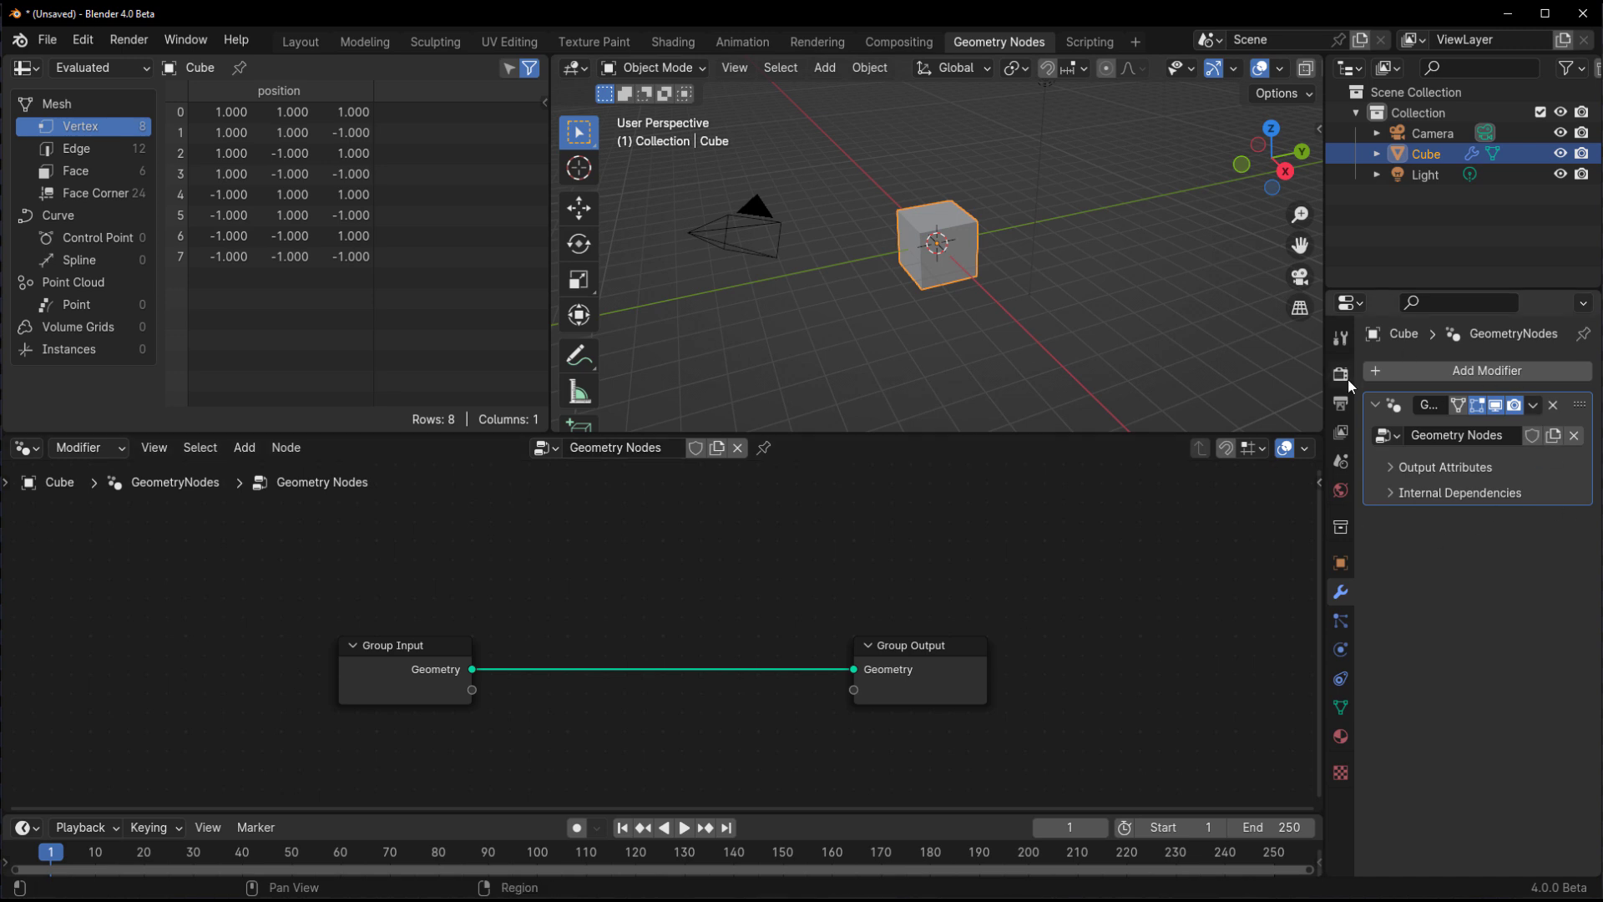
- Remove the cube's geometry nodes modifier and switch the node editor to Tool node trees
{"action": "left_click", "coordinate": [1553, 404]}
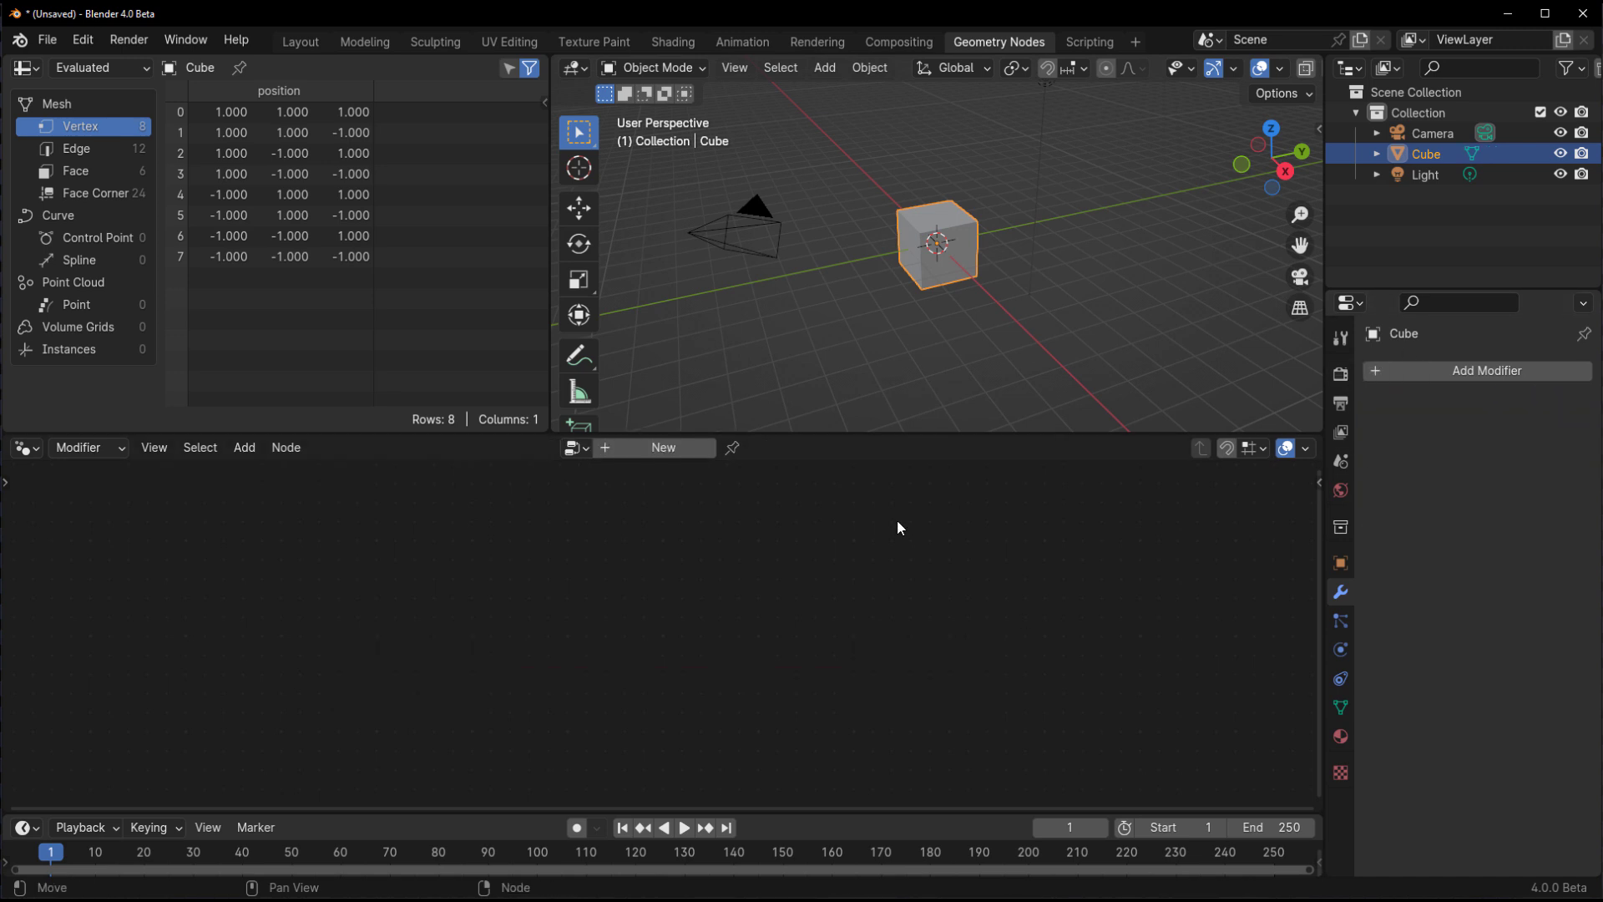
{"action": "mouse_move", "coordinate": [657, 585]}
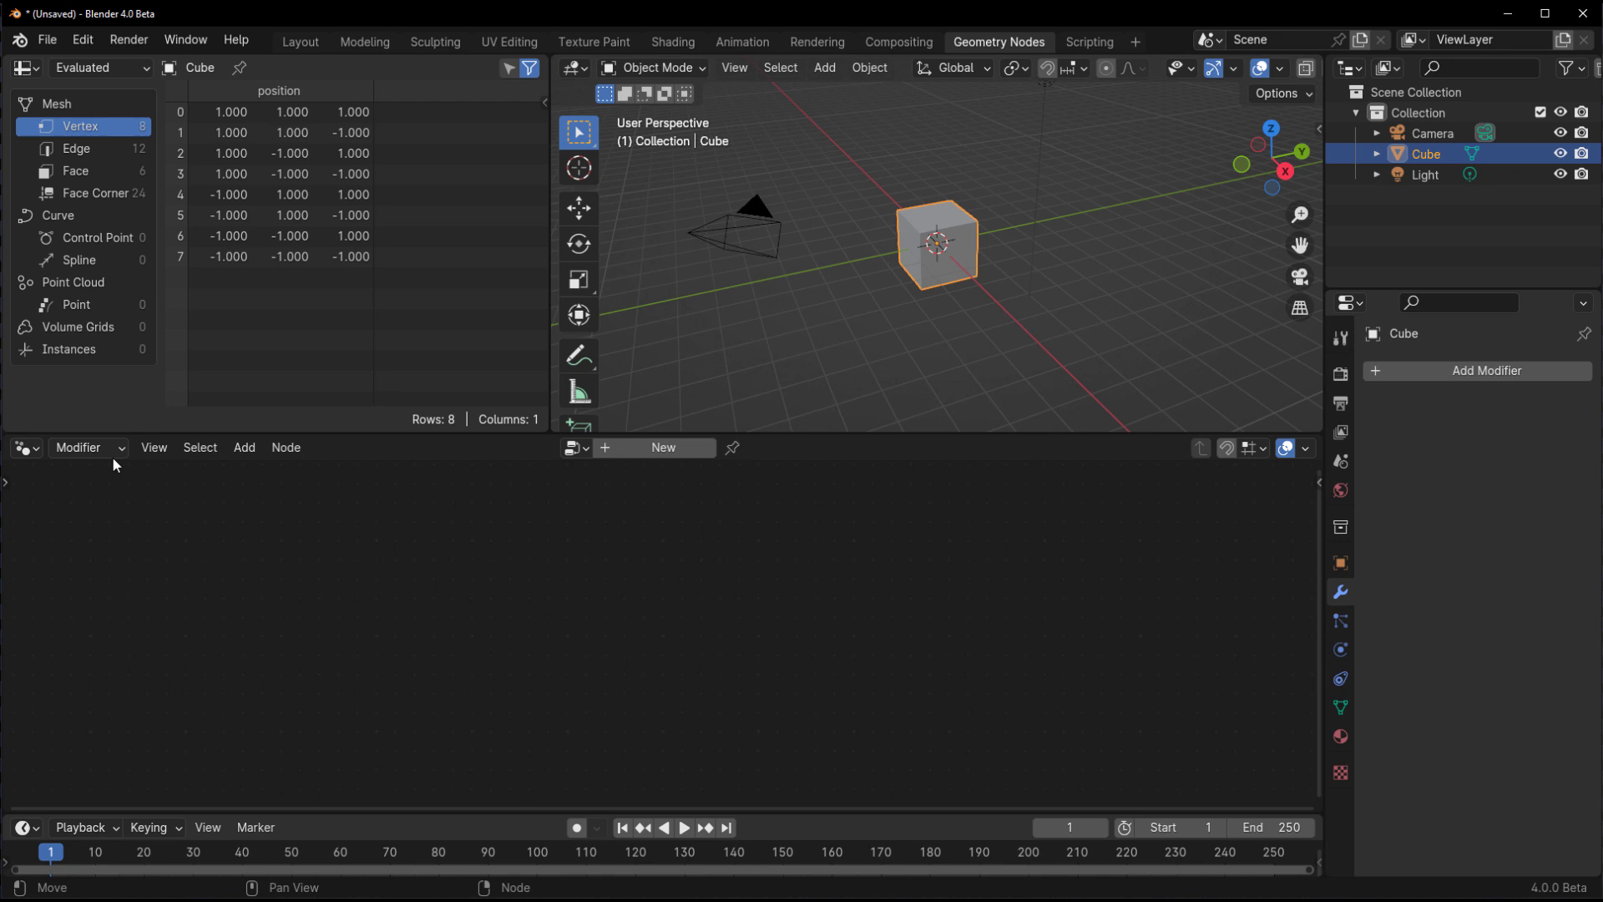
{"action": "left_click", "coordinate": [87, 447]}
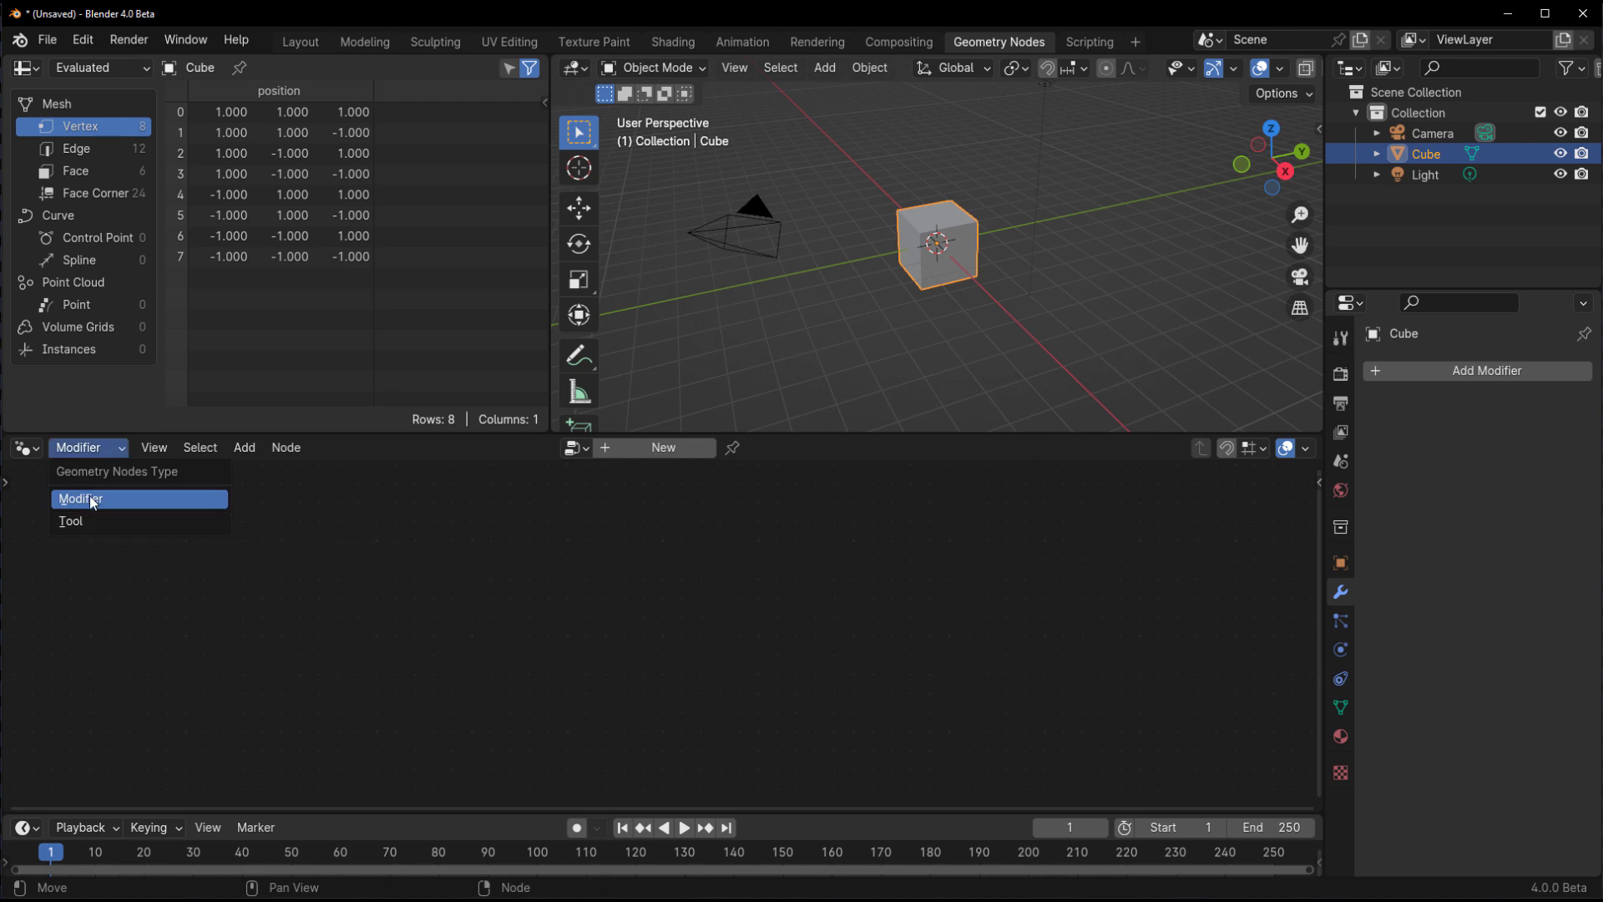
{"action": "left_click", "coordinate": [70, 521]}
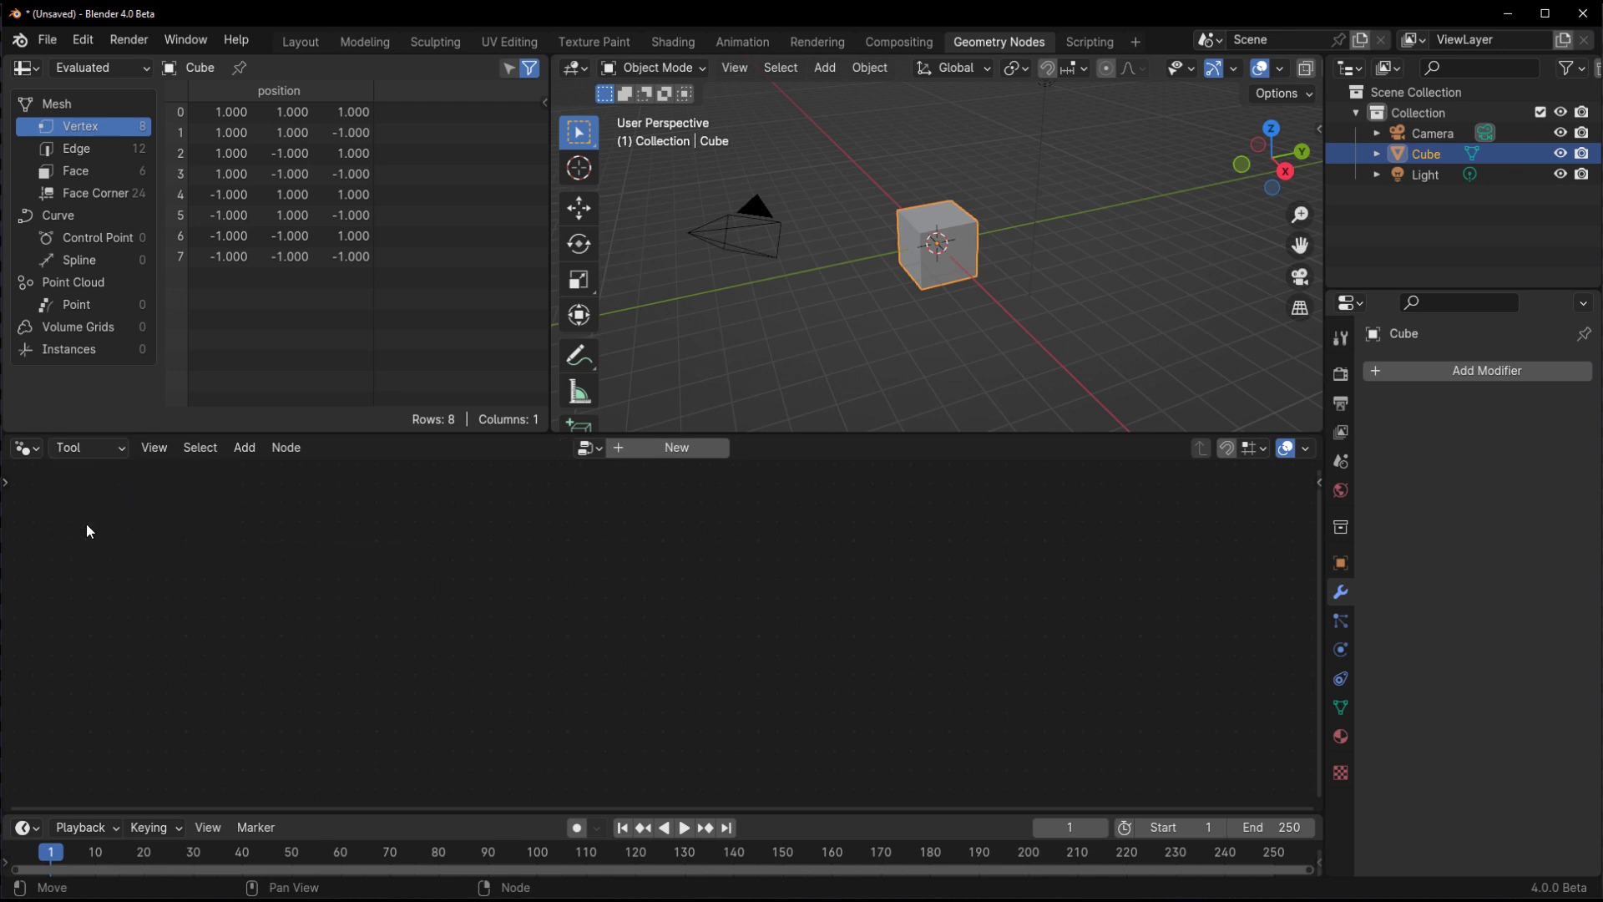
- Create a new tool node group and expose the Transform Geometry rotation as a group input
{"action": "left_click", "coordinate": [674, 447]}
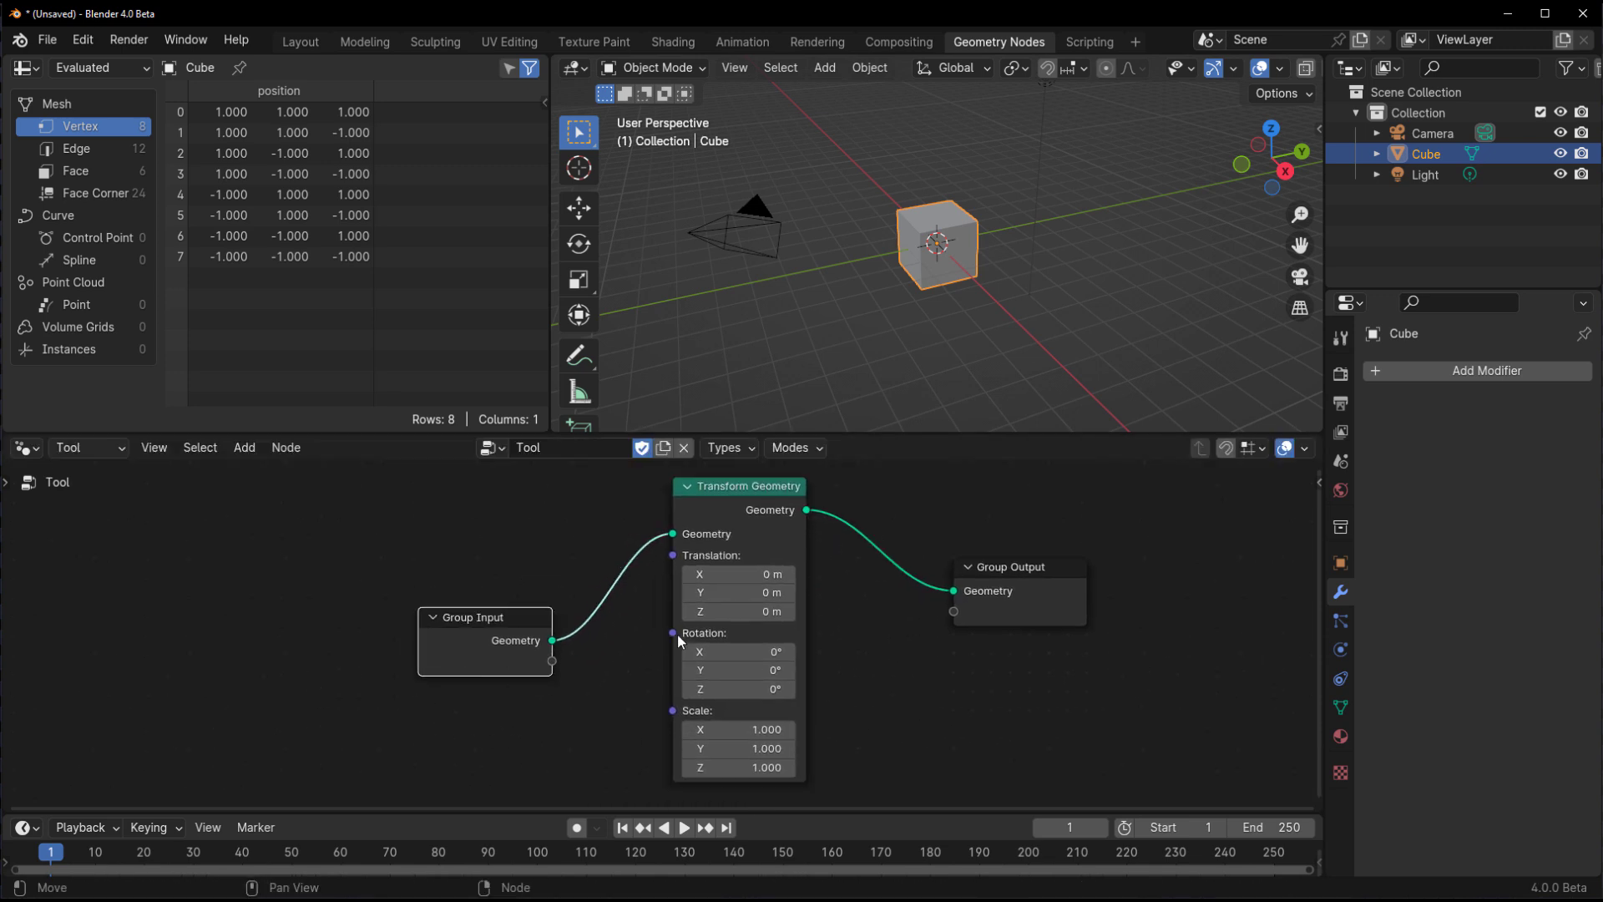
{"action": "left_click_drag", "start_coordinate": [553, 640], "coordinate": [672, 633]}
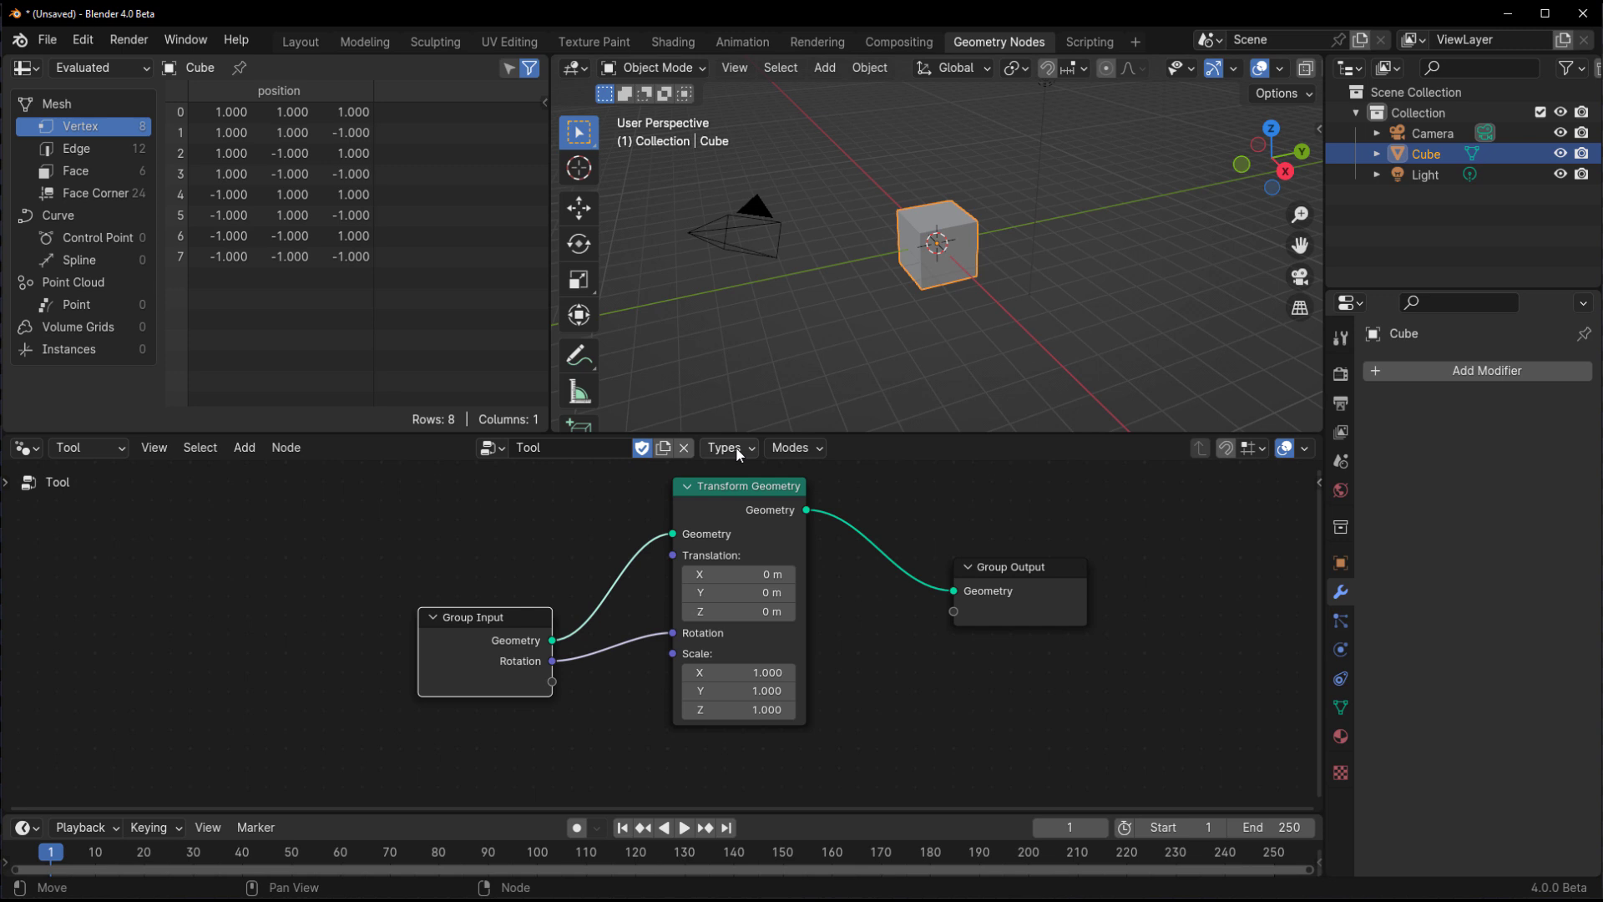
- Restrict the tool to Mesh geometry and Edit Mode, then enter edit mode on the cube
{"action": "left_click", "coordinate": [727, 448]}
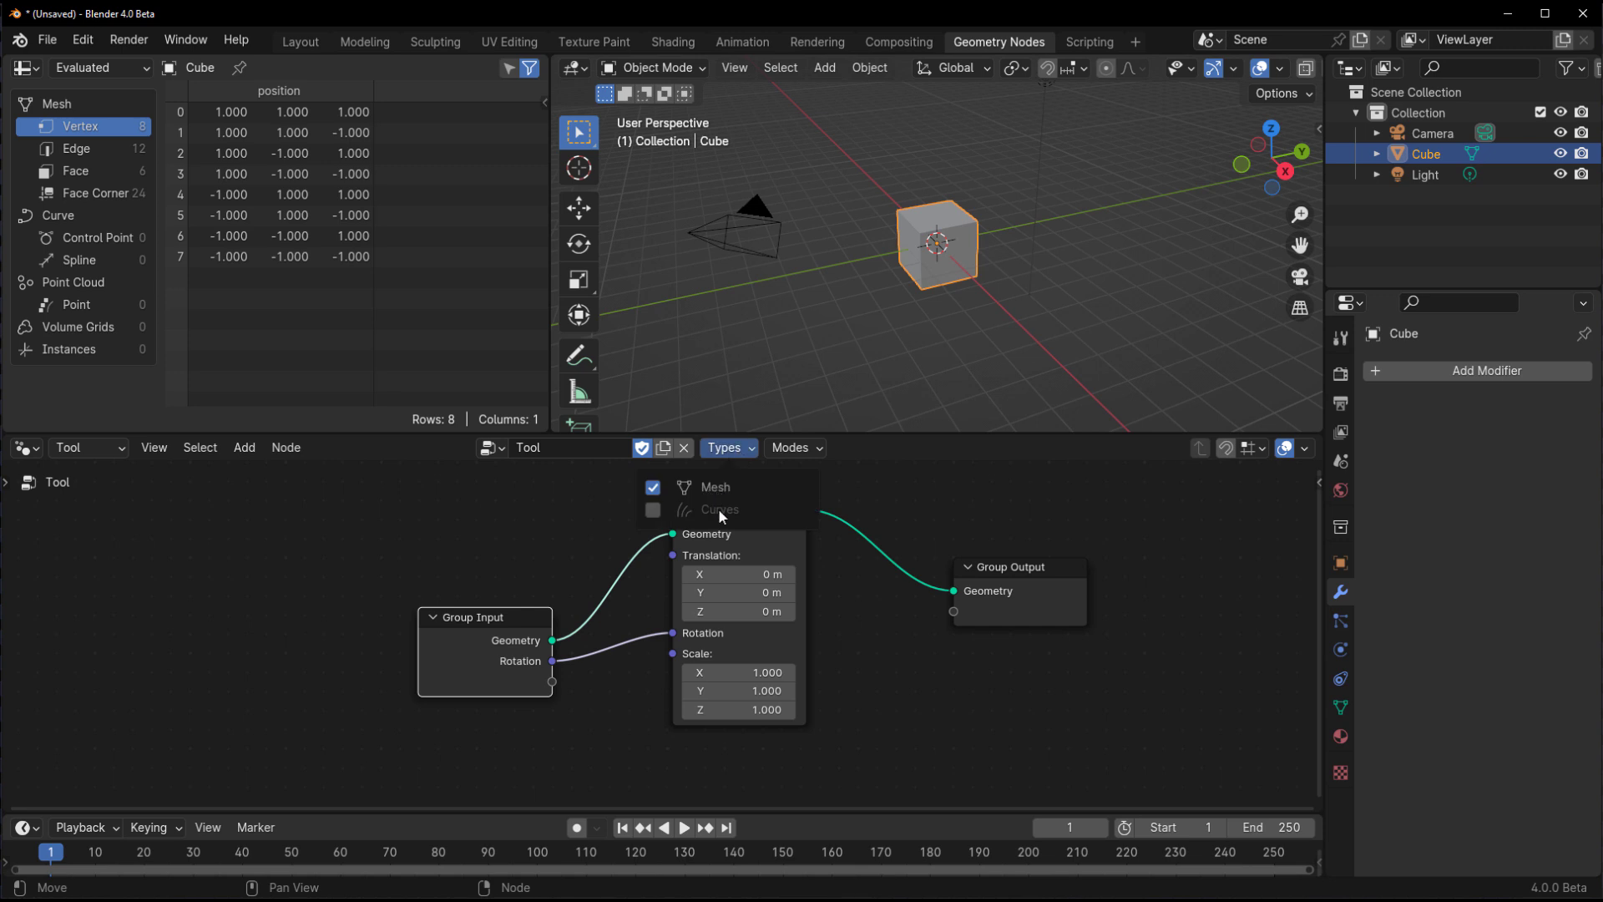
{"action": "left_click", "coordinate": [793, 447]}
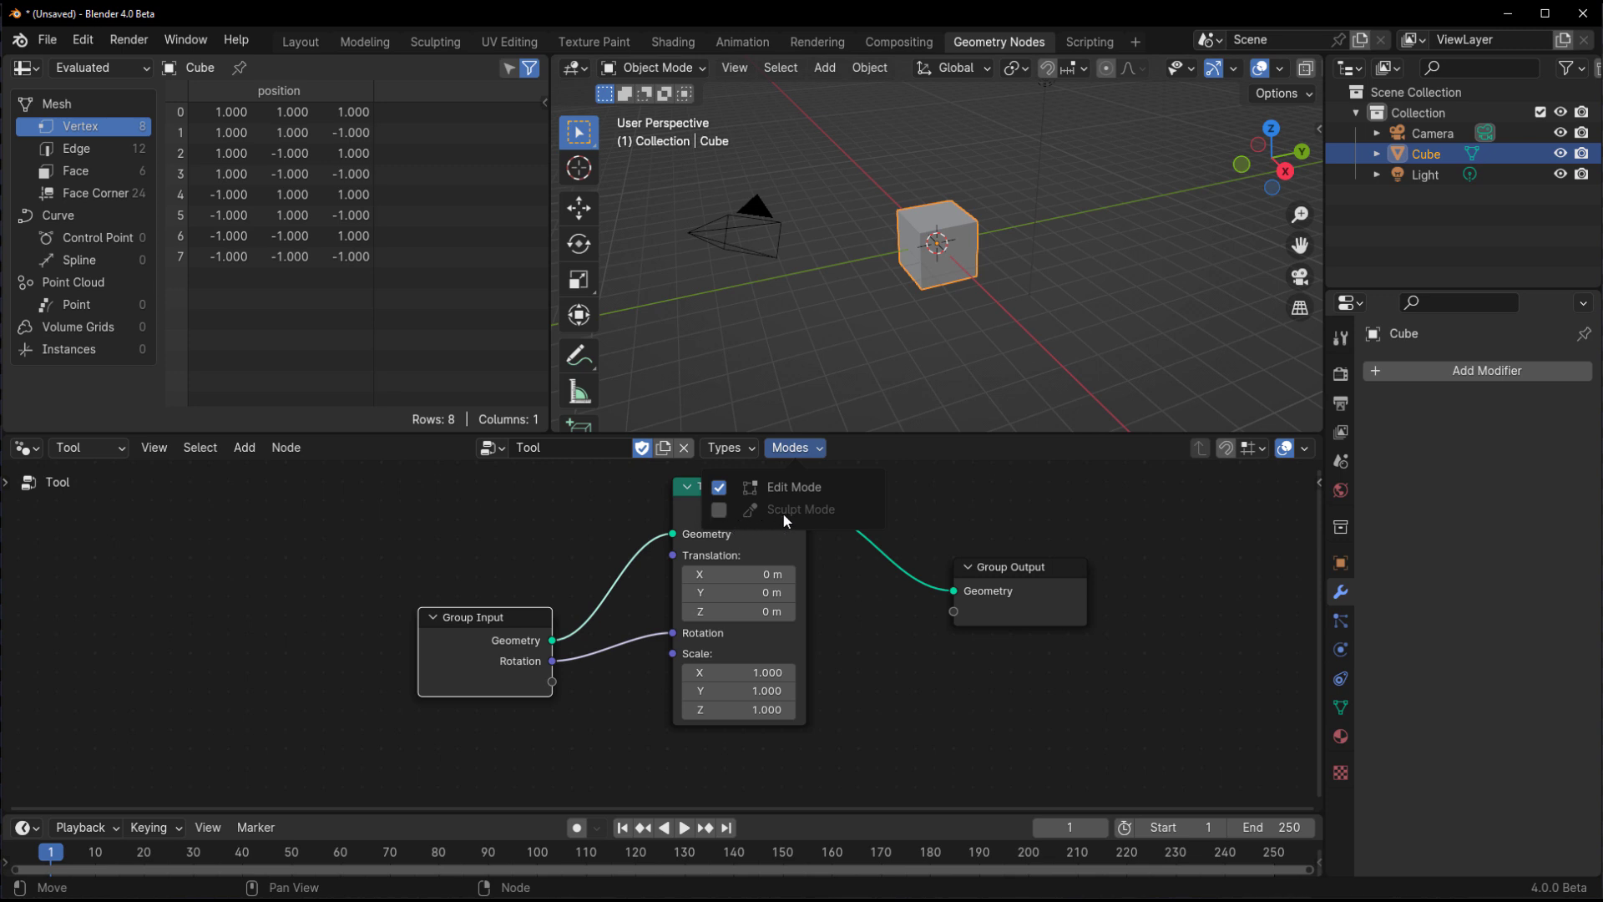
{"action": "left_click", "coordinate": [726, 448]}
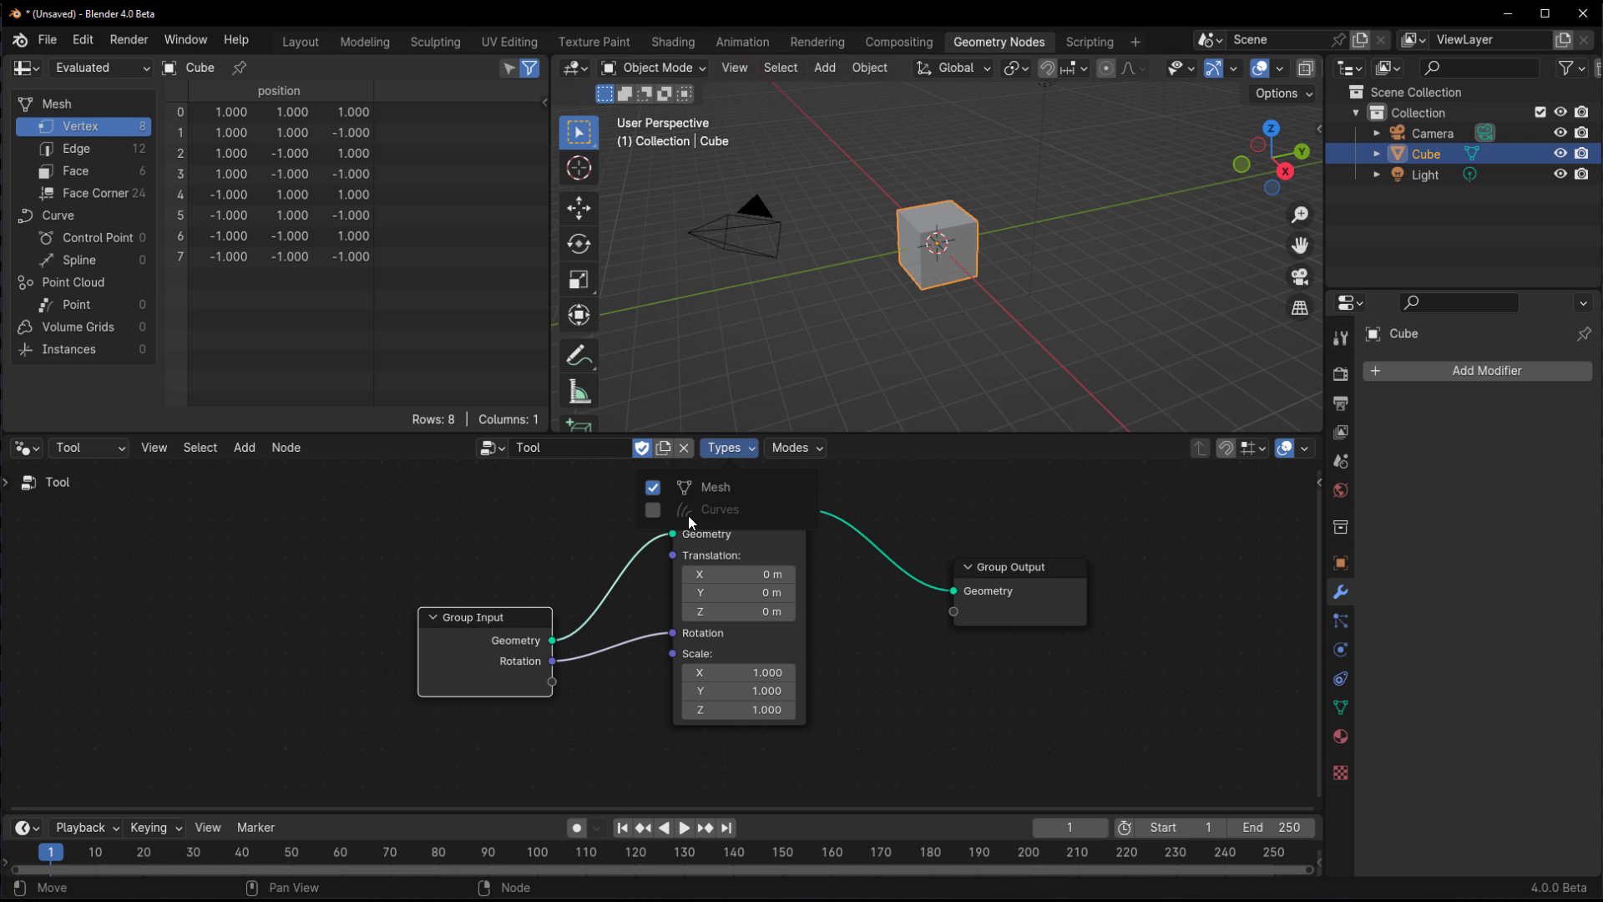
{"action": "mouse_move", "coordinate": [748, 486]}
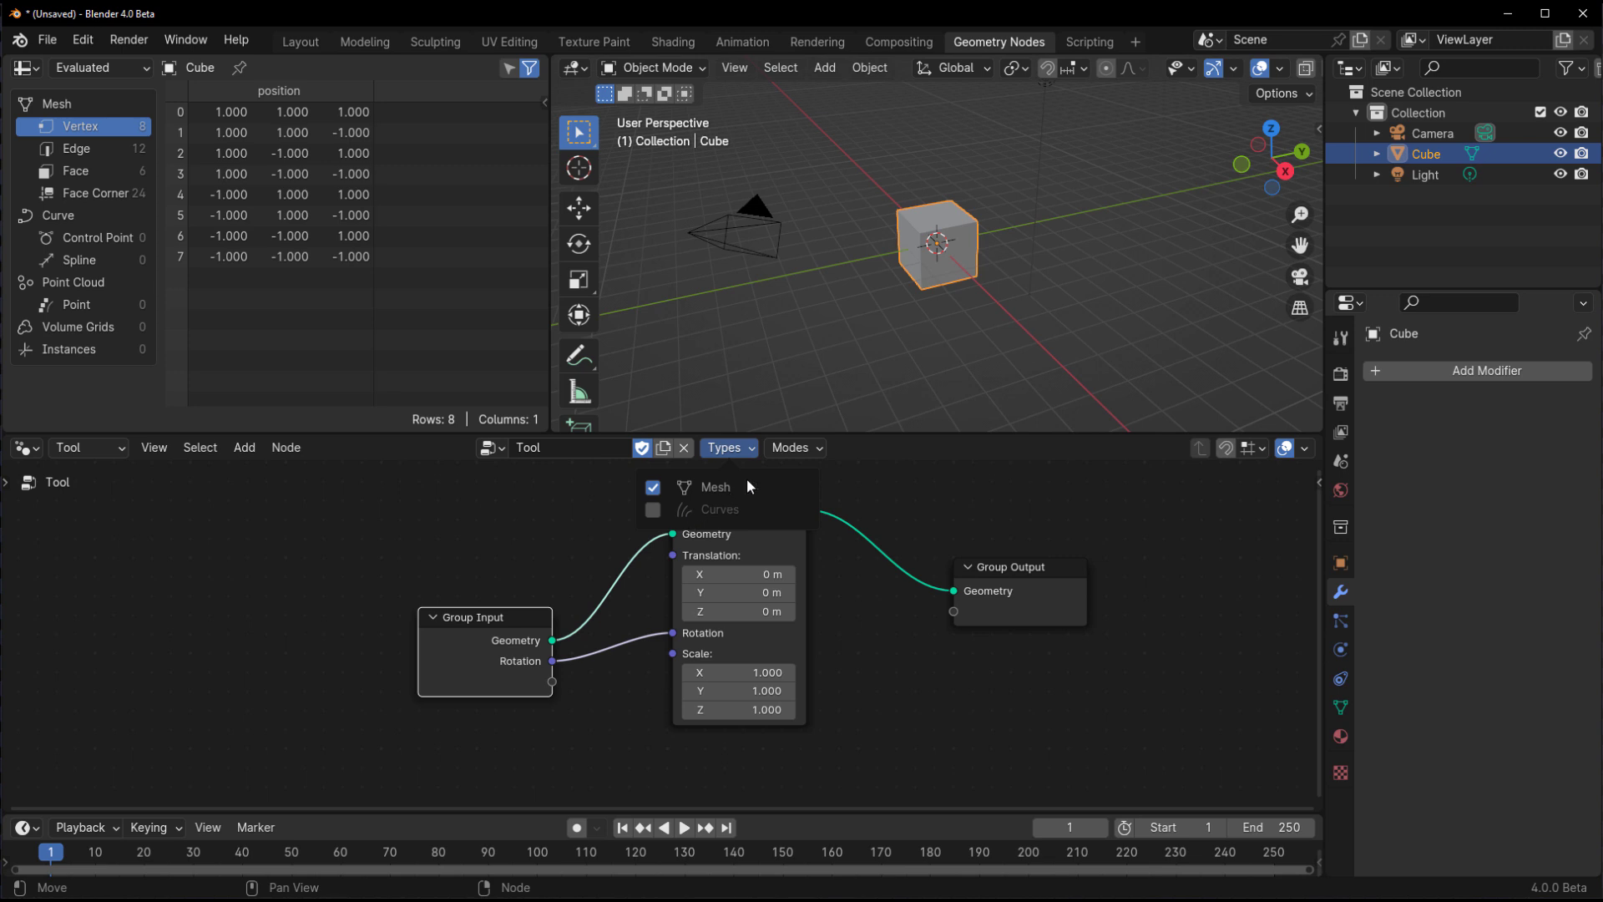
{"action": "left_click", "coordinate": [795, 447]}
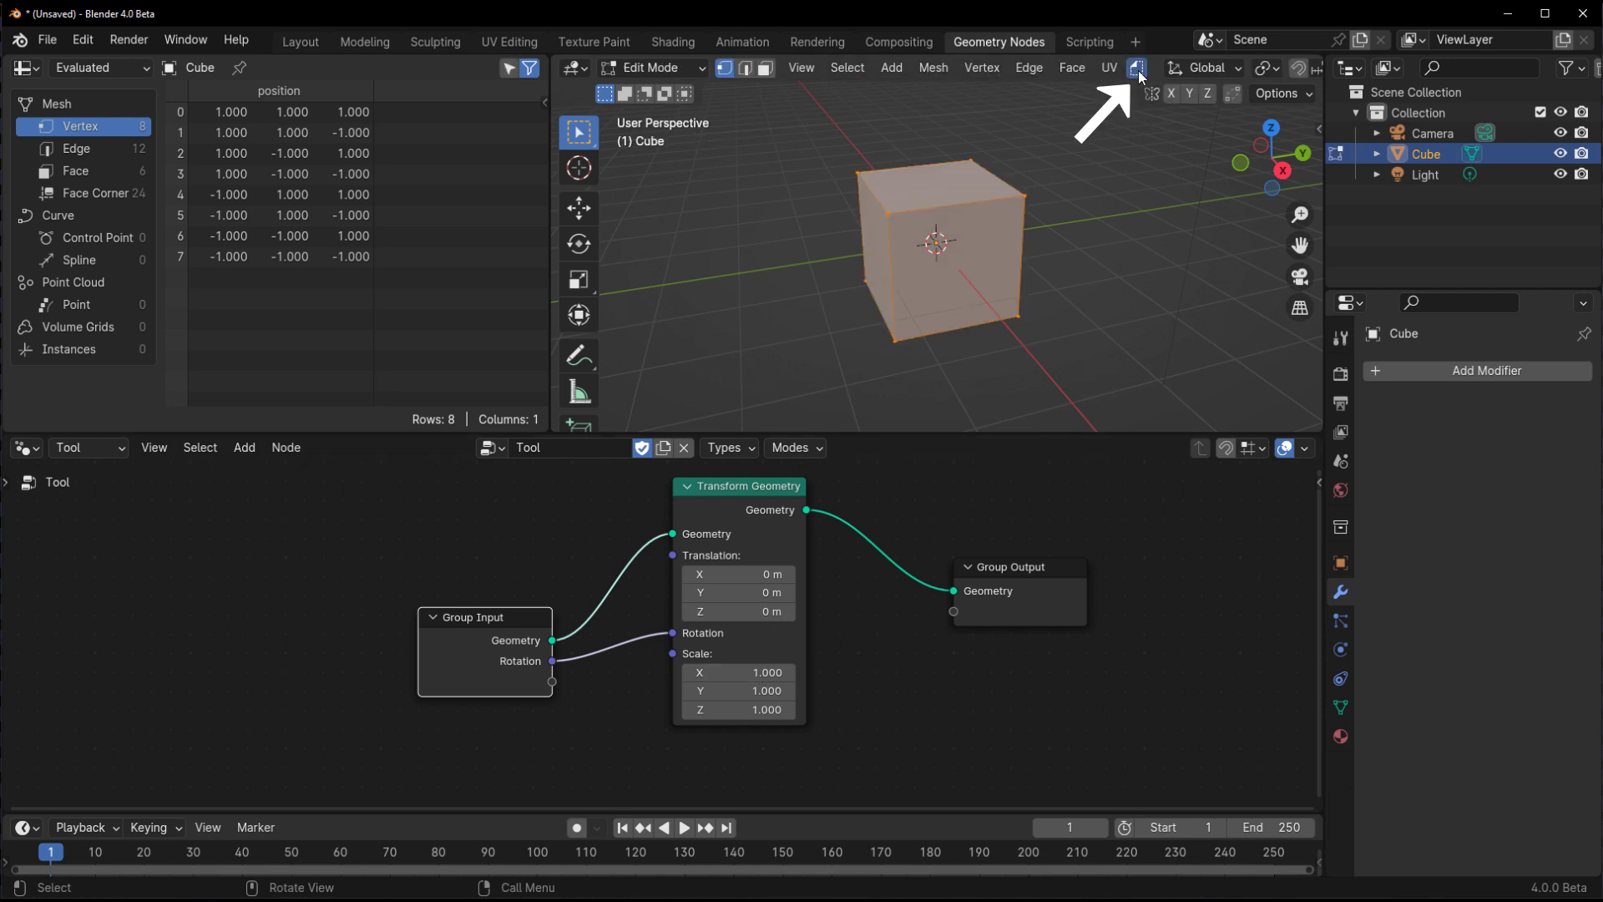
- Name the tool Rotate, scale its rotation input through a Vector Math Scale node and test it on Suzanne
{"action": "left_click", "coordinate": [1137, 67]}
{"action": "type", "text": "Rotate"}
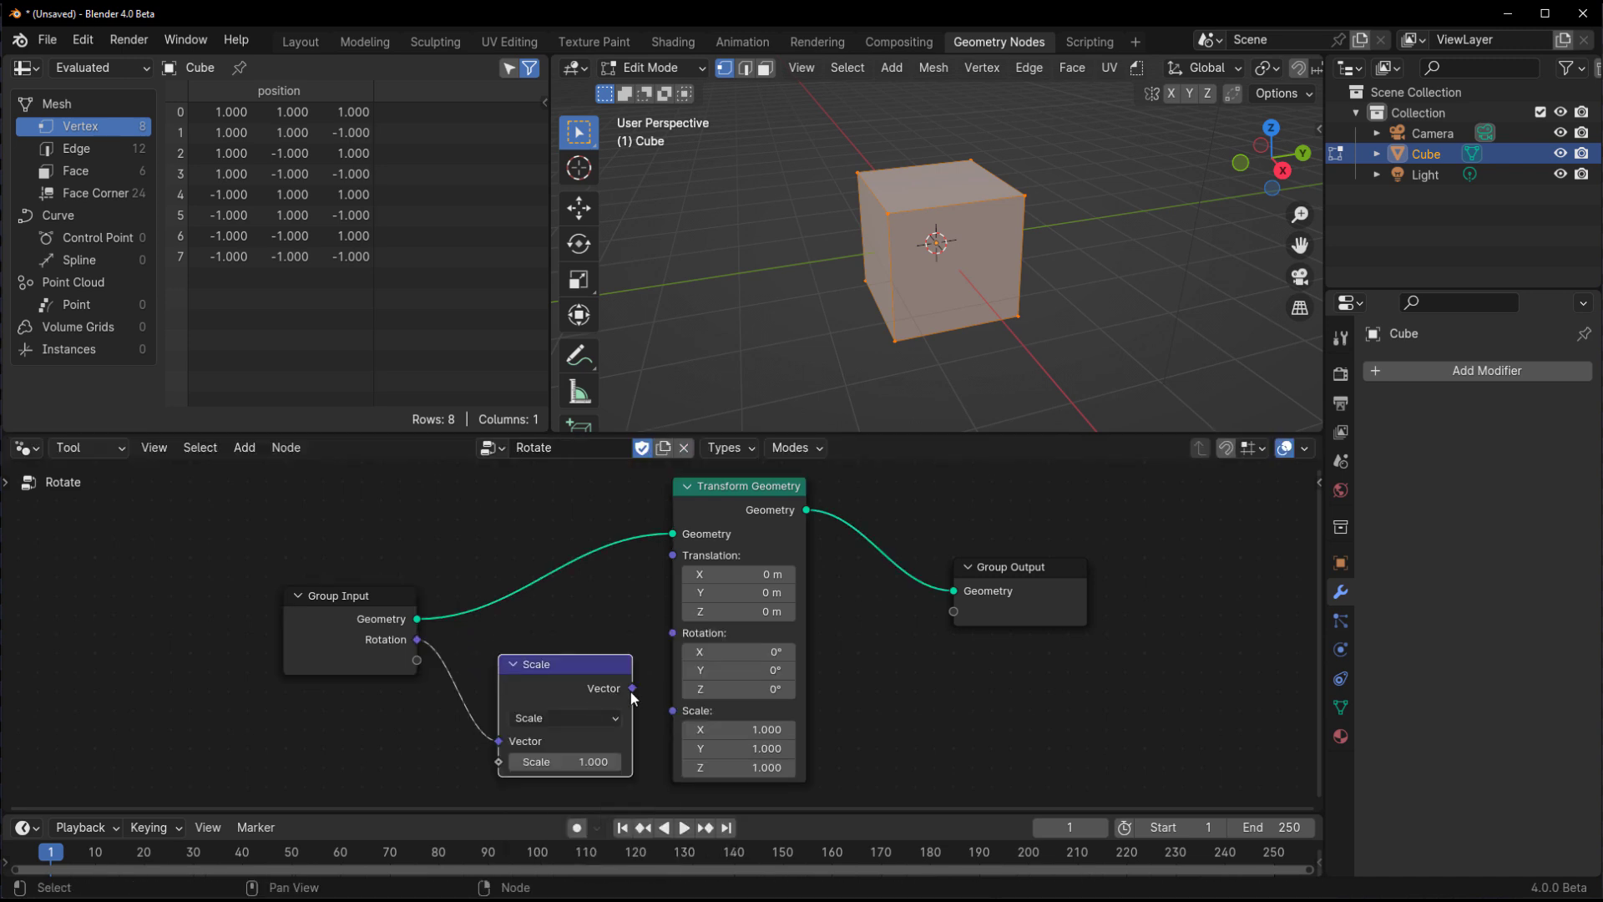
{"action": "type", "text": "10.000"}
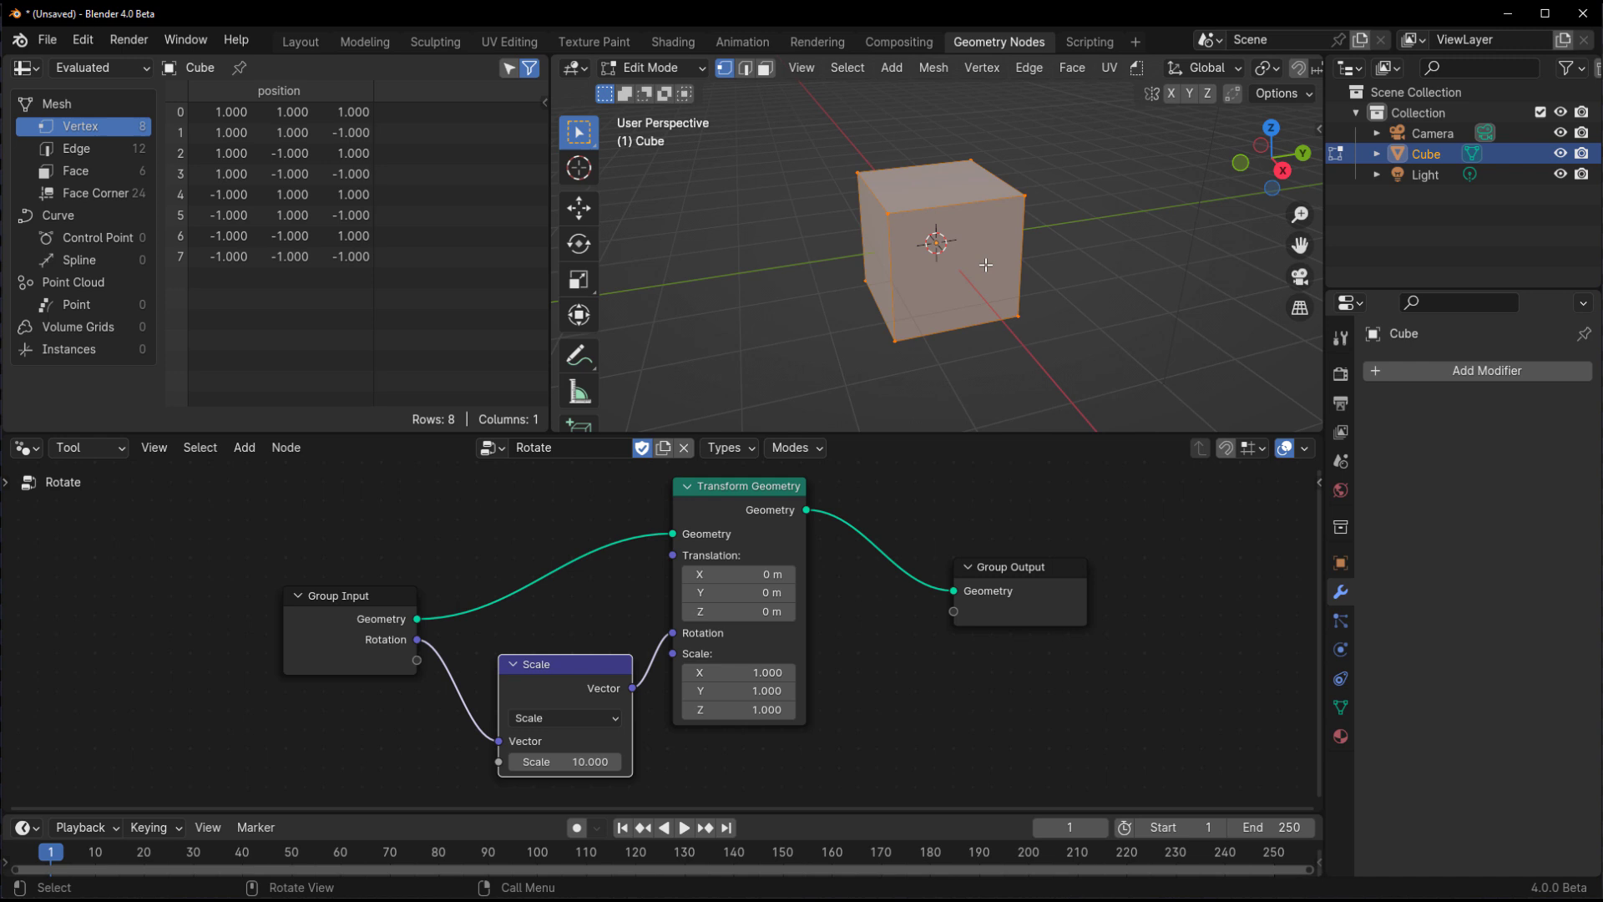
{"action": "left_click", "coordinate": [1135, 67]}
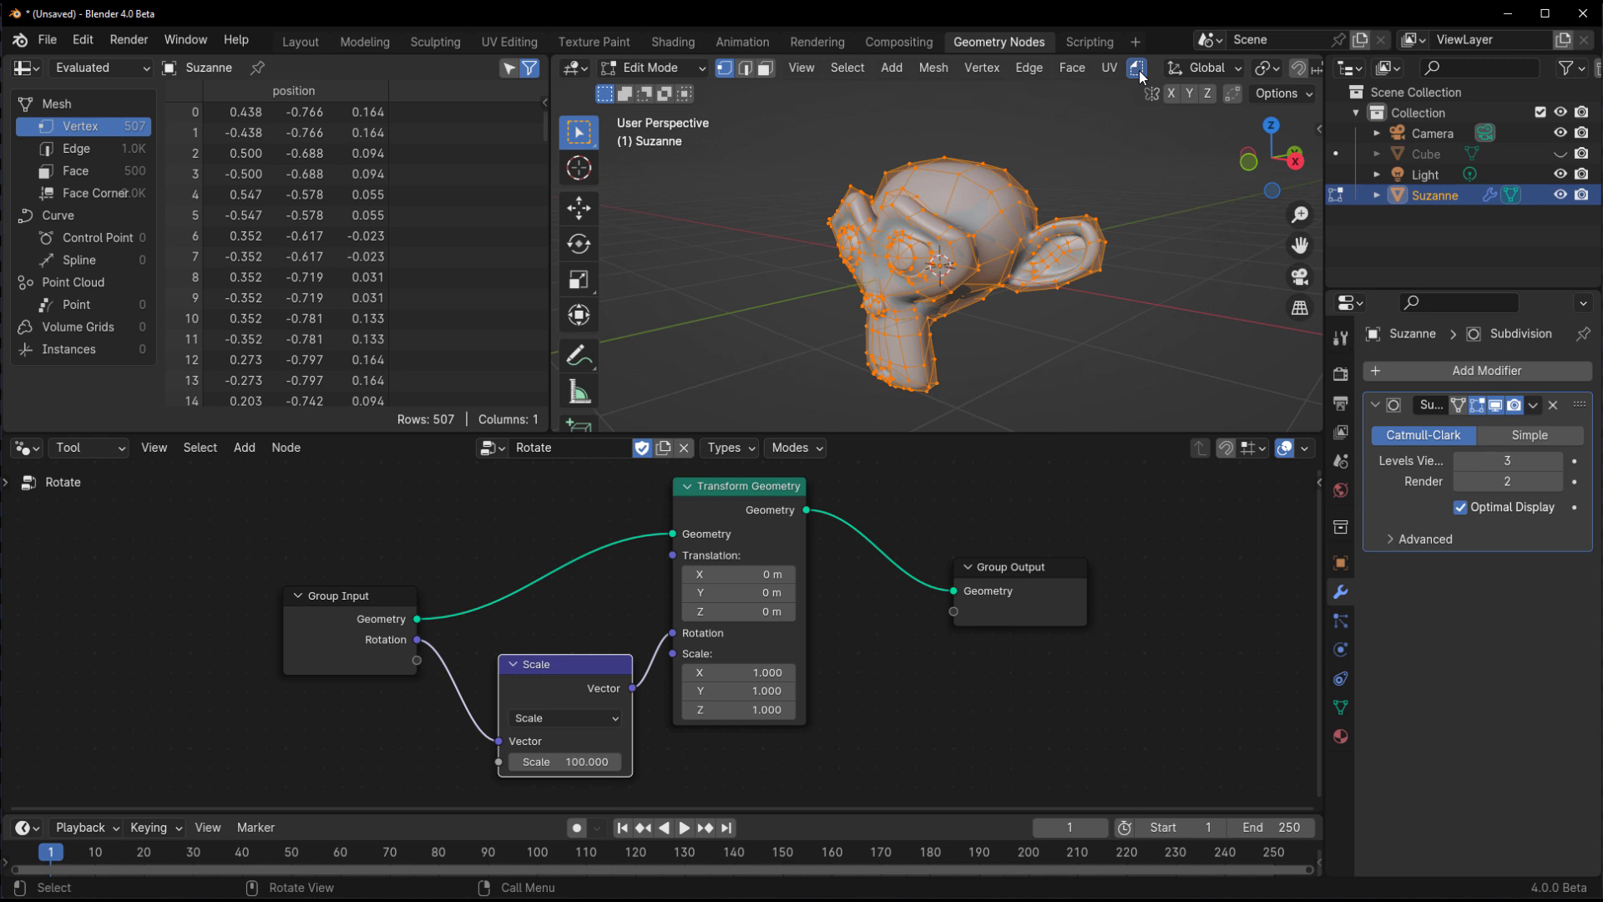
{"action": "left_click", "coordinate": [1135, 67]}
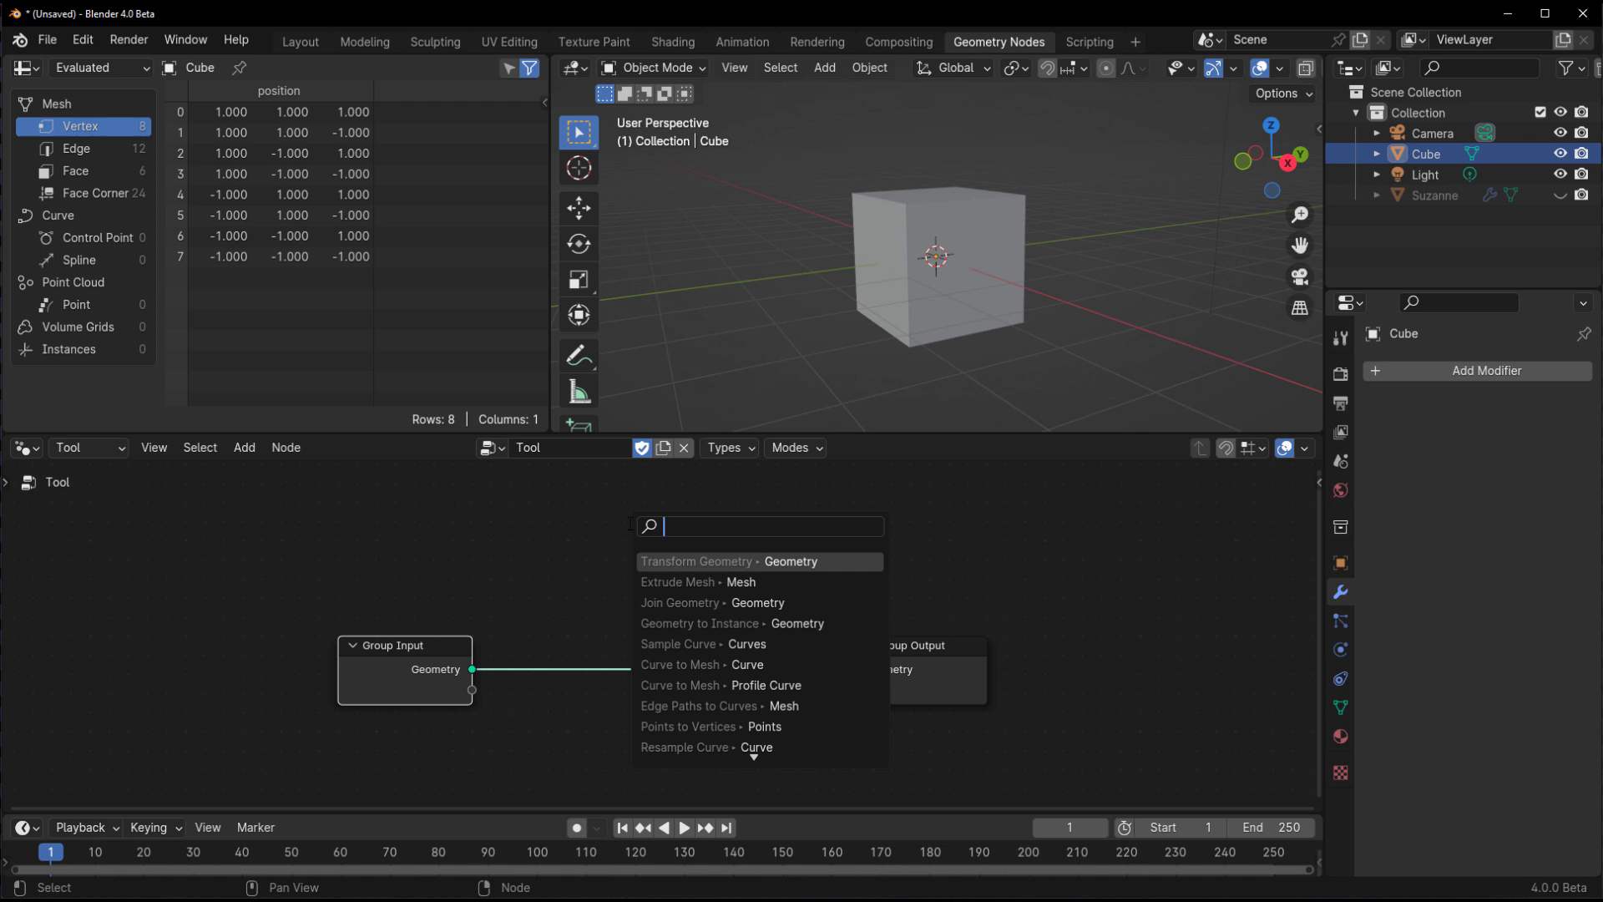
- Build an Extrude Mesh tool with an index comparison set to Greater Than or Equal and name it Extrude
{"action": "left_click", "coordinate": [690, 581]}
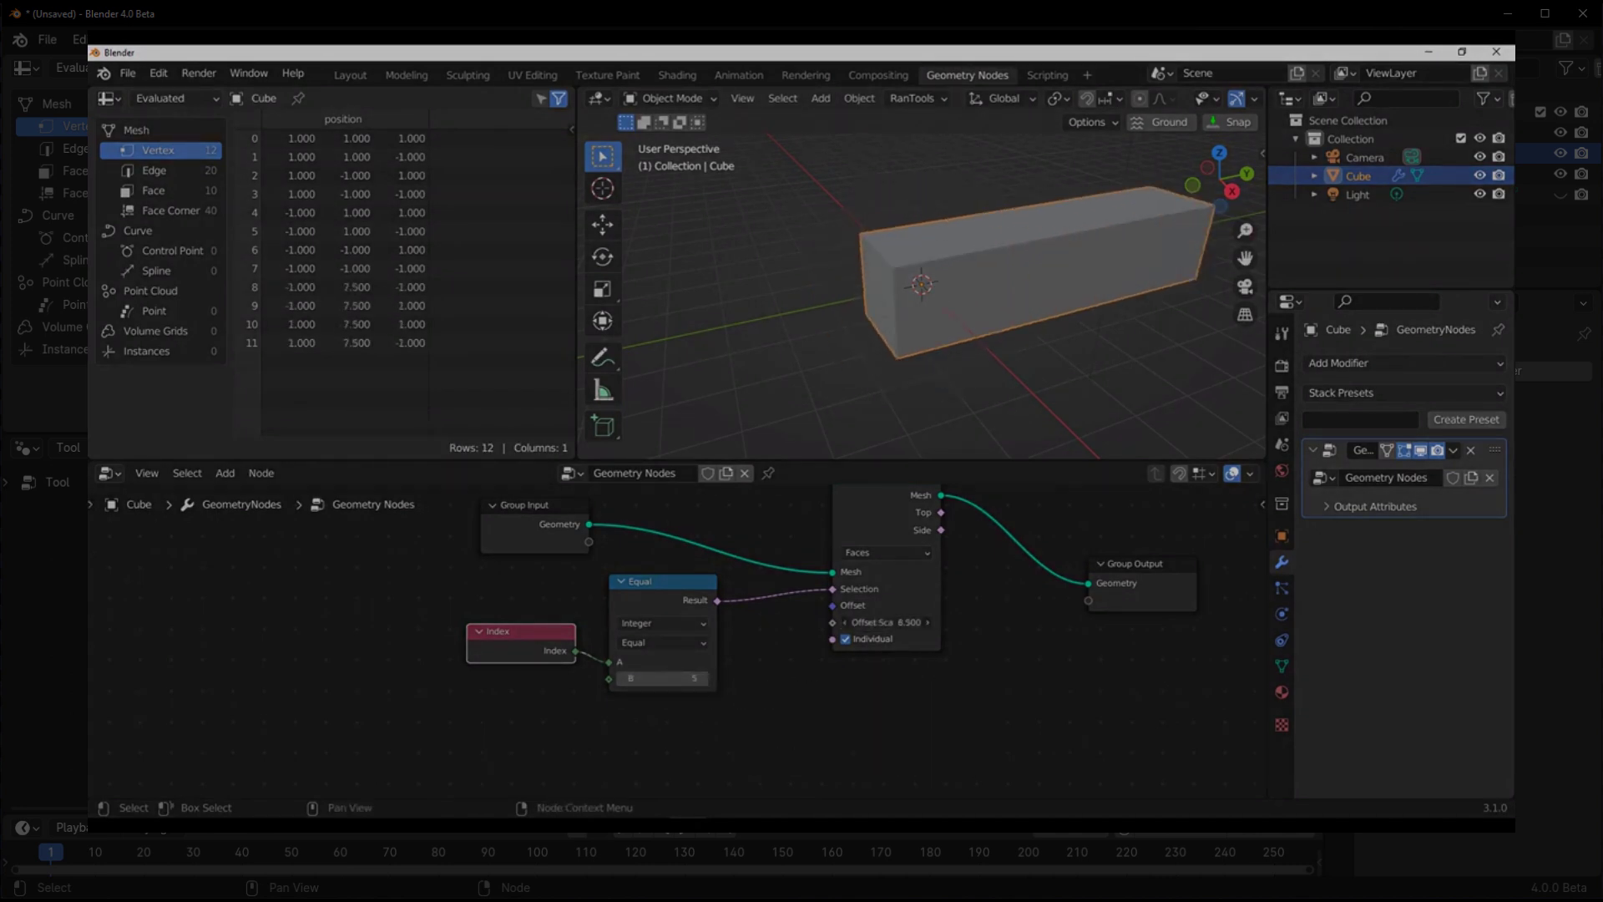
{"action": "left_click", "coordinate": [662, 642]}
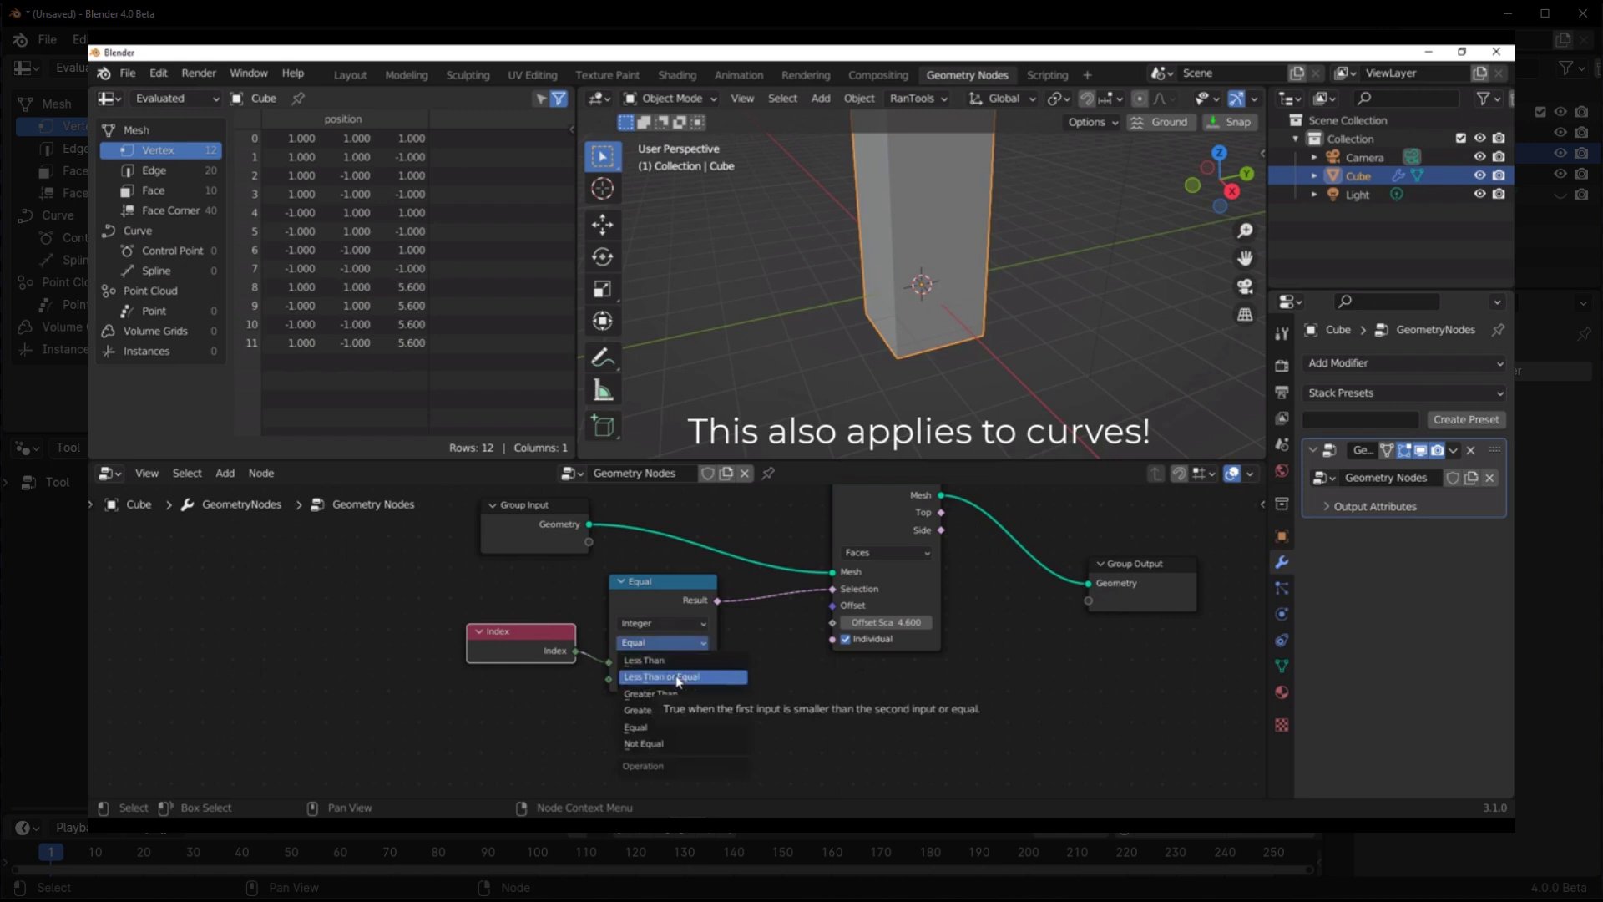
{"action": "left_click", "coordinate": [661, 676]}
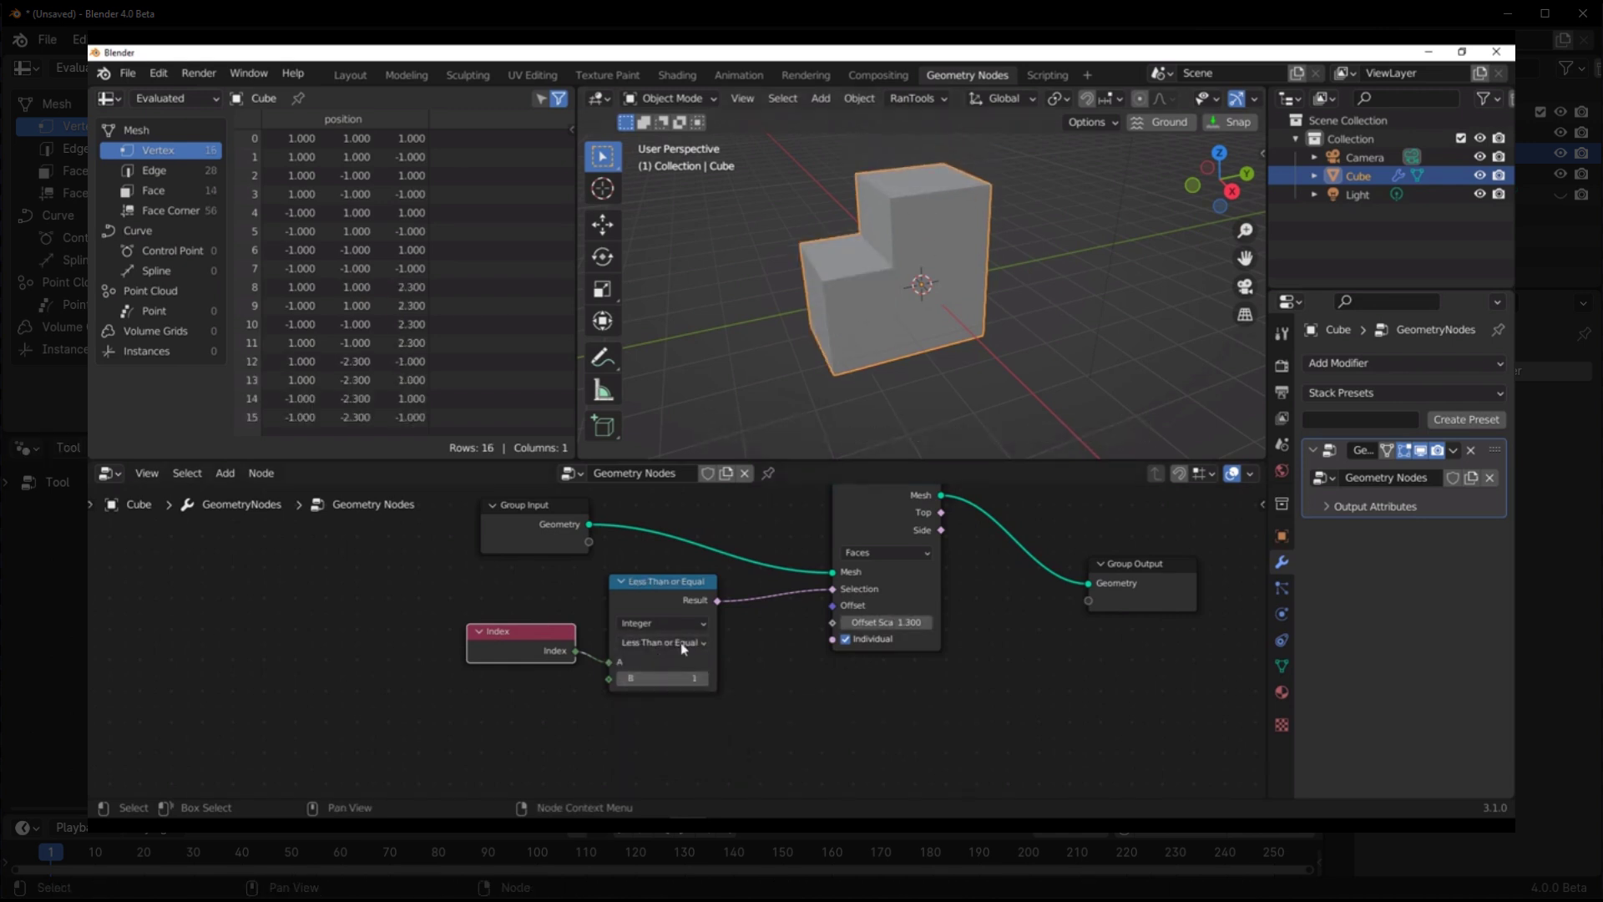
{"action": "left_click", "coordinate": [663, 641]}
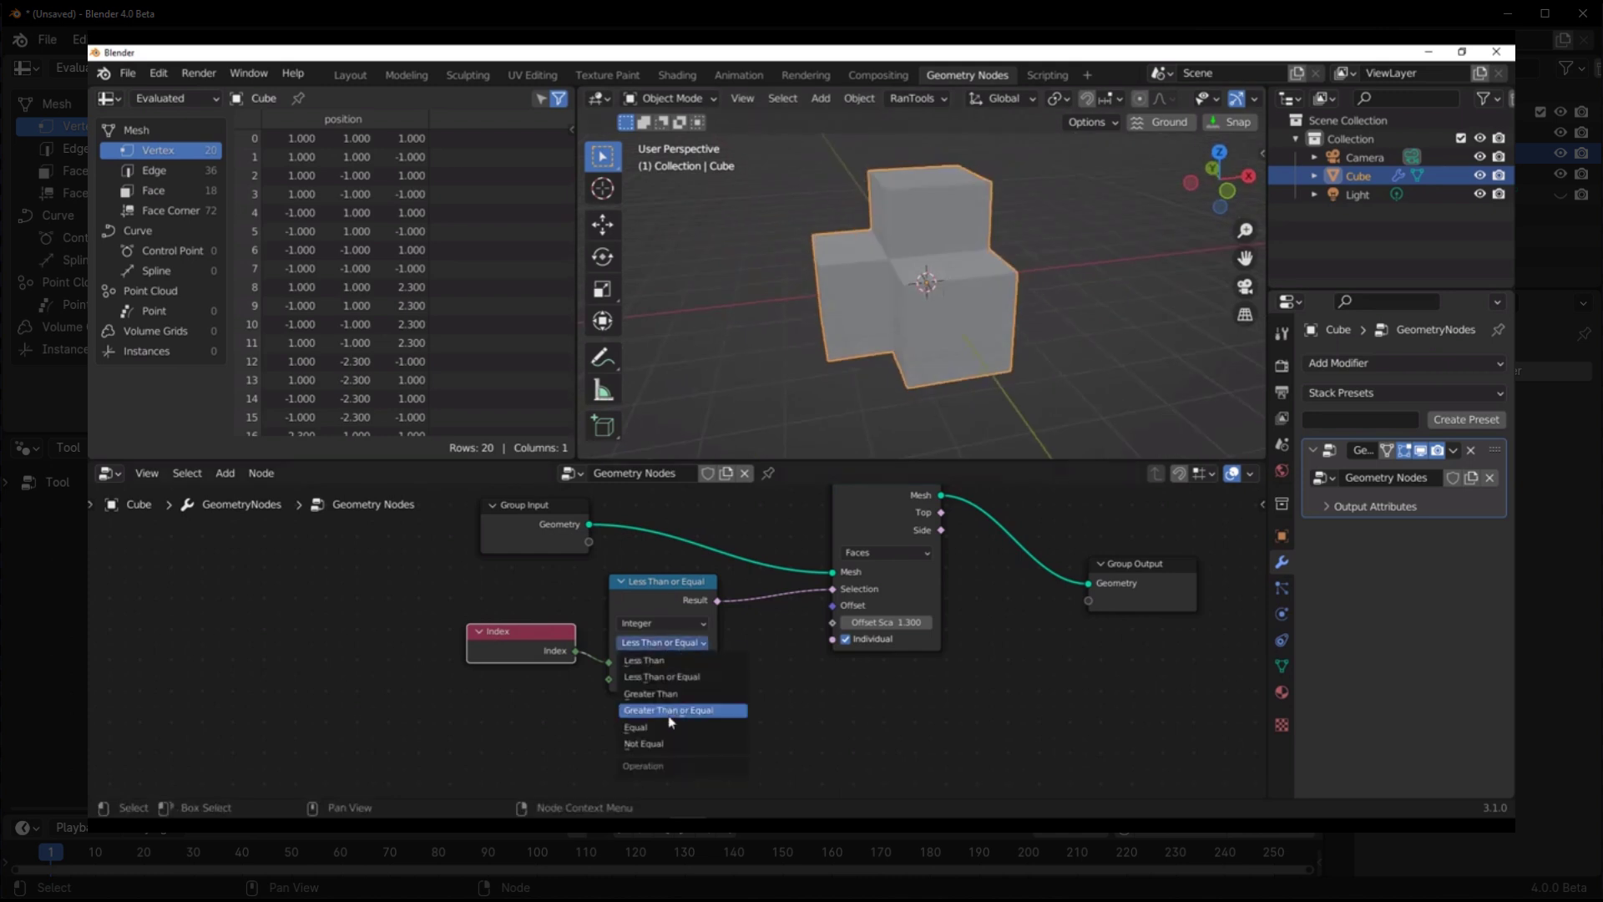
{"action": "left_click", "coordinate": [668, 710]}
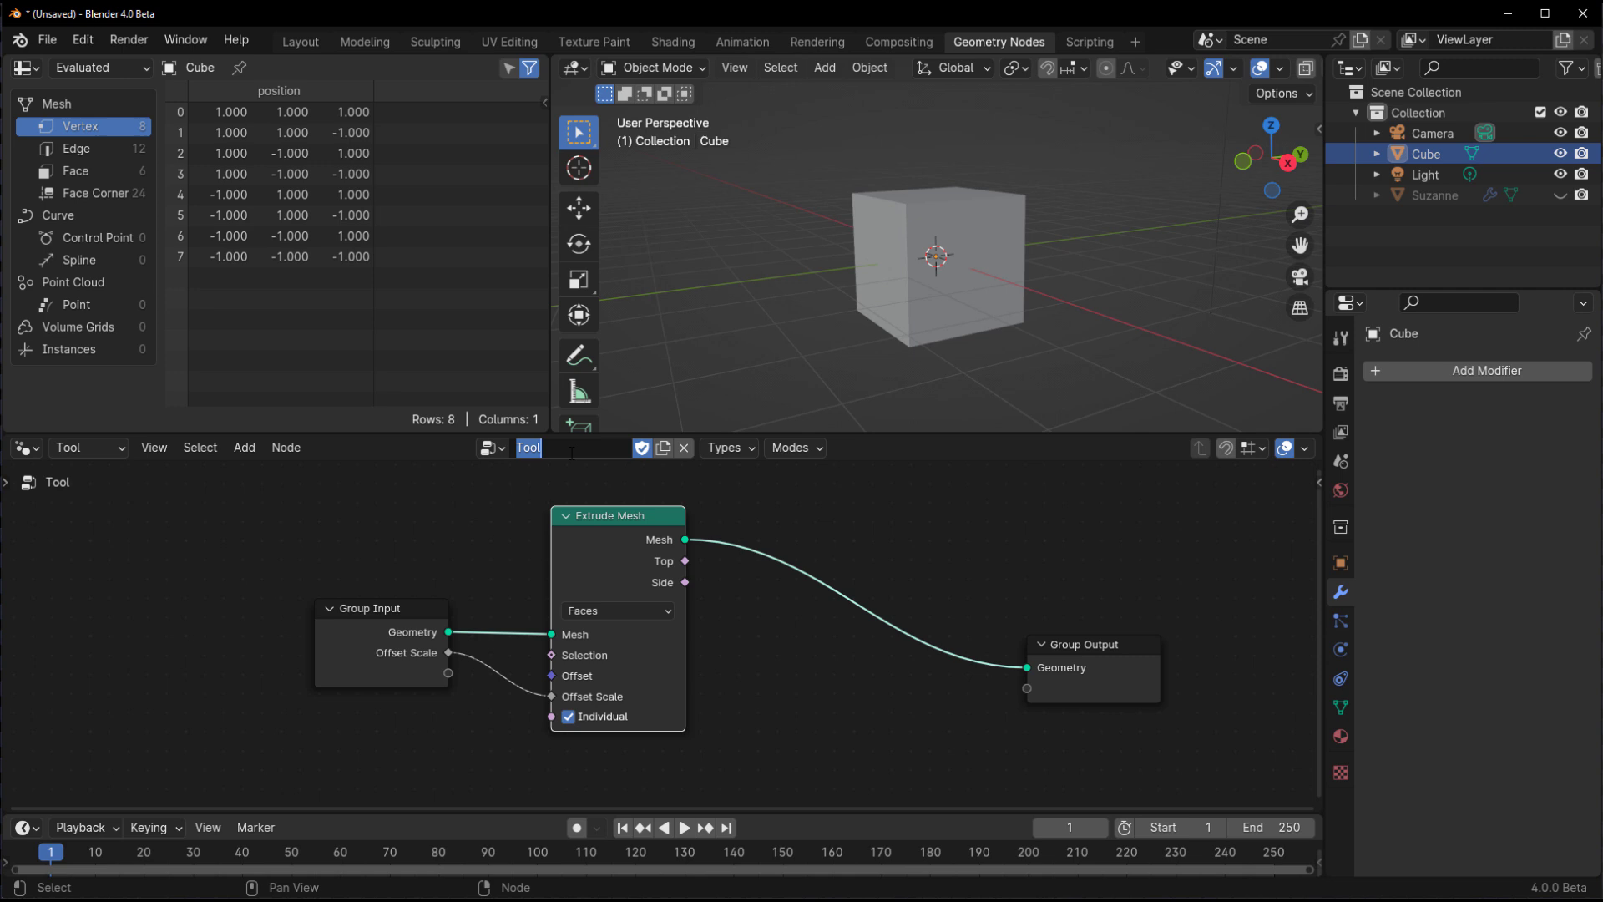
{"action": "type", "text": "Extrude"}
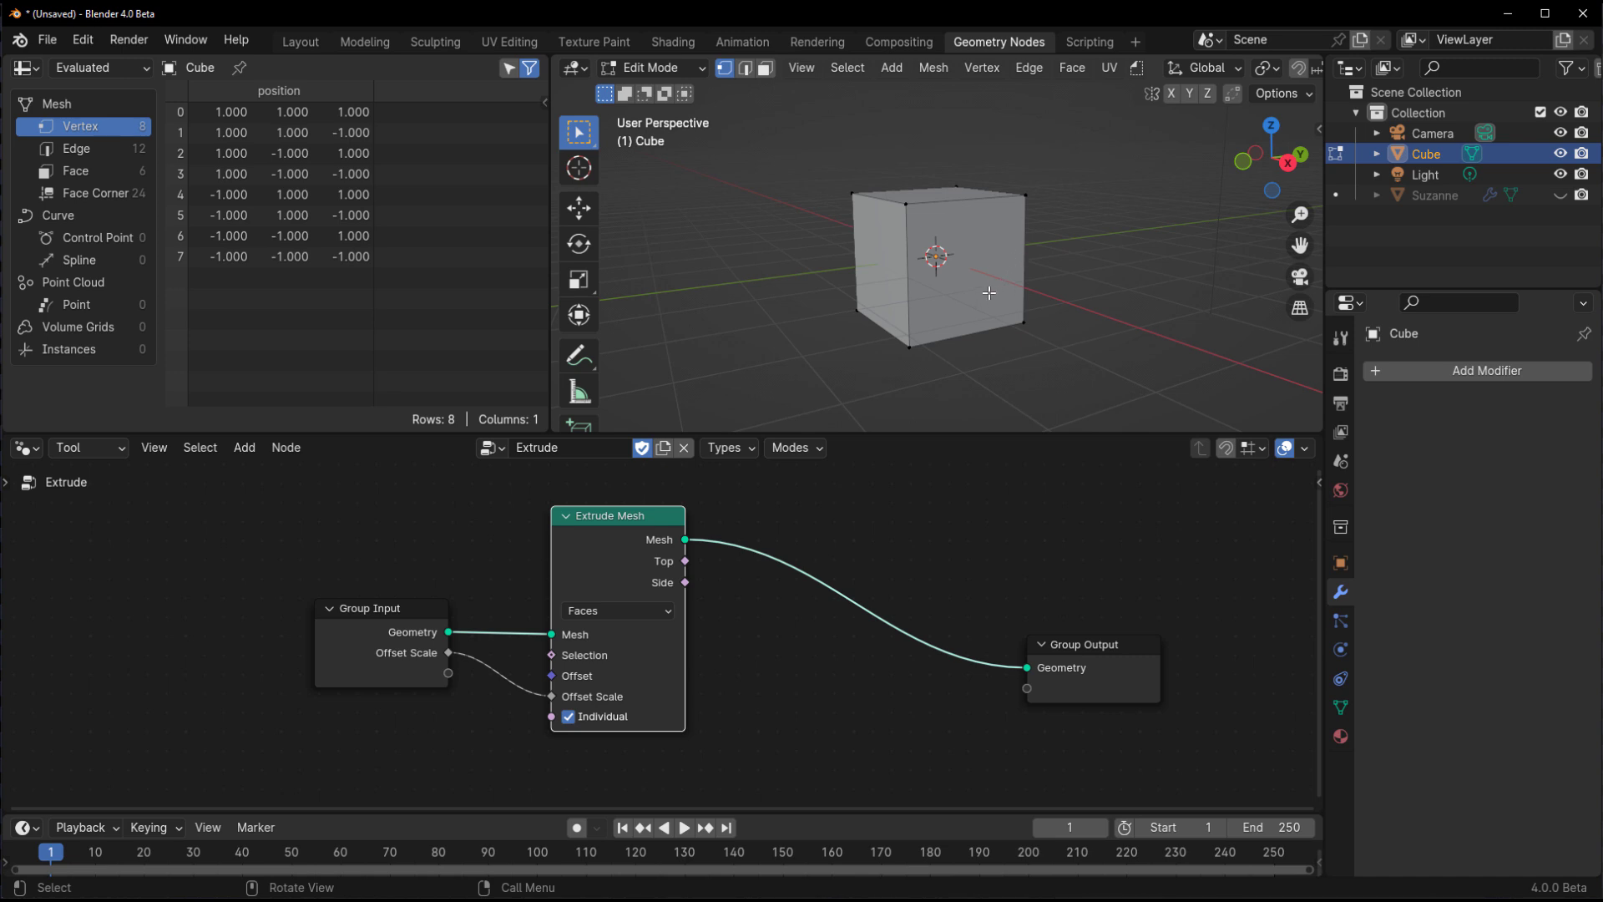
- Run Extrude on the cube, then chain a second Extrude Mesh node fed by the first's Top with its Offset Scale exposed
{"action": "left_click", "coordinate": [1137, 67]}
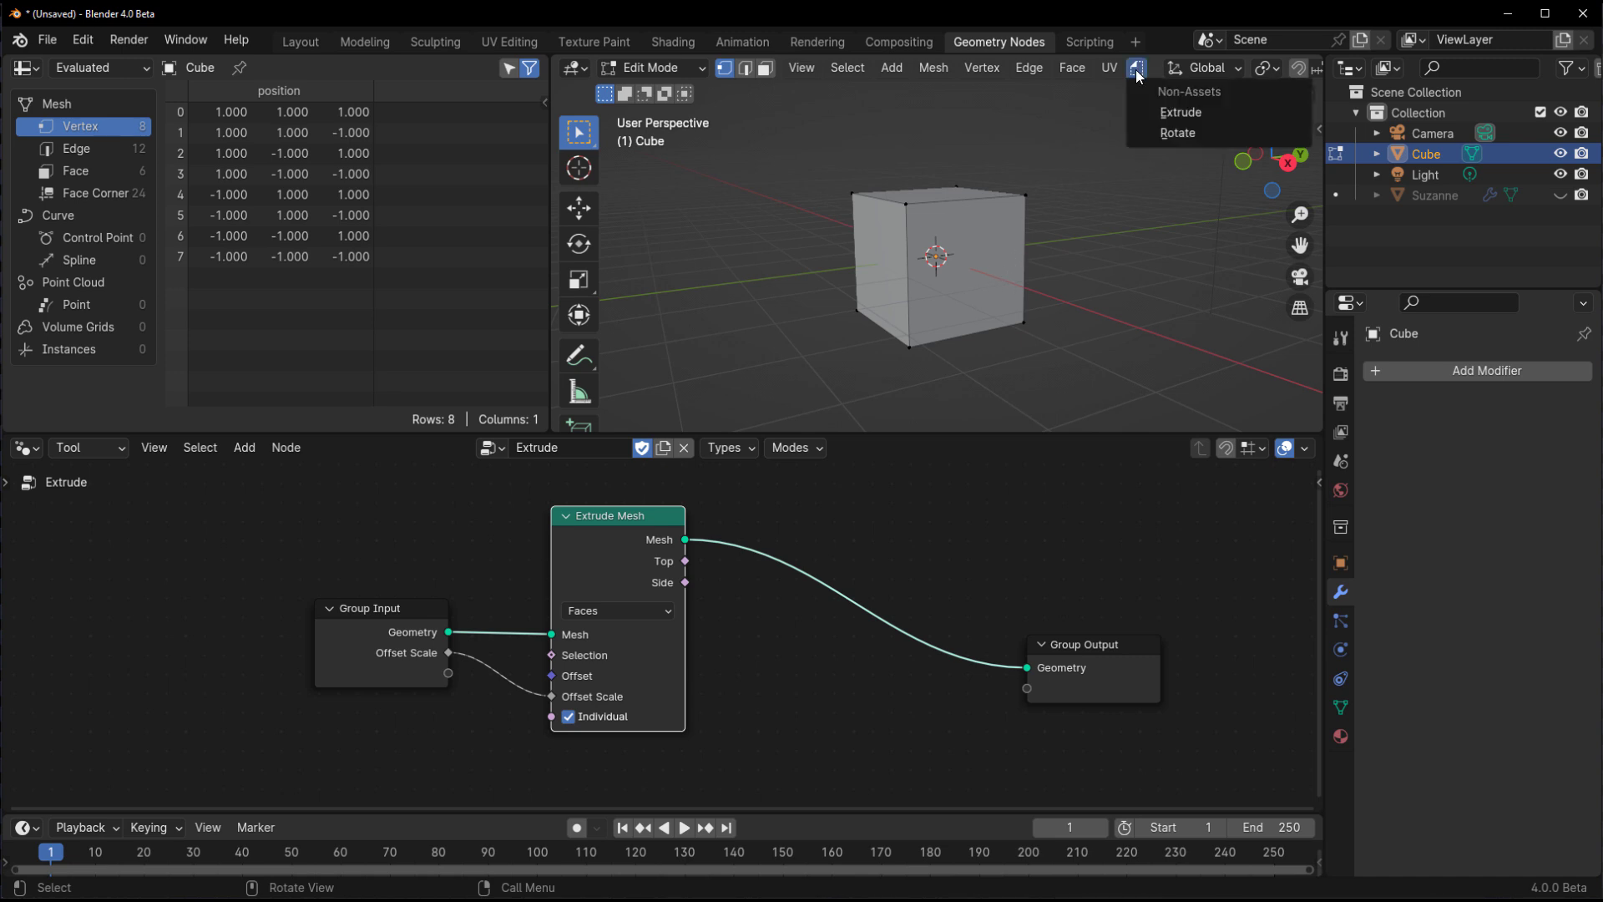
{"action": "left_click", "coordinate": [1181, 112]}
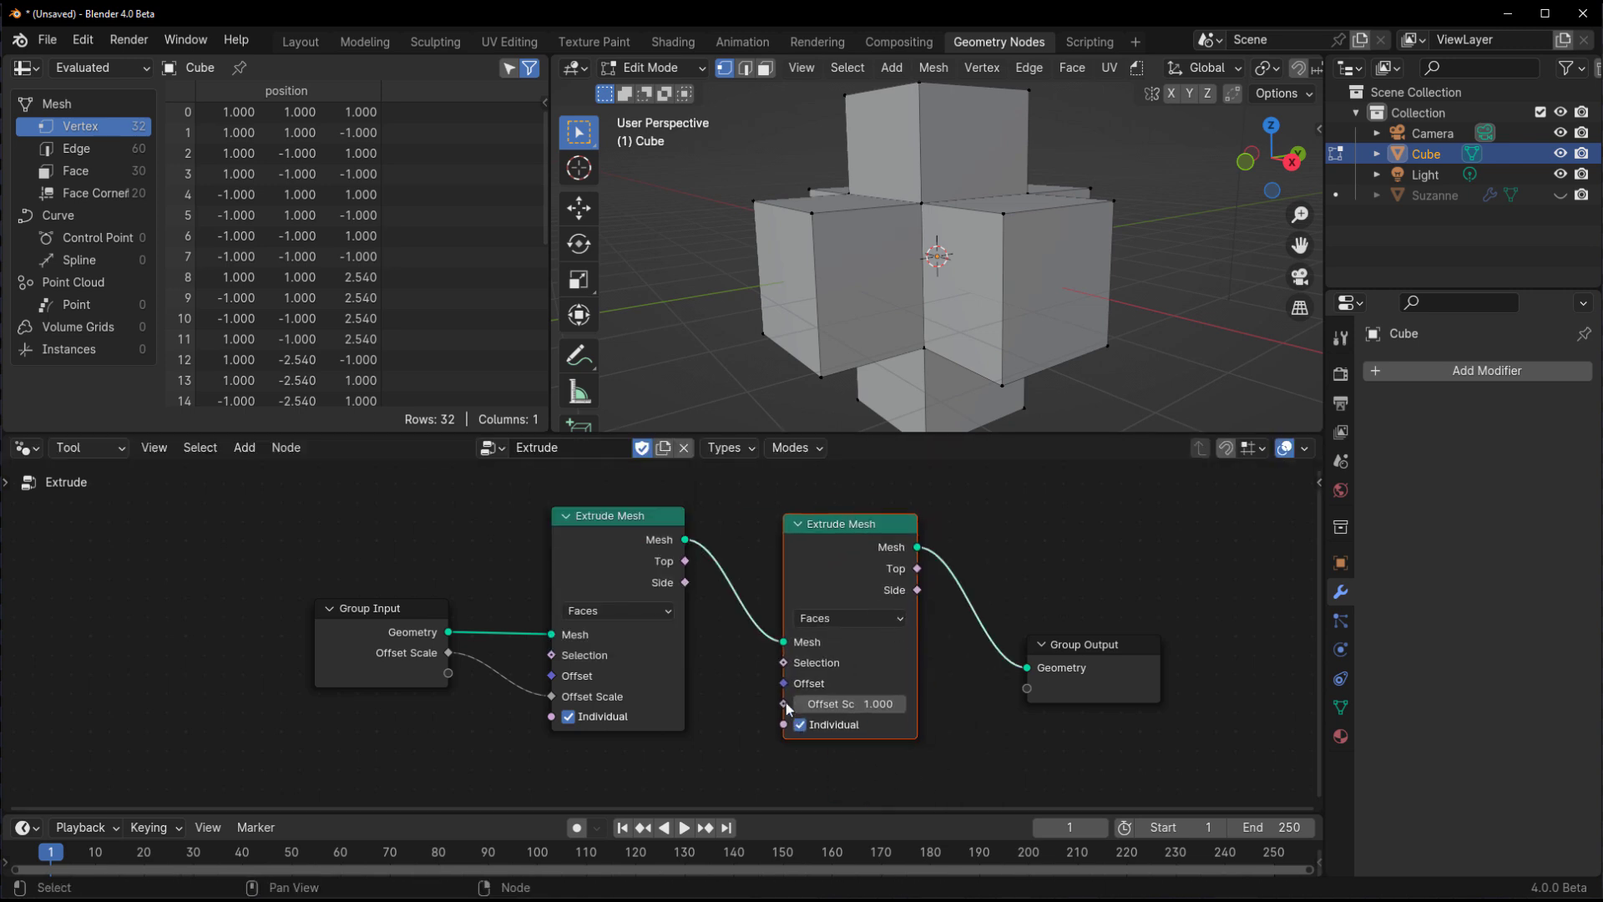
{"action": "left_click_drag", "start_coordinate": [785, 703], "coordinate": [494, 678]}
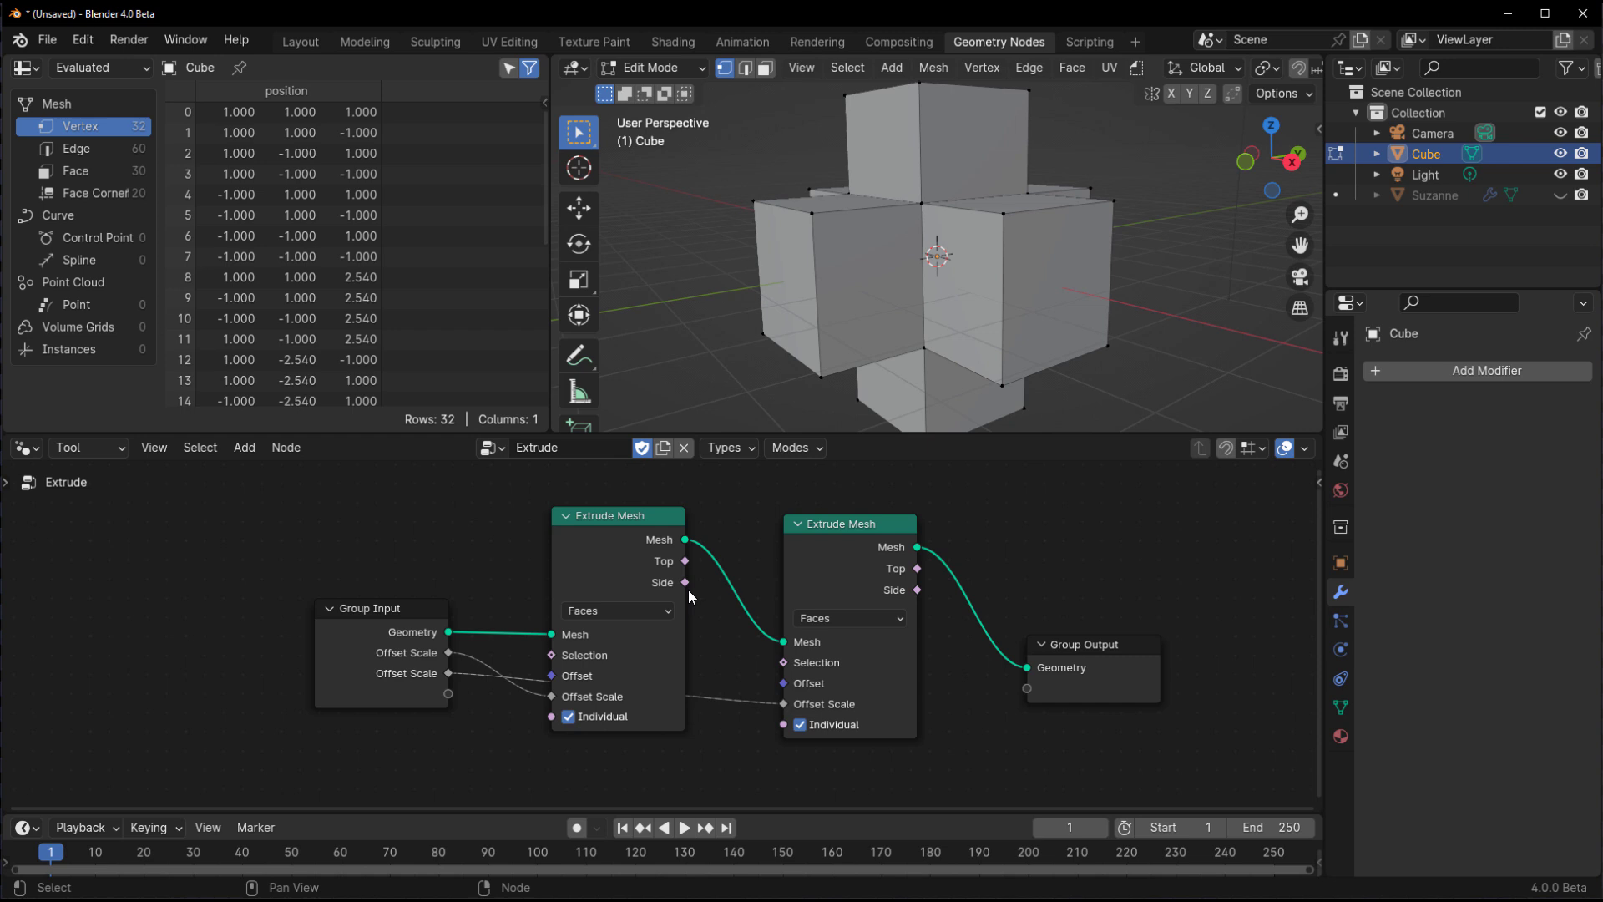
{"action": "left_click_drag", "start_coordinate": [685, 581], "coordinate": [785, 663]}
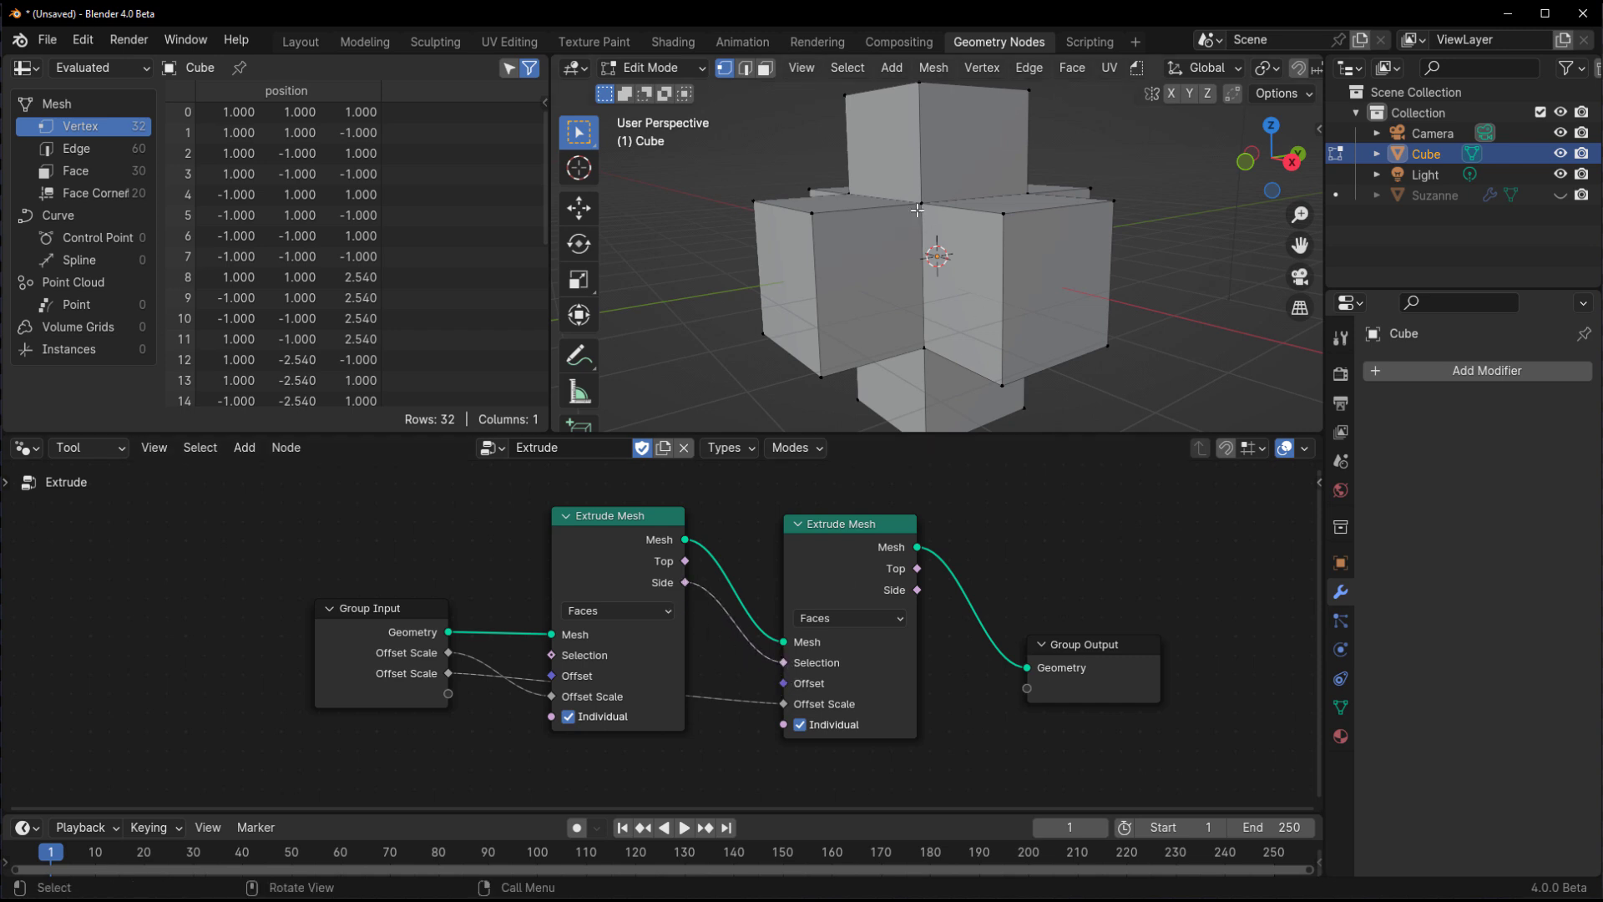
- Run Extrude again and adjust the offset scale to grow the cube into a blocky ball
{"action": "left_click", "coordinate": [1136, 67]}
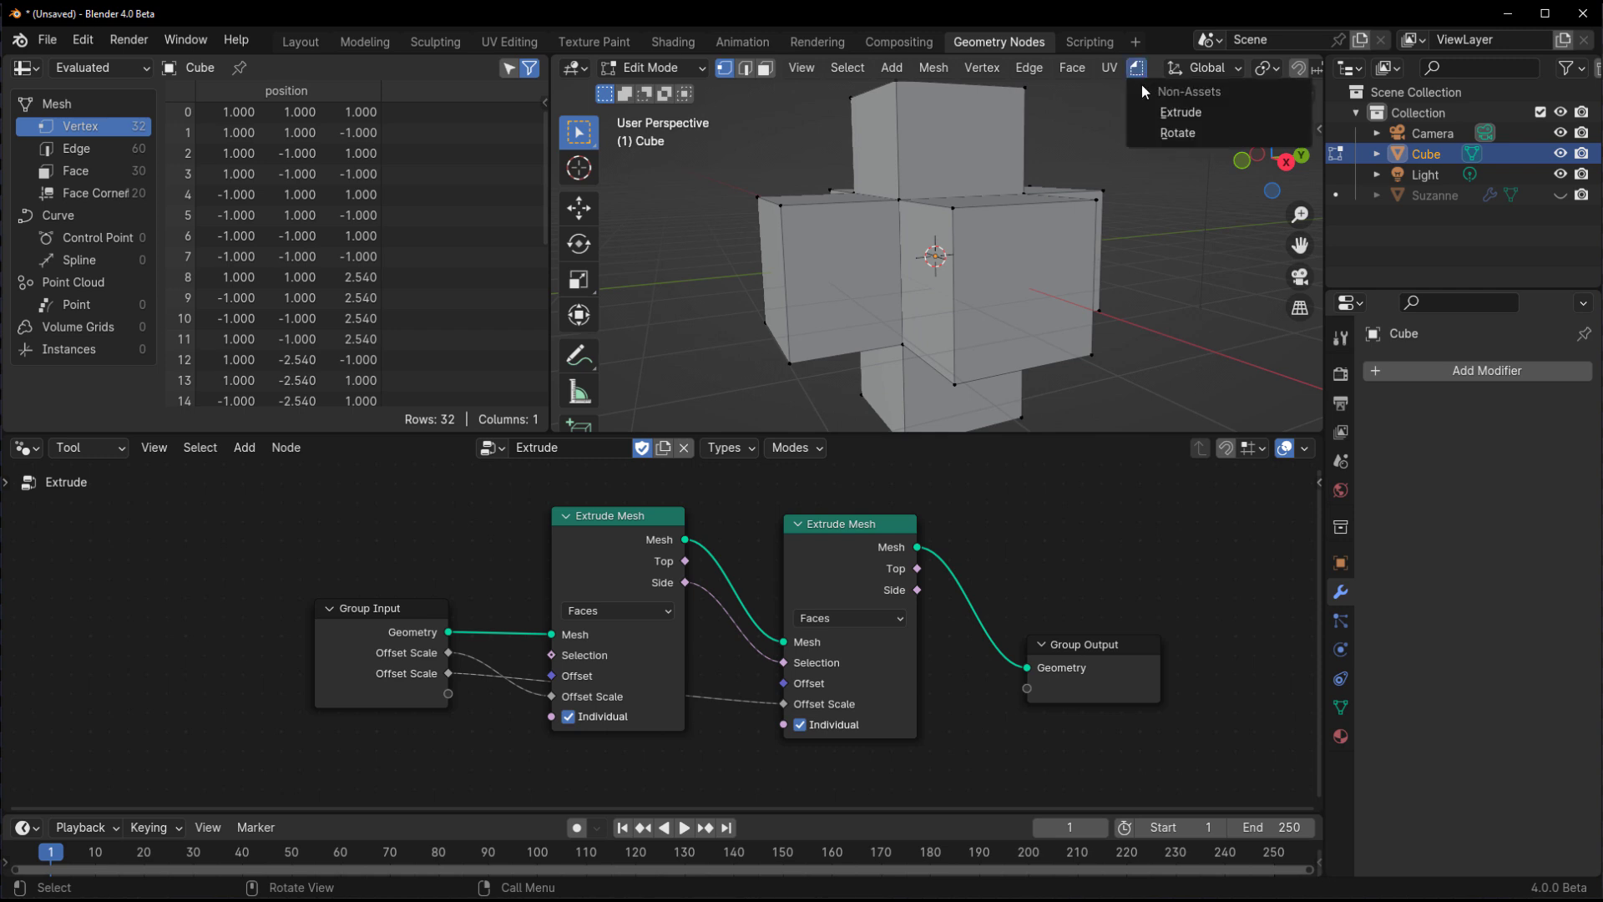
{"action": "left_click", "coordinate": [1181, 112]}
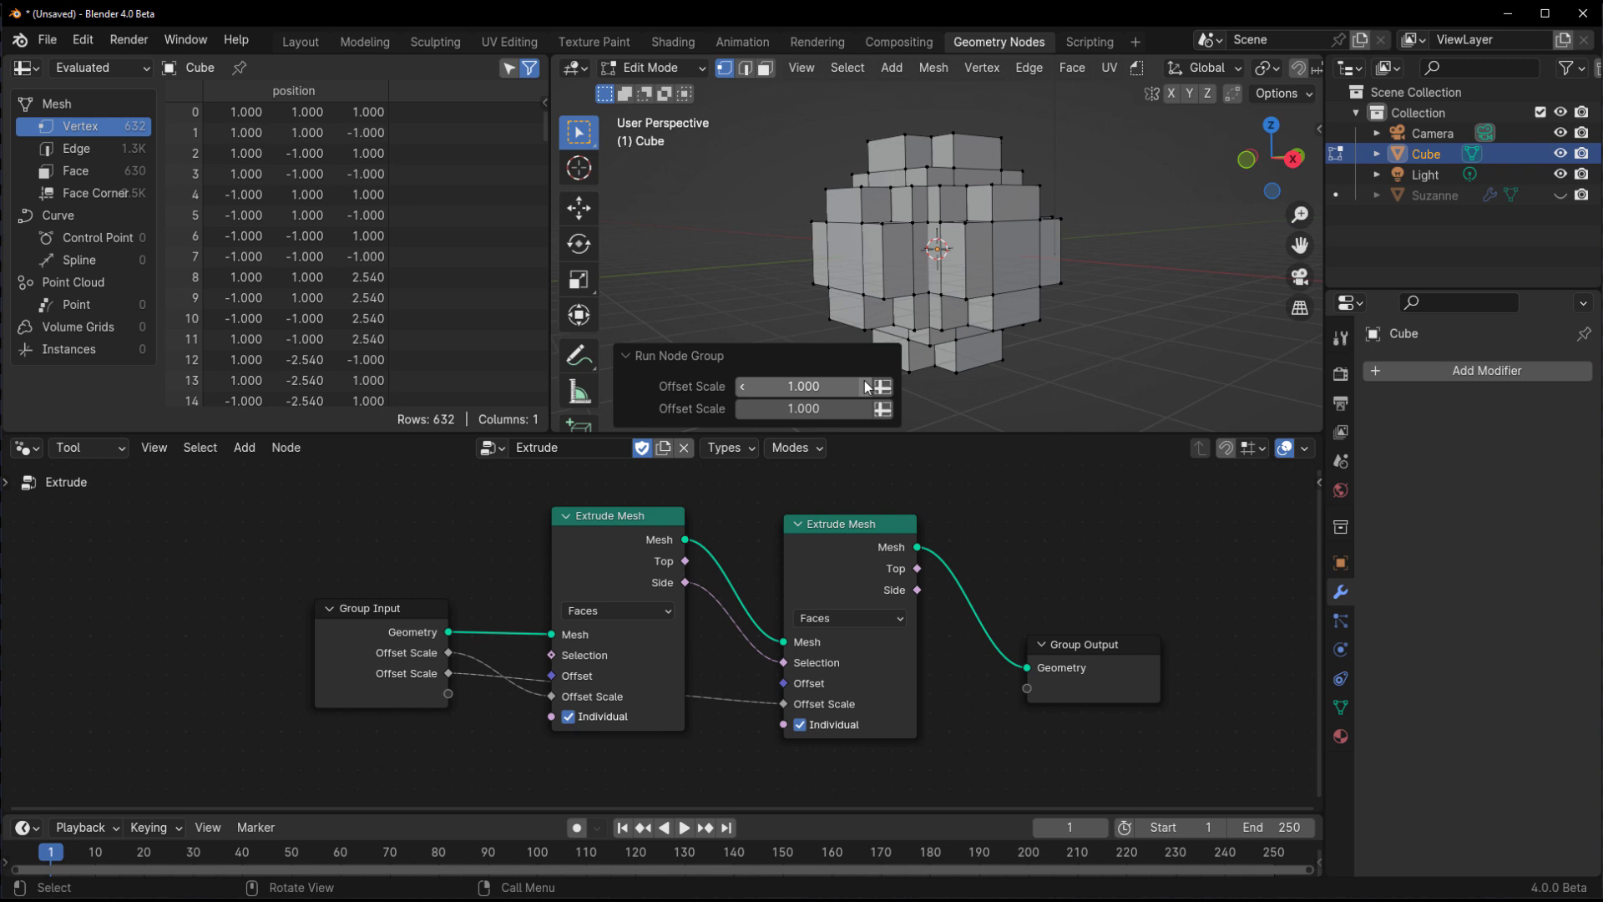
{"action": "left_click_drag", "start_coordinate": [803, 408], "coordinate": [772, 407]}
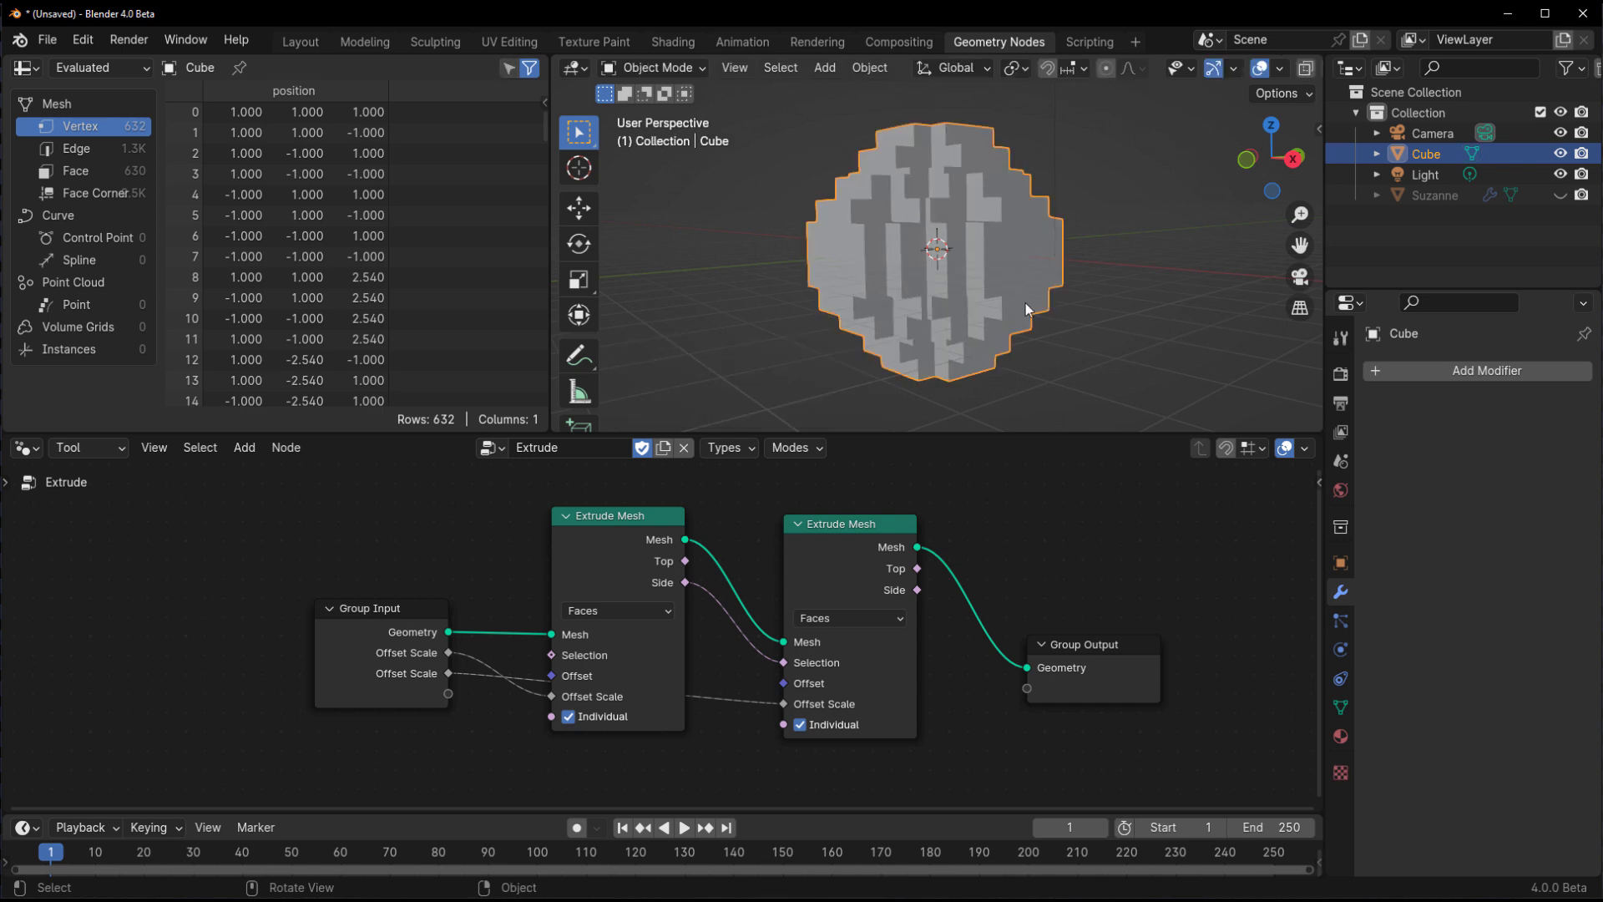
{"action": "left_click_drag", "start_coordinate": [1022, 307], "coordinate": [1002, 316]}
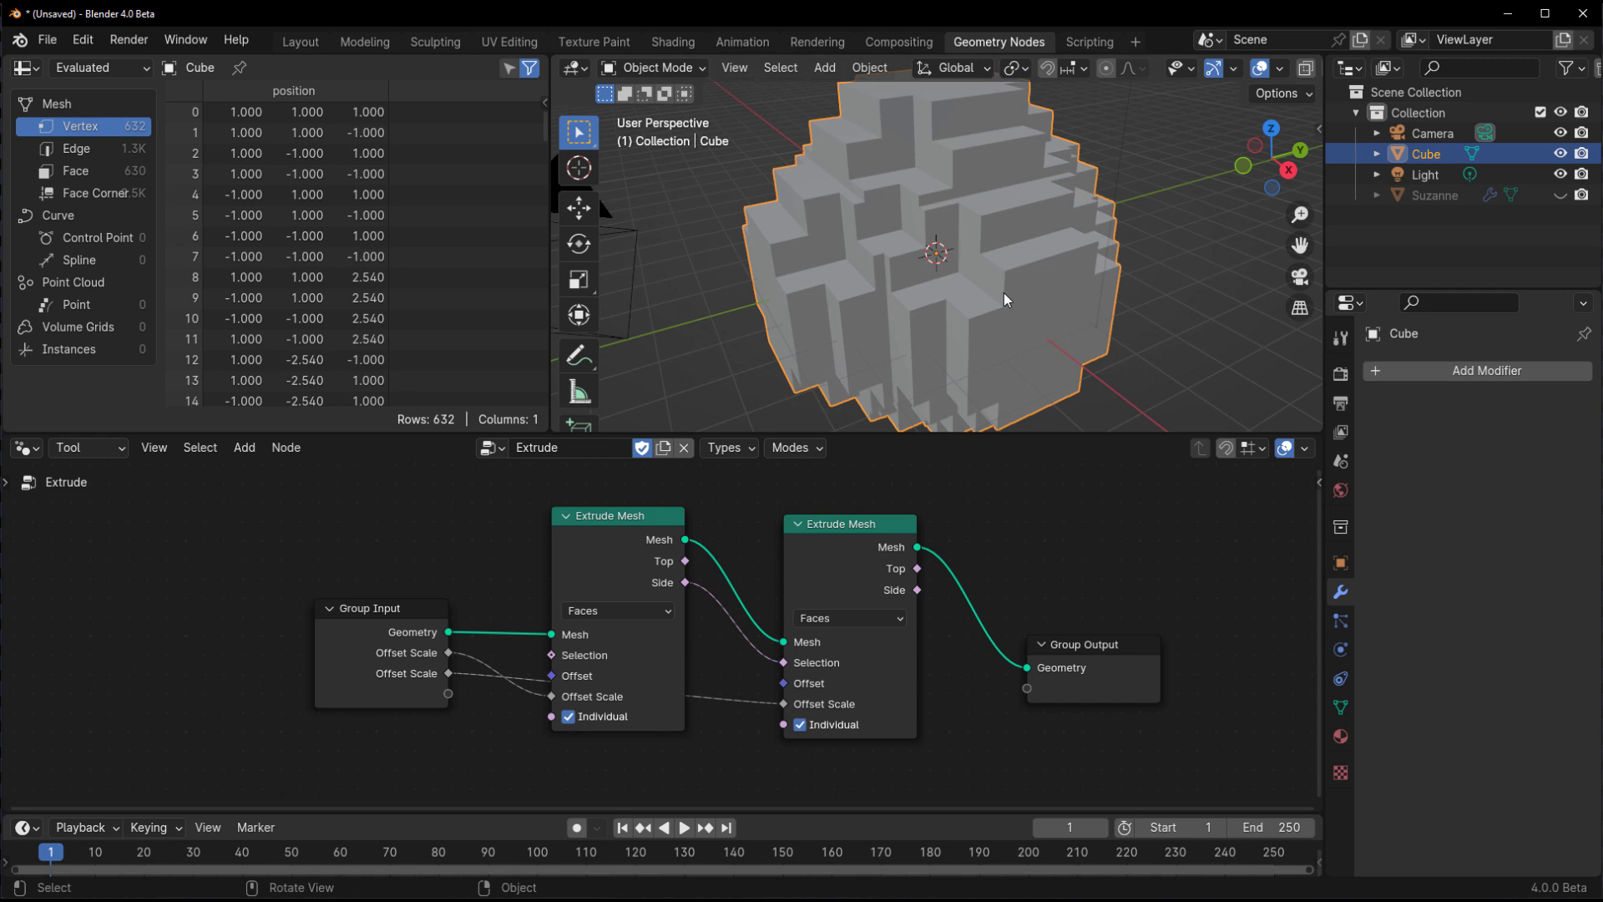
- Duplicate the blocky ball and give the copy a Wireframe modifier
{"action": "key", "text": "shift+d"}
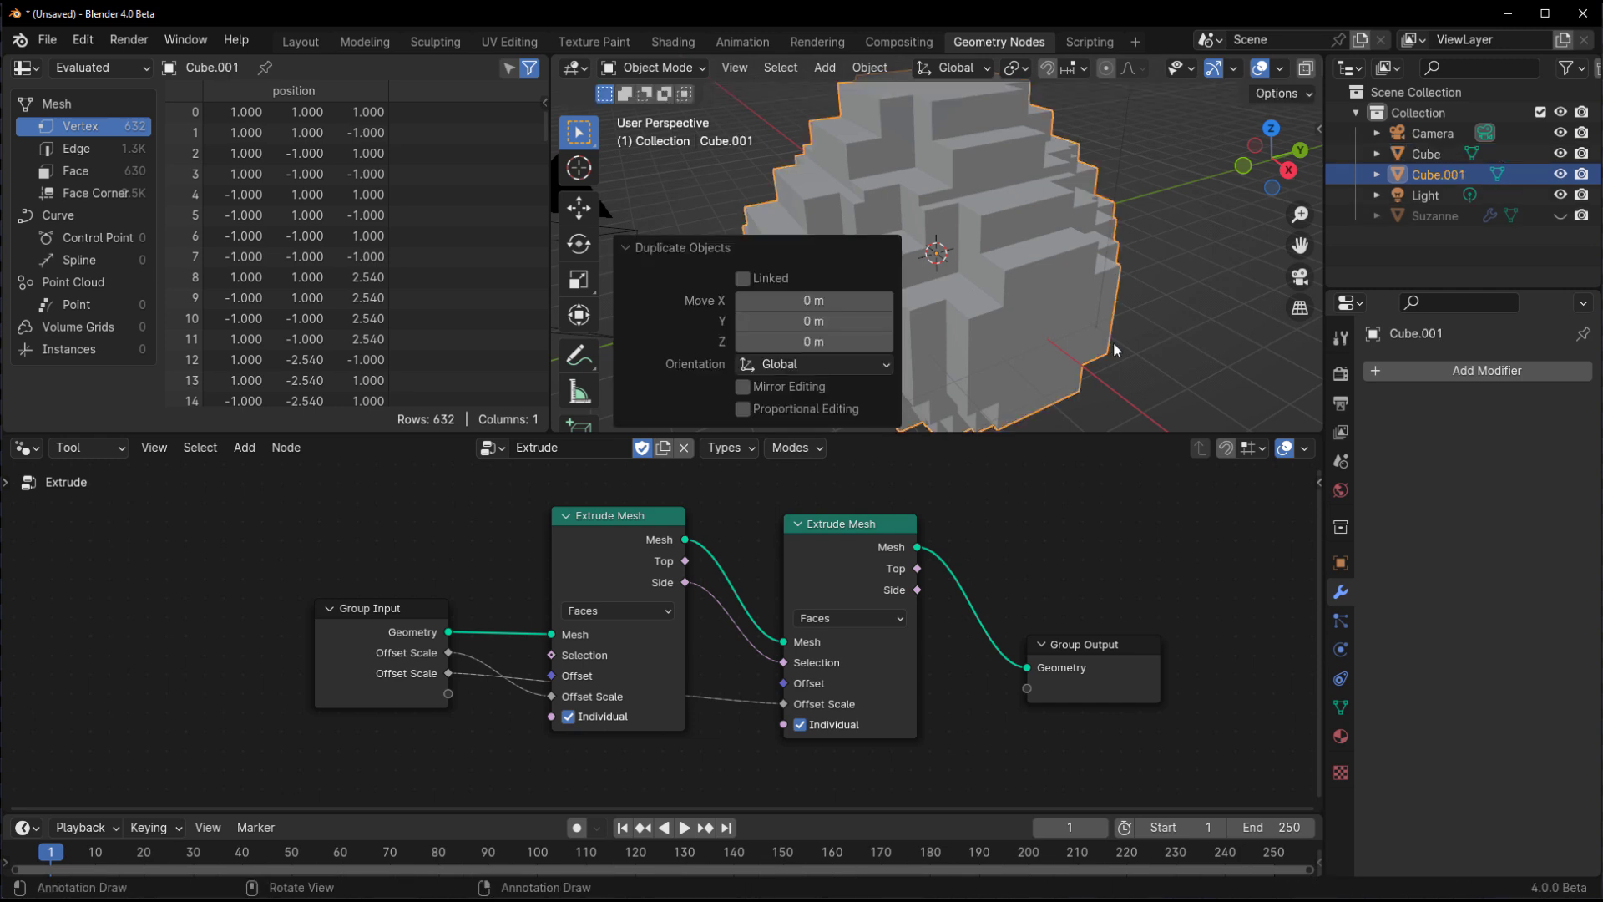
{"action": "left_click", "coordinate": [1488, 371]}
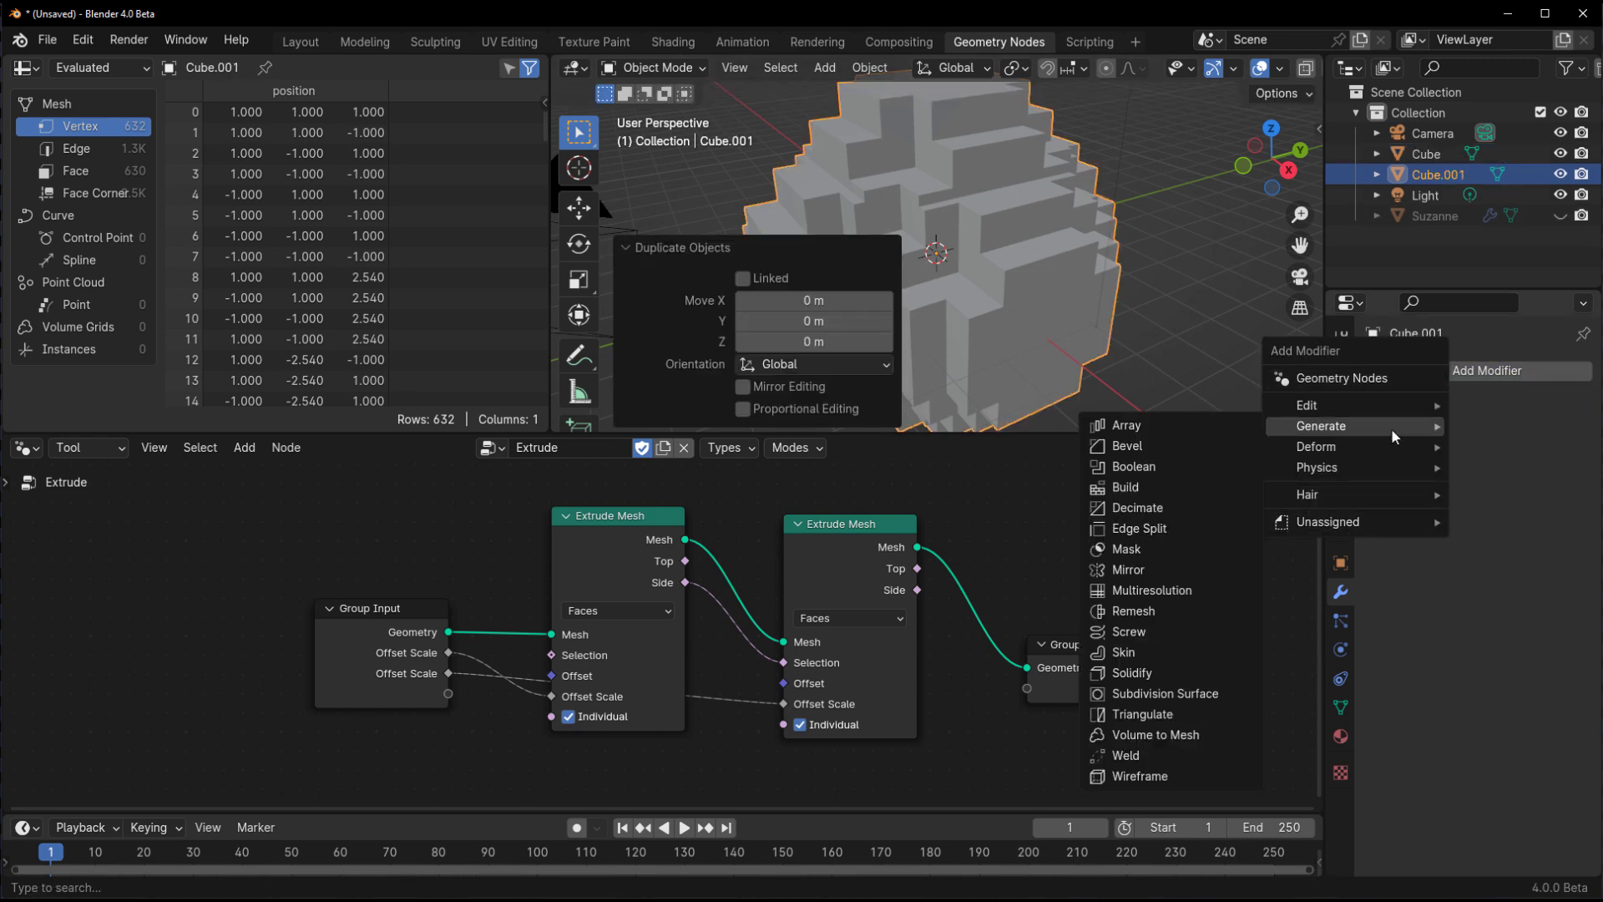
{"action": "left_click", "coordinate": [1143, 774]}
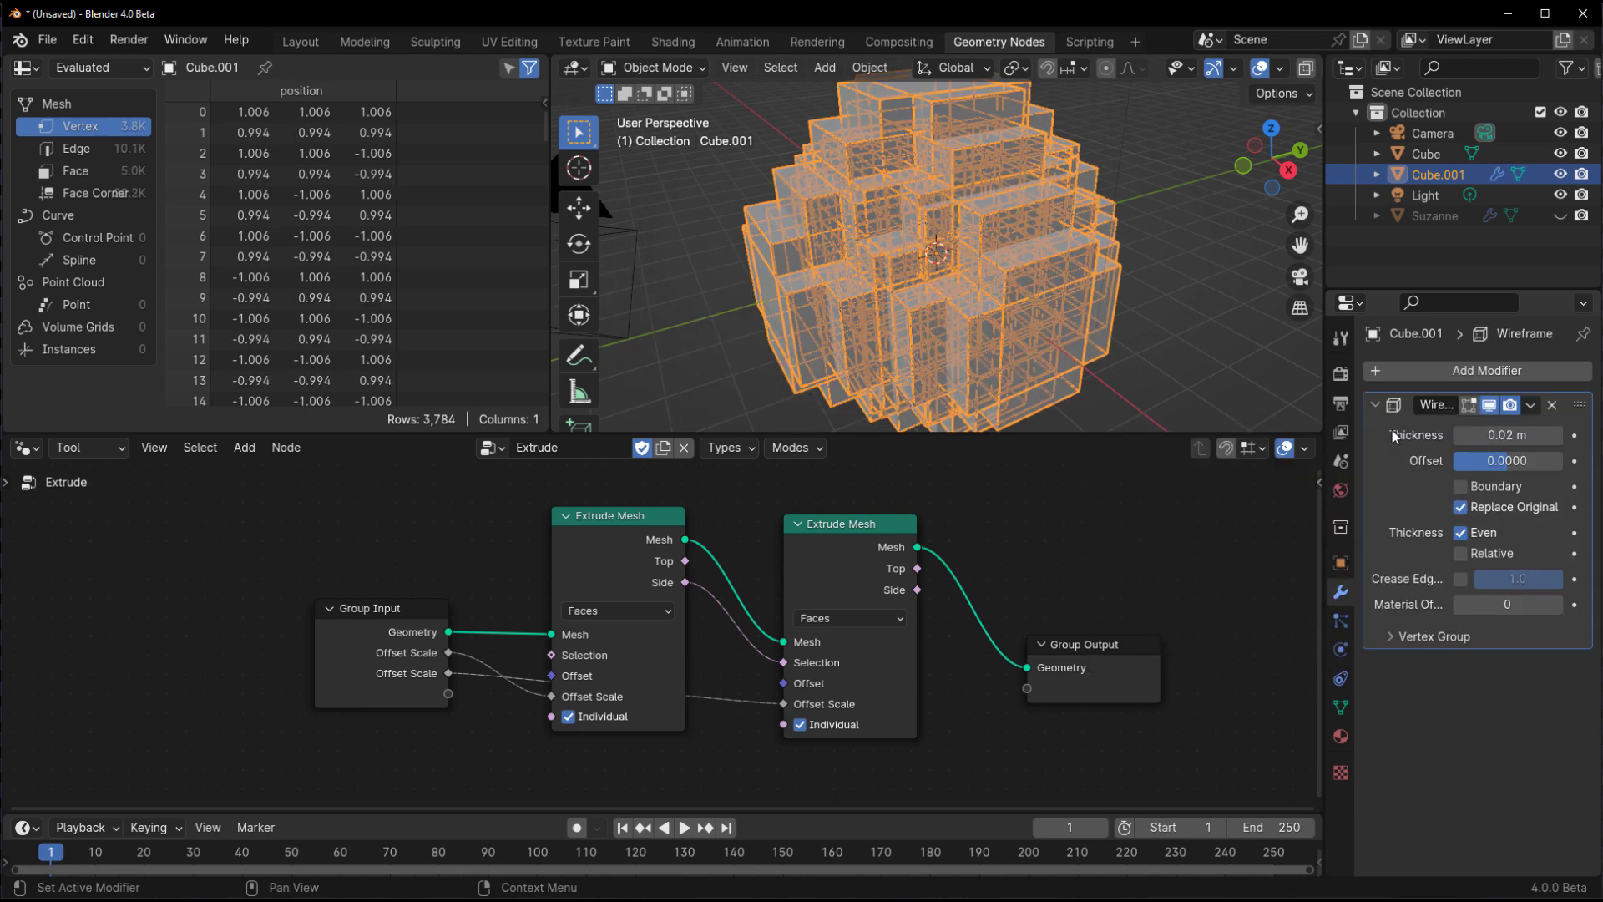
- Extrude an icosphere's faces and start a new Repeat tool group with a repeat zone
{"action": "left_click", "coordinate": [1424, 154]}
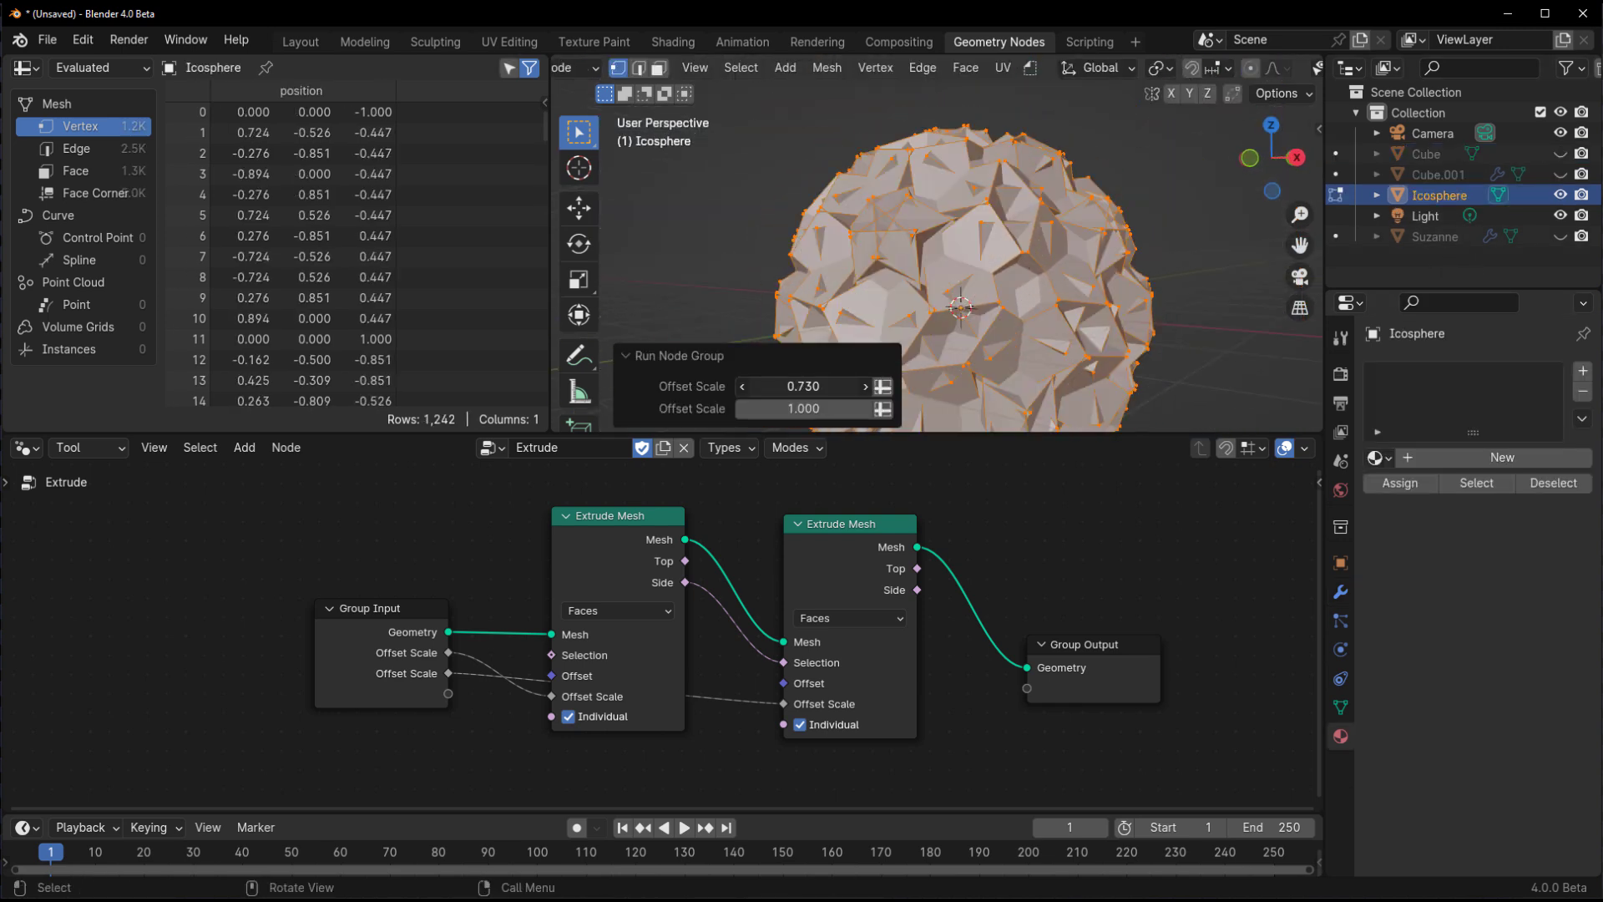
{"action": "left_click_drag", "start_coordinate": [809, 386], "coordinate": [808, 386]}
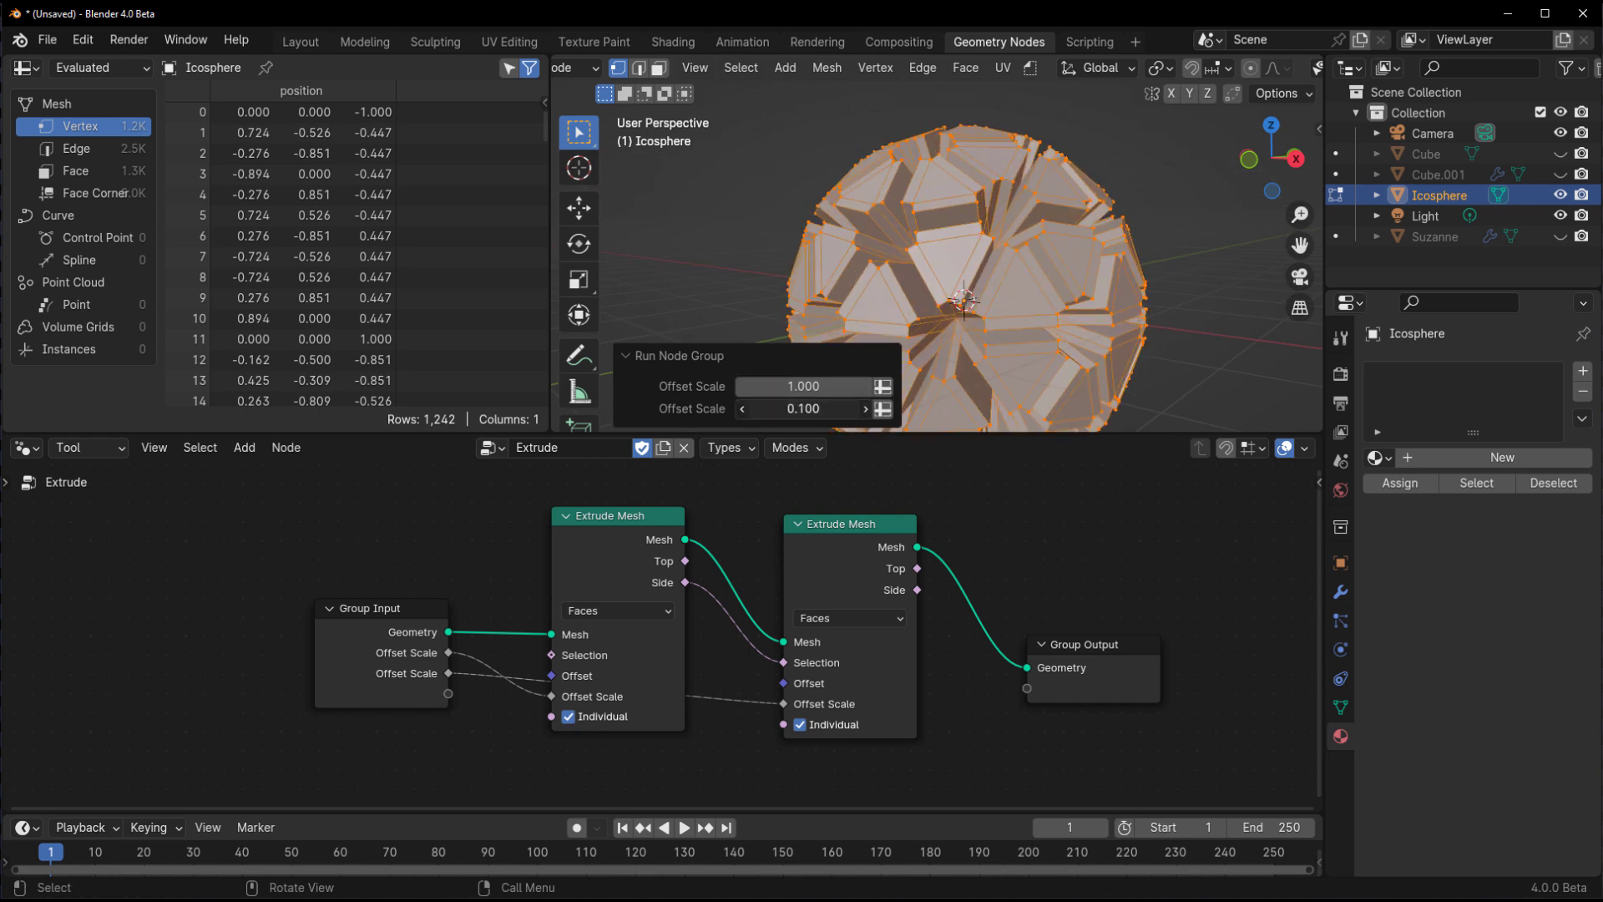
{"action": "type", "text": "repea"}
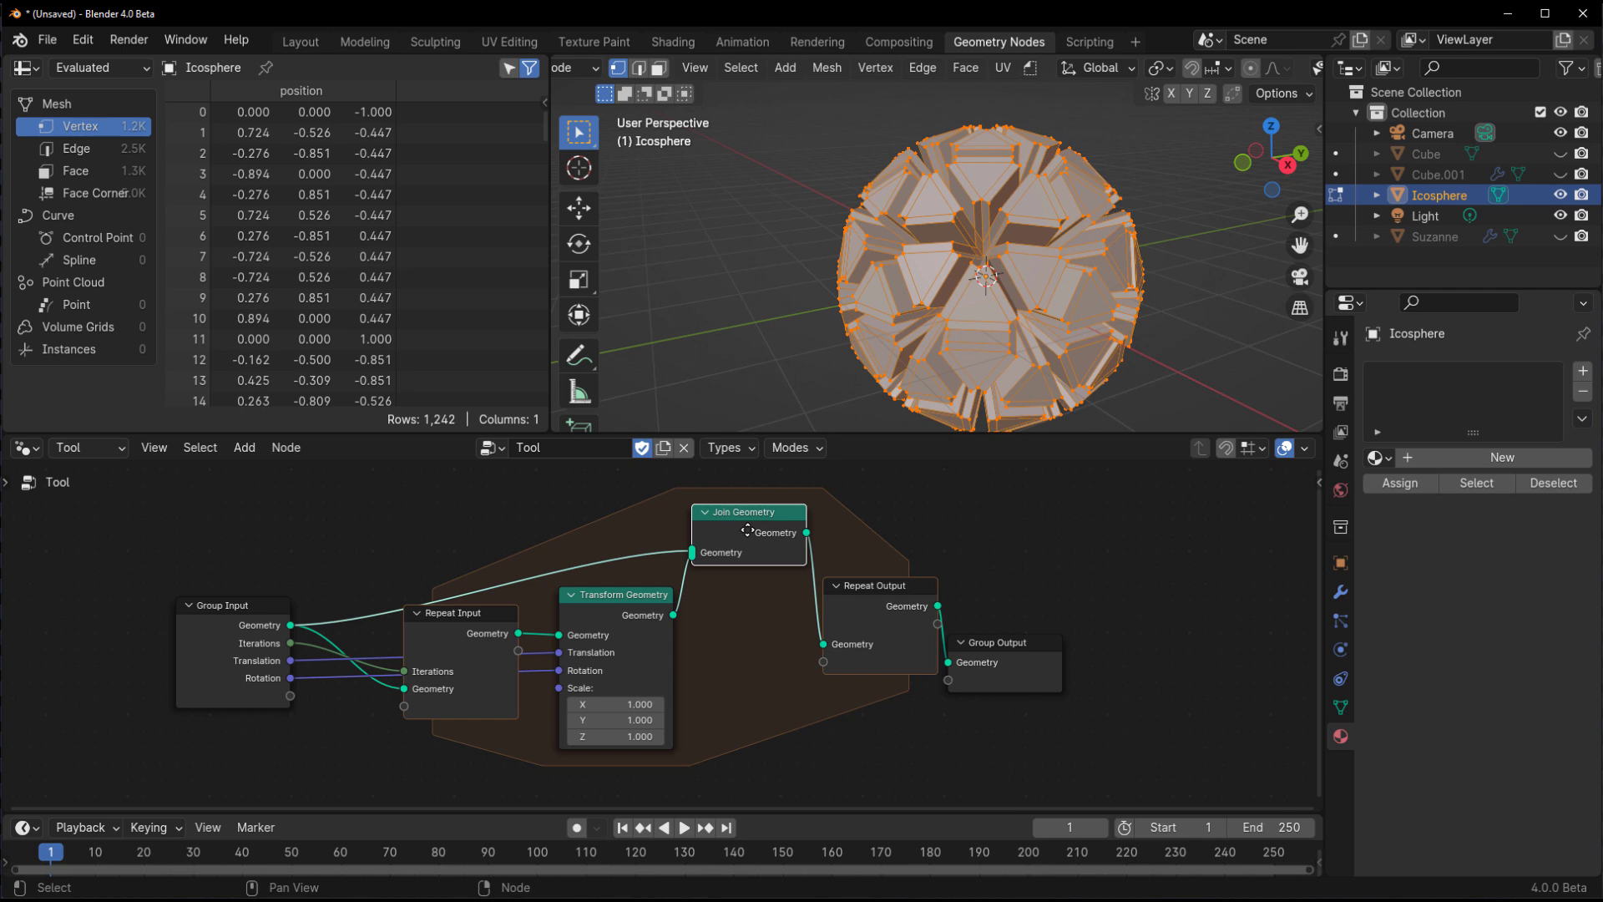
- Run Repeat on the icosphere with 13 iterations and per-copy Y rotation, then return to the Layout workspace
{"action": "double_click", "coordinate": [571, 447]}
{"action": "type", "text": "Repeat"}
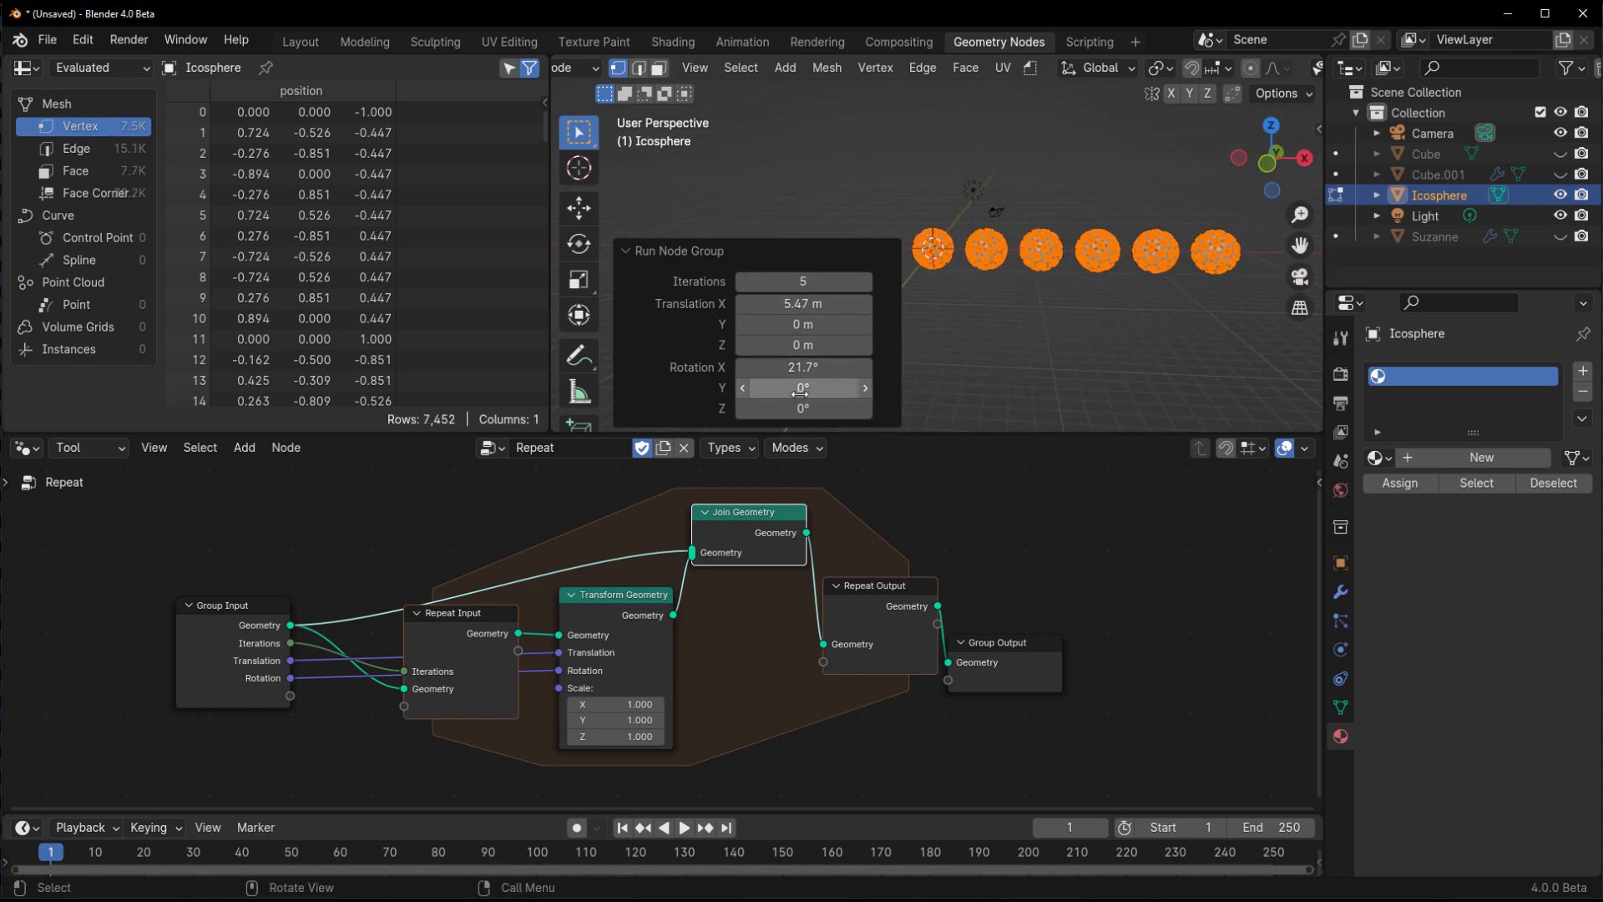
{"action": "left_click_drag", "start_coordinate": [803, 386], "coordinate": [776, 386]}
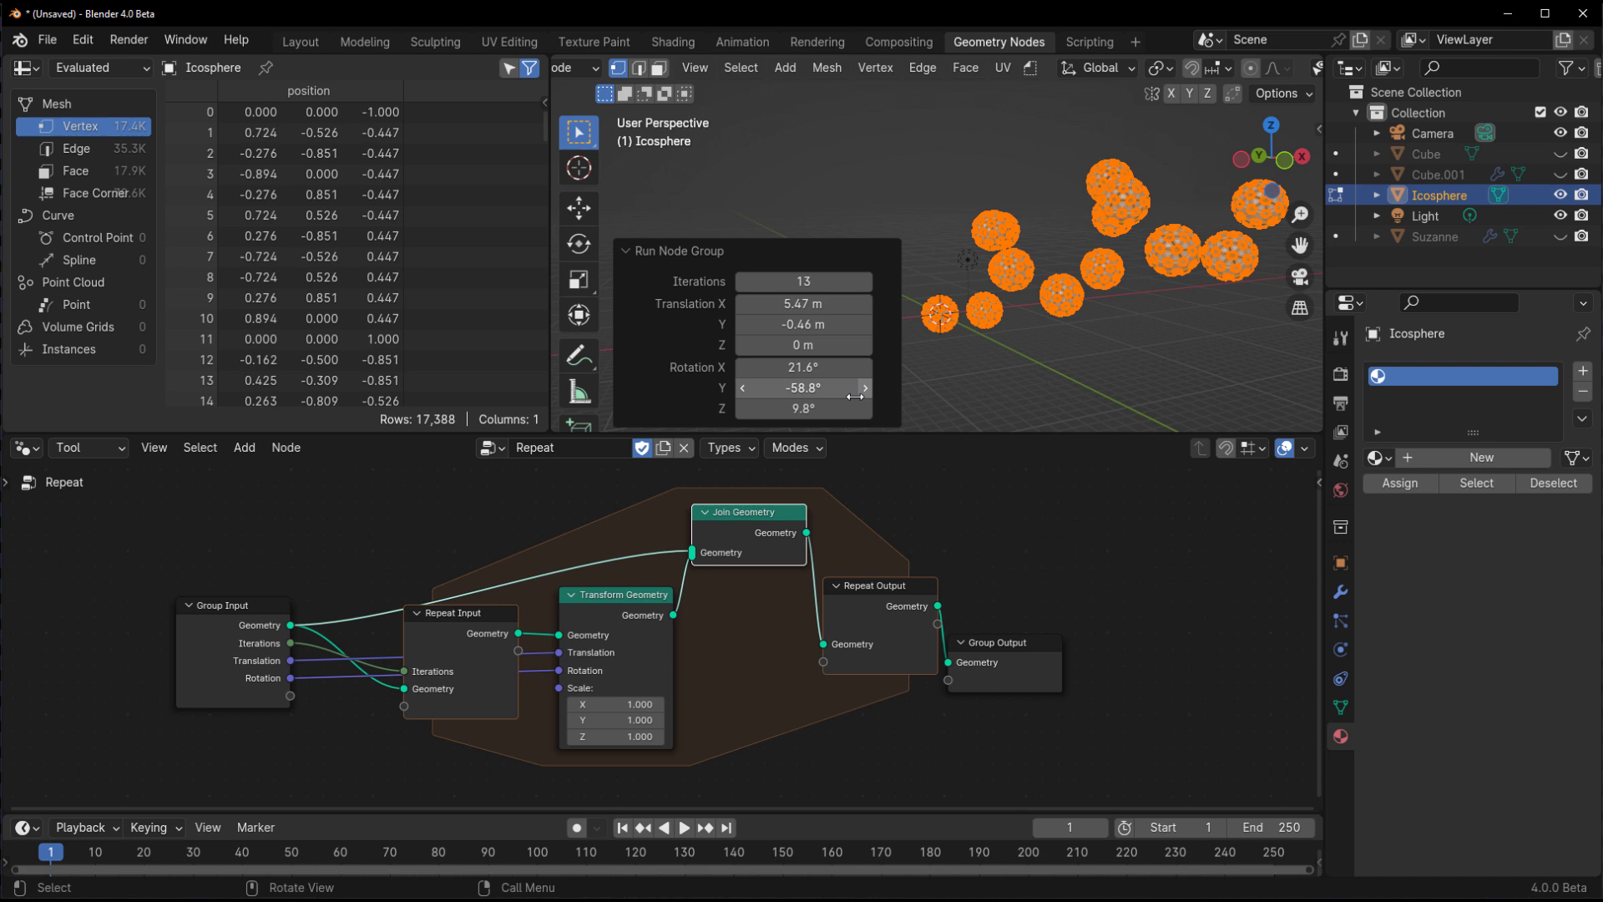
{"action": "left_click_drag", "start_coordinate": [818, 408], "coordinate": [787, 407]}
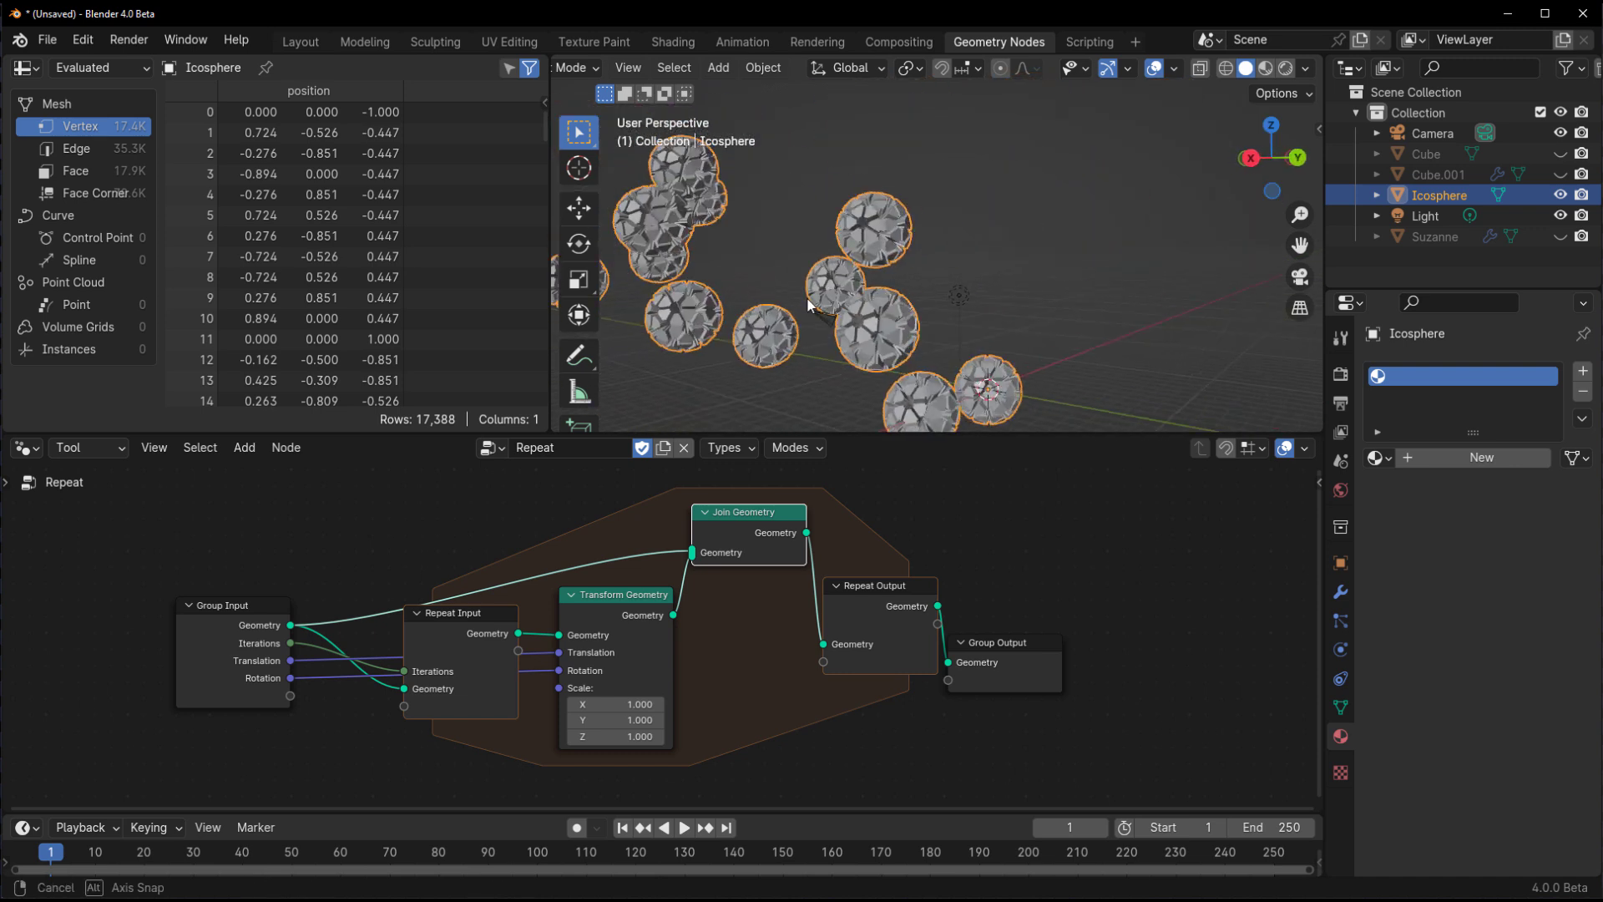
{"action": "left_click", "coordinate": [299, 40]}
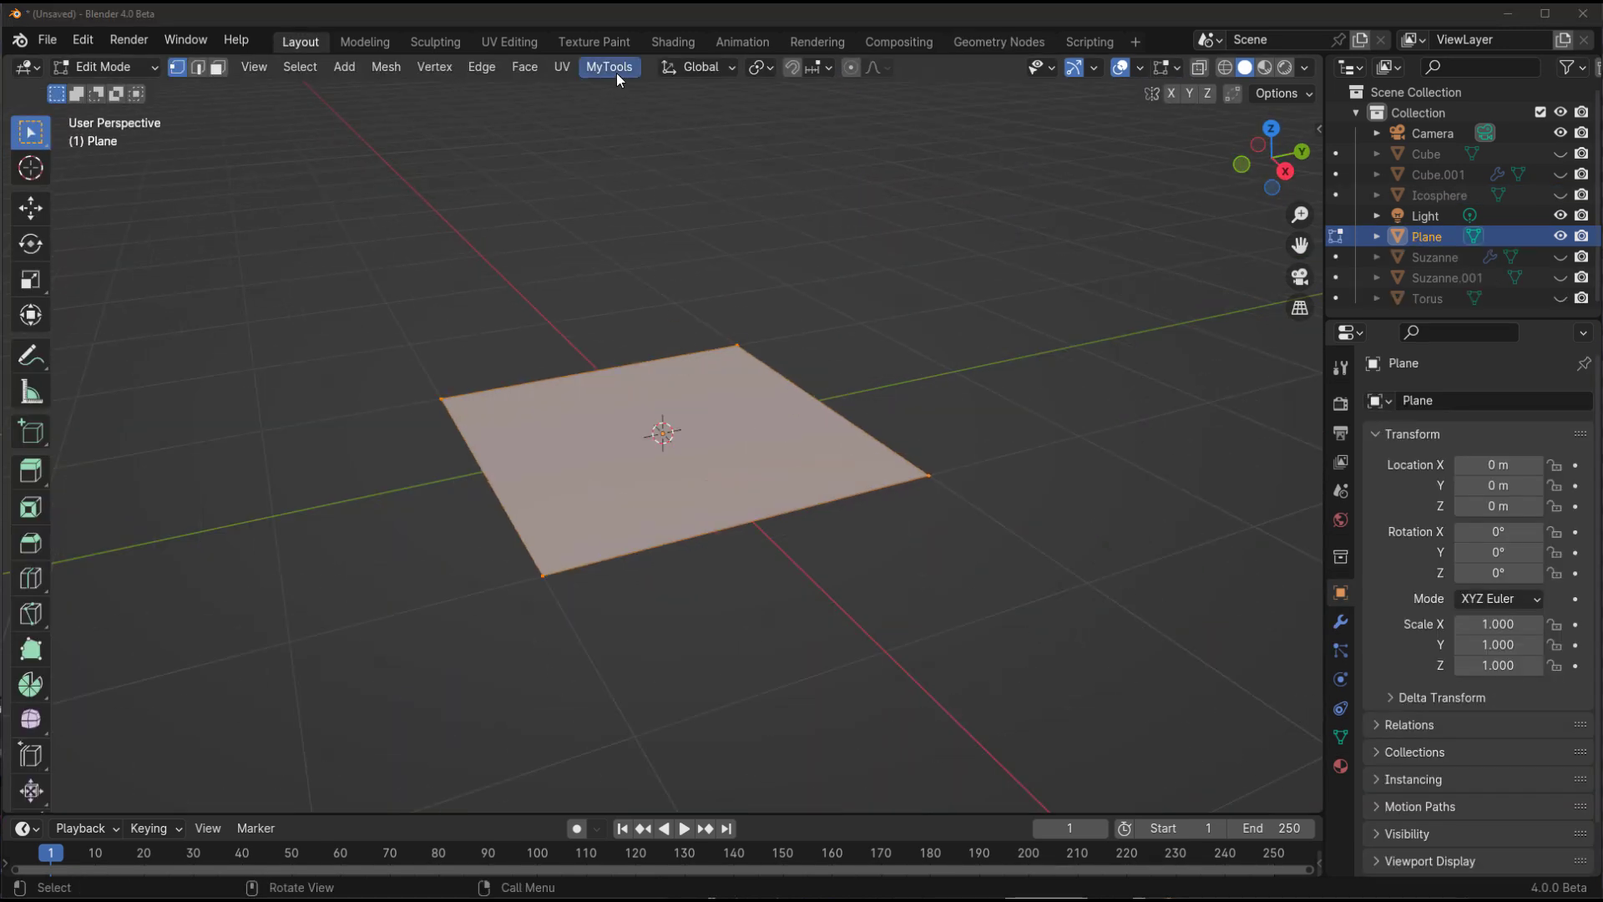
- Replace the plane's mesh with a cube from MyTools > My Meshes and view the Cube tool's node graph
{"action": "left_click", "coordinate": [608, 67]}
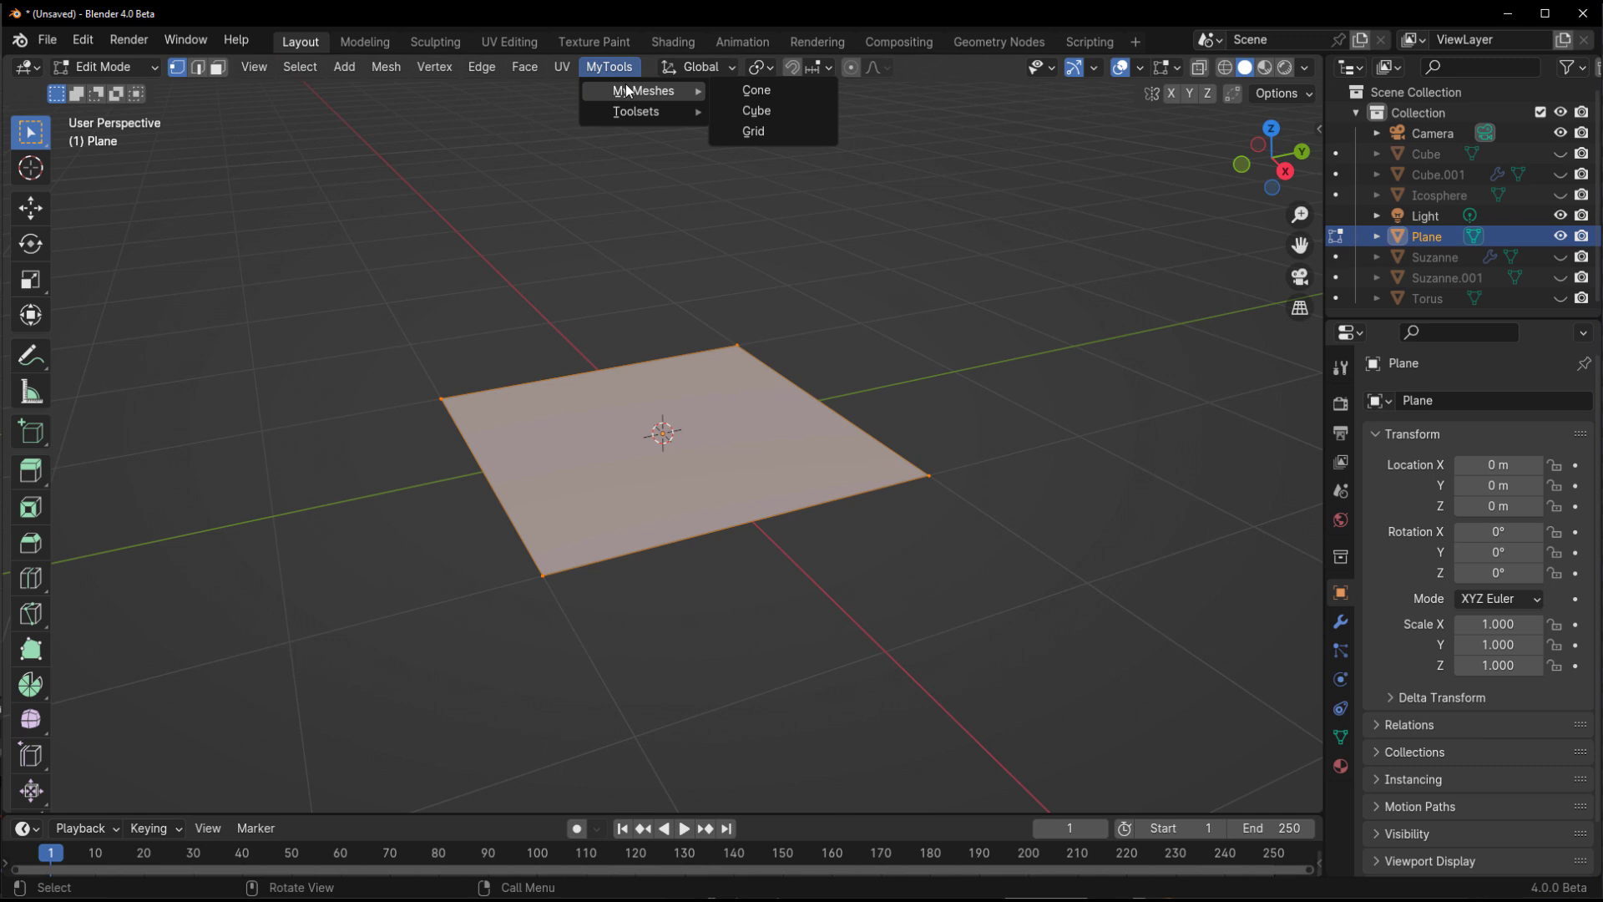
{"action": "mouse_move", "coordinate": [757, 111]}
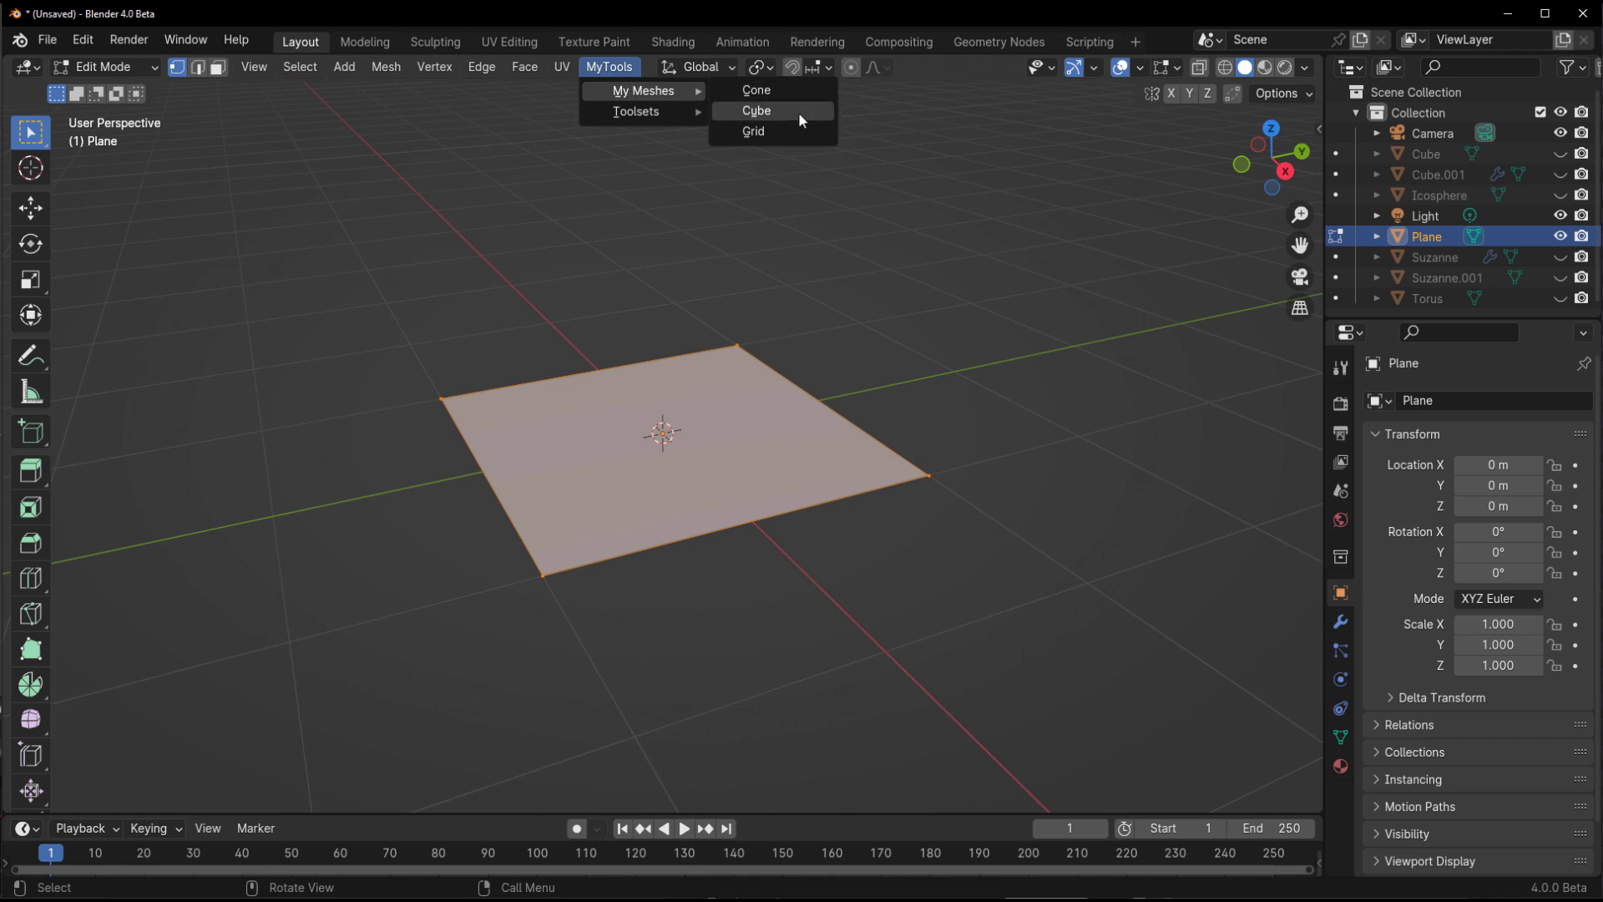
{"action": "left_click", "coordinate": [755, 110]}
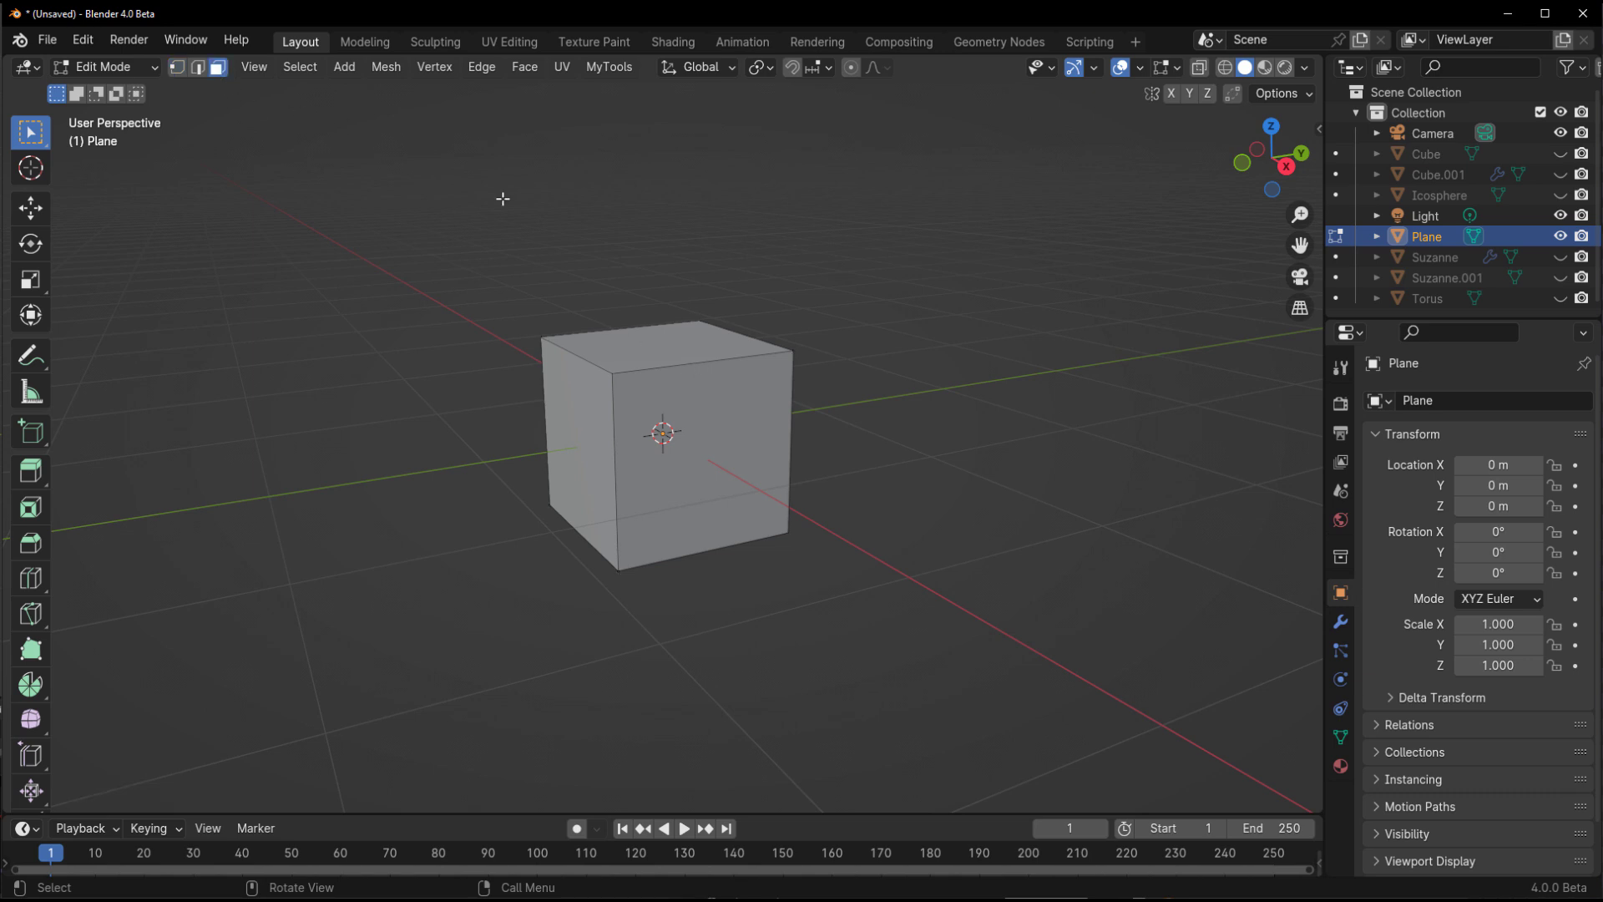
{"action": "left_click", "coordinate": [999, 42]}
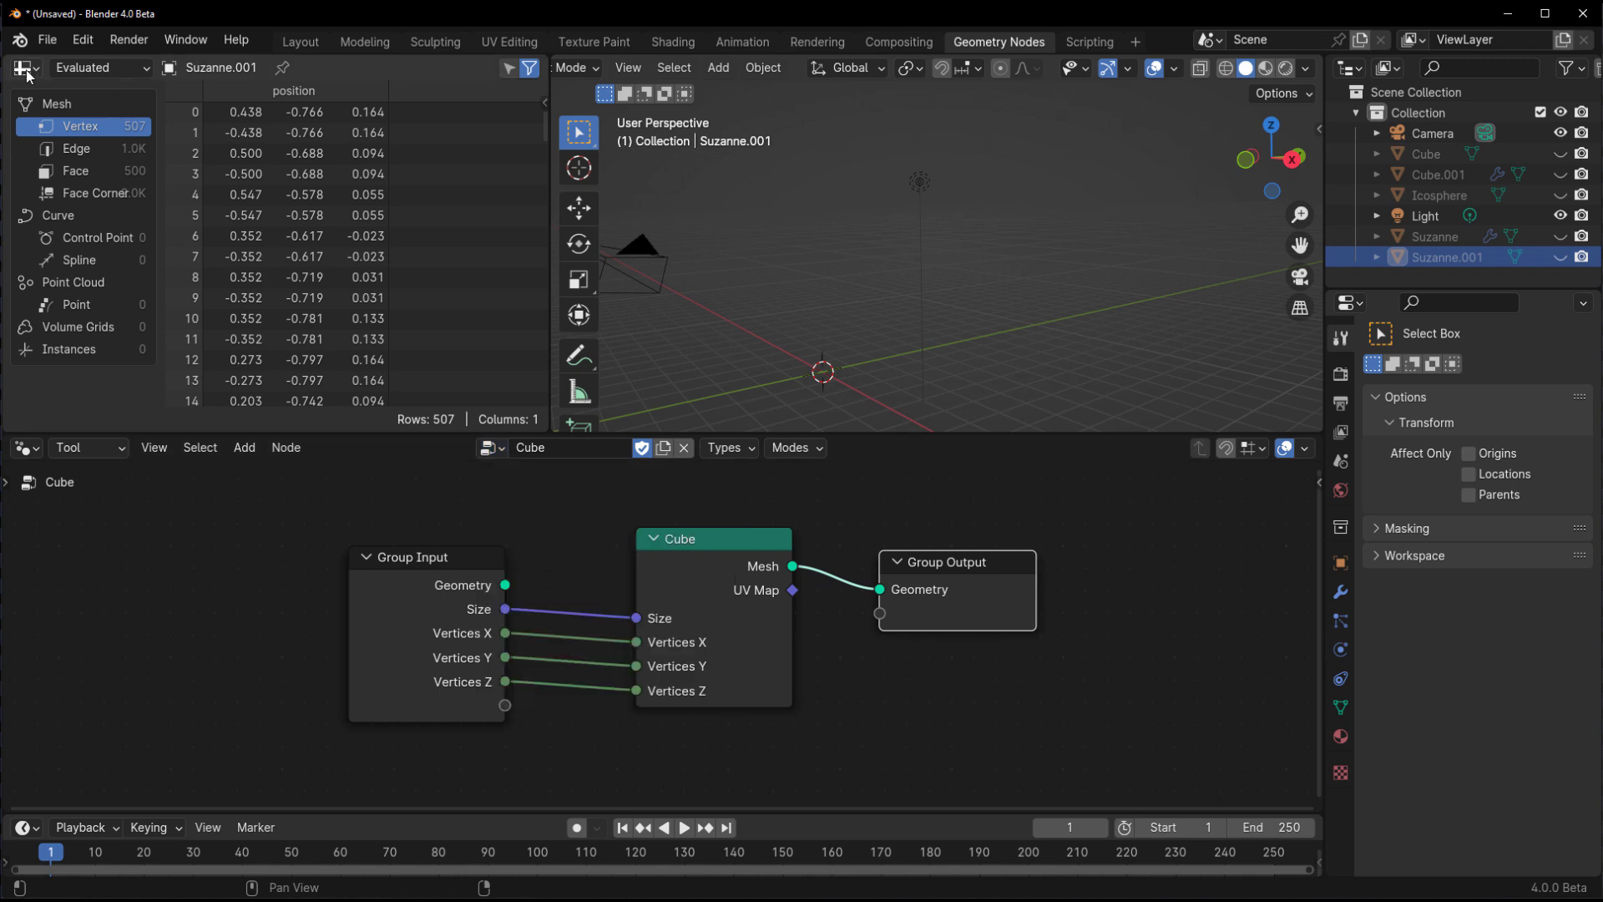
- Show an Asset Browser on Unassigned, mark the tool group as an asset and select the new catalog
{"action": "left_click", "coordinate": [21, 67]}
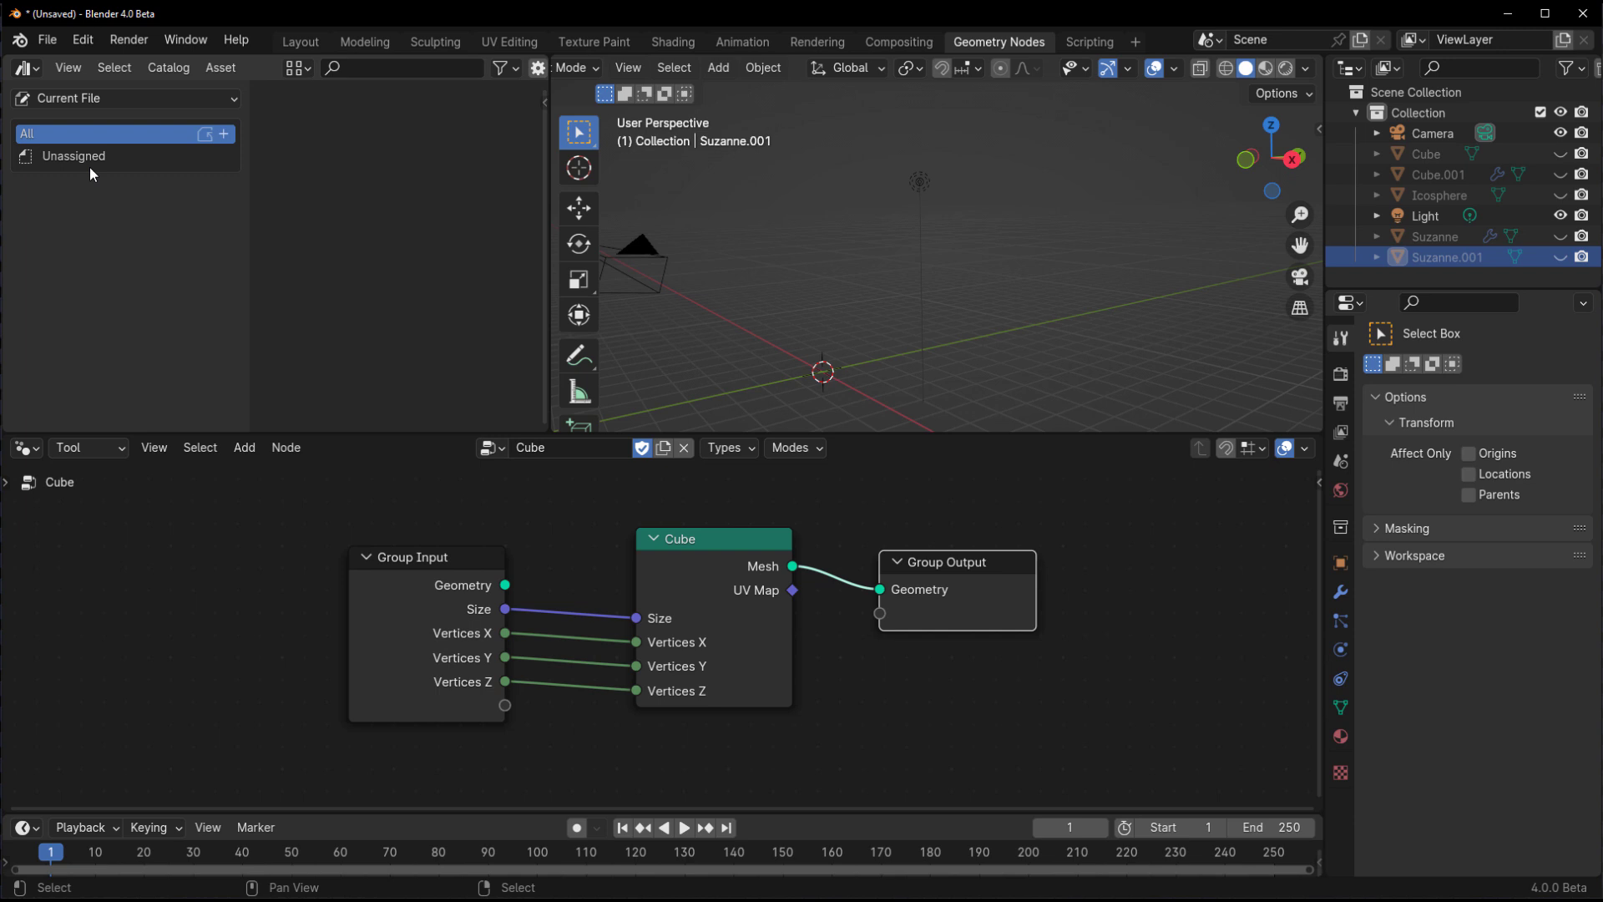
{"action": "left_click", "coordinate": [73, 155]}
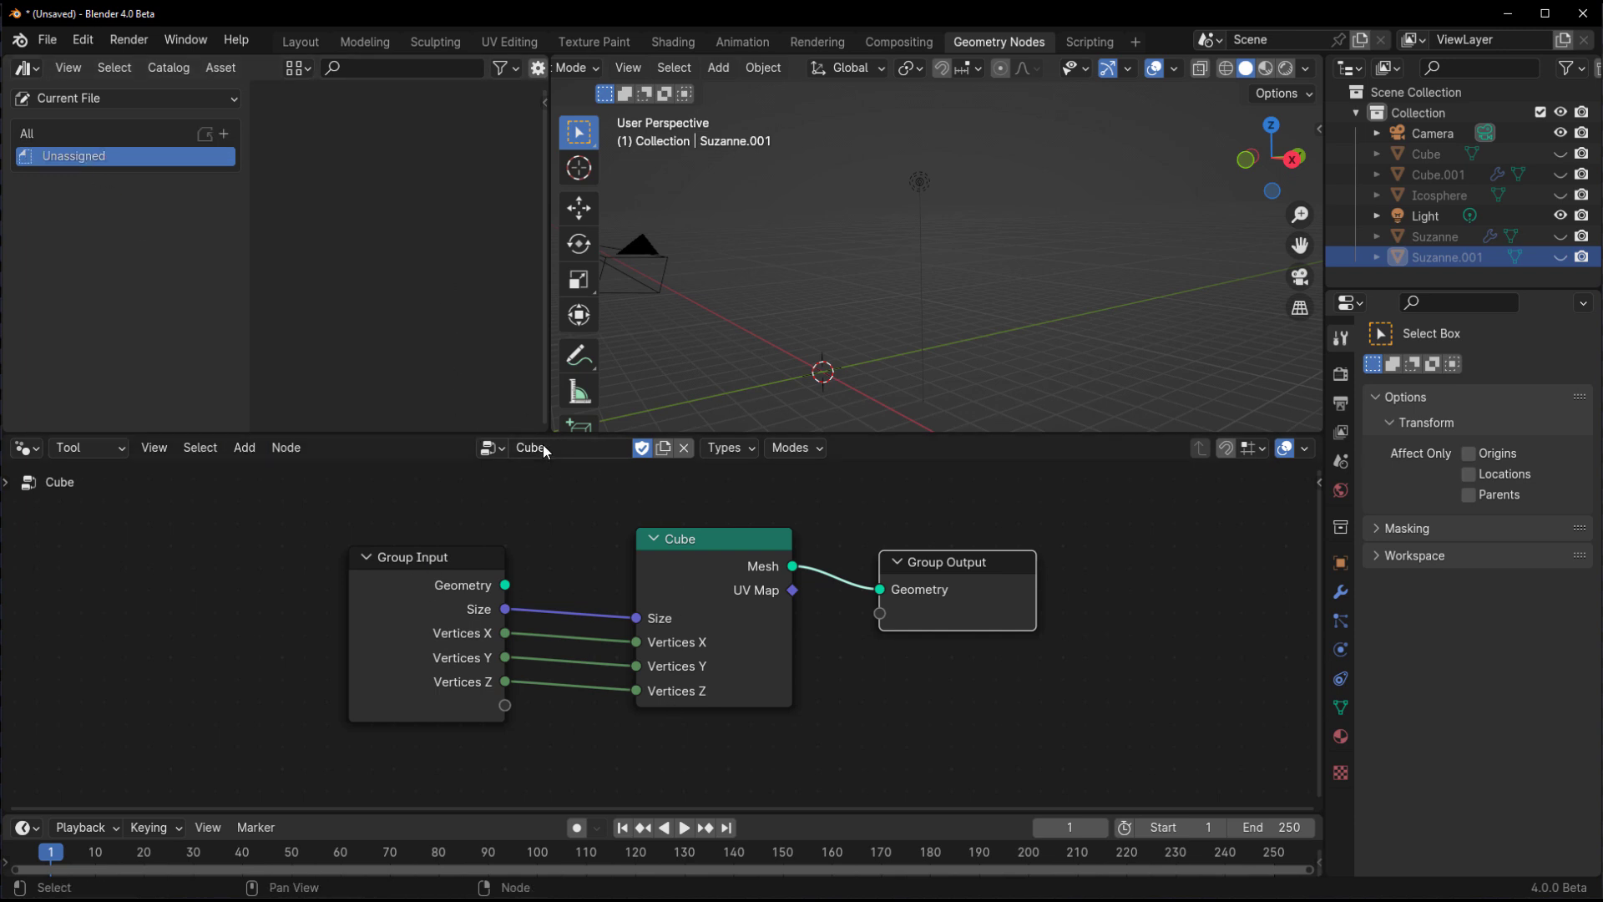
{"action": "right_click", "coordinate": [567, 448]}
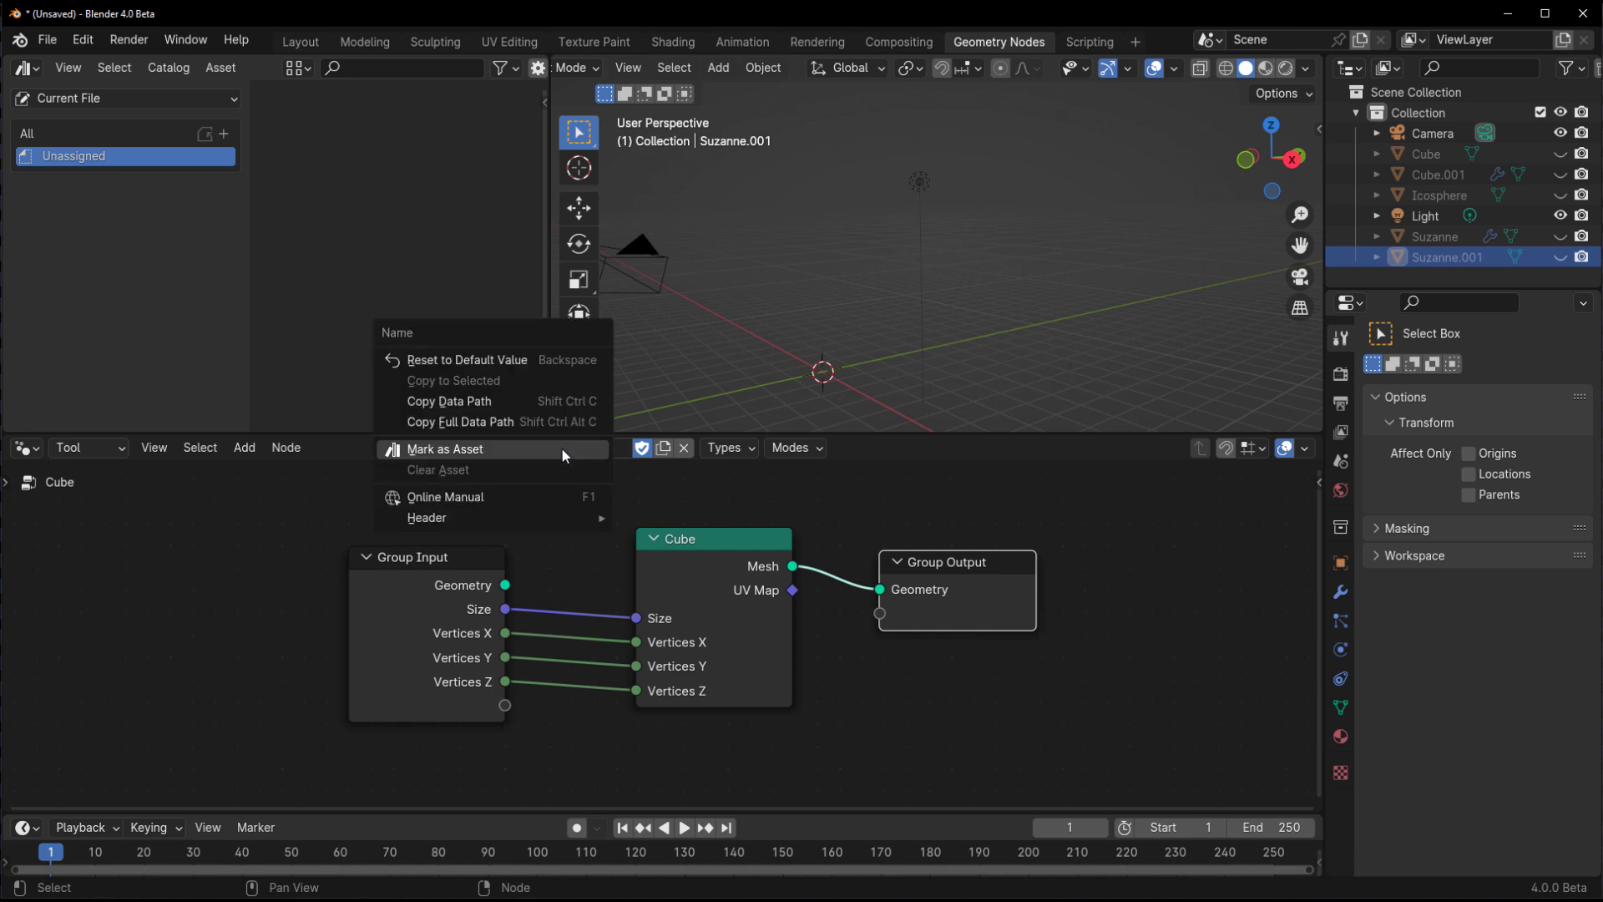
{"action": "left_click", "coordinate": [444, 449]}
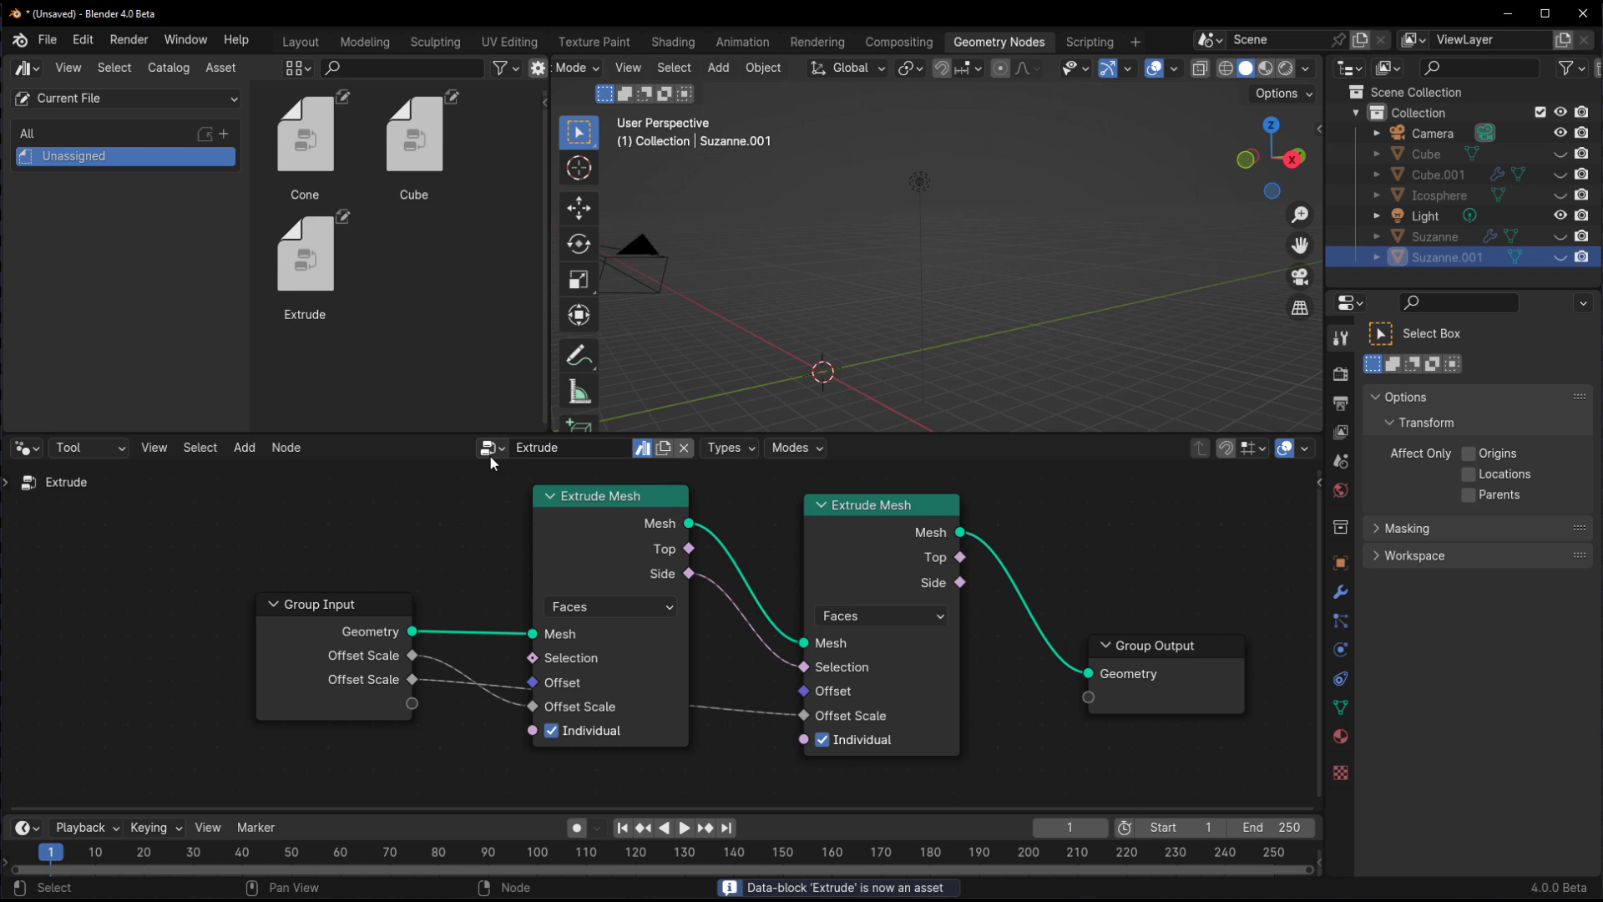
{"action": "left_click", "coordinate": [413, 362]}
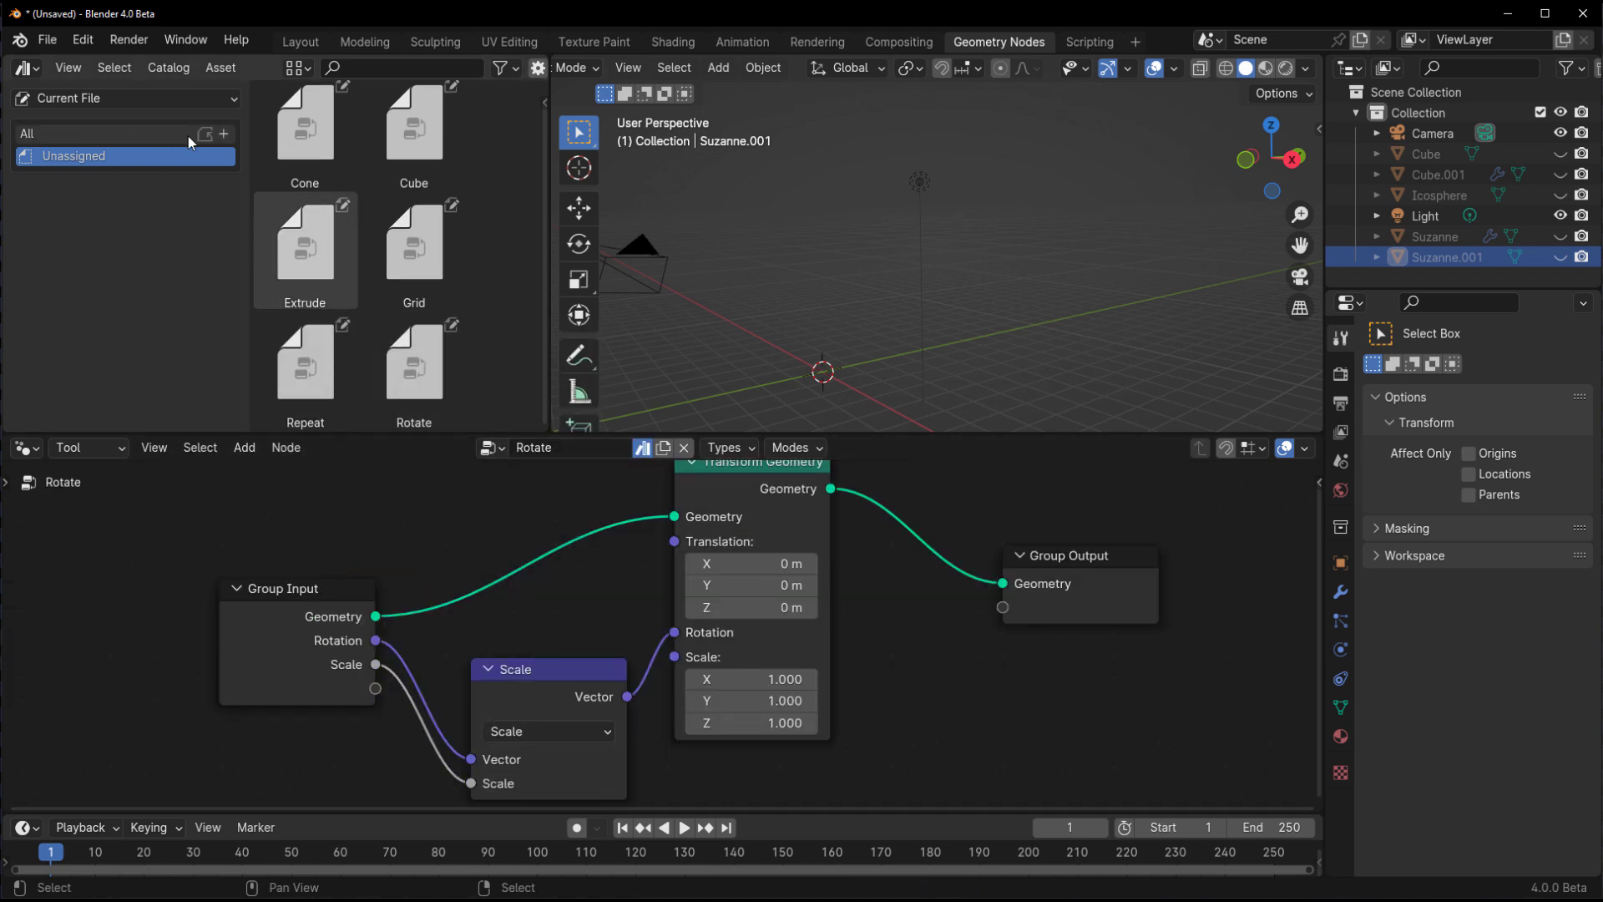
{"action": "left_click", "coordinate": [222, 134]}
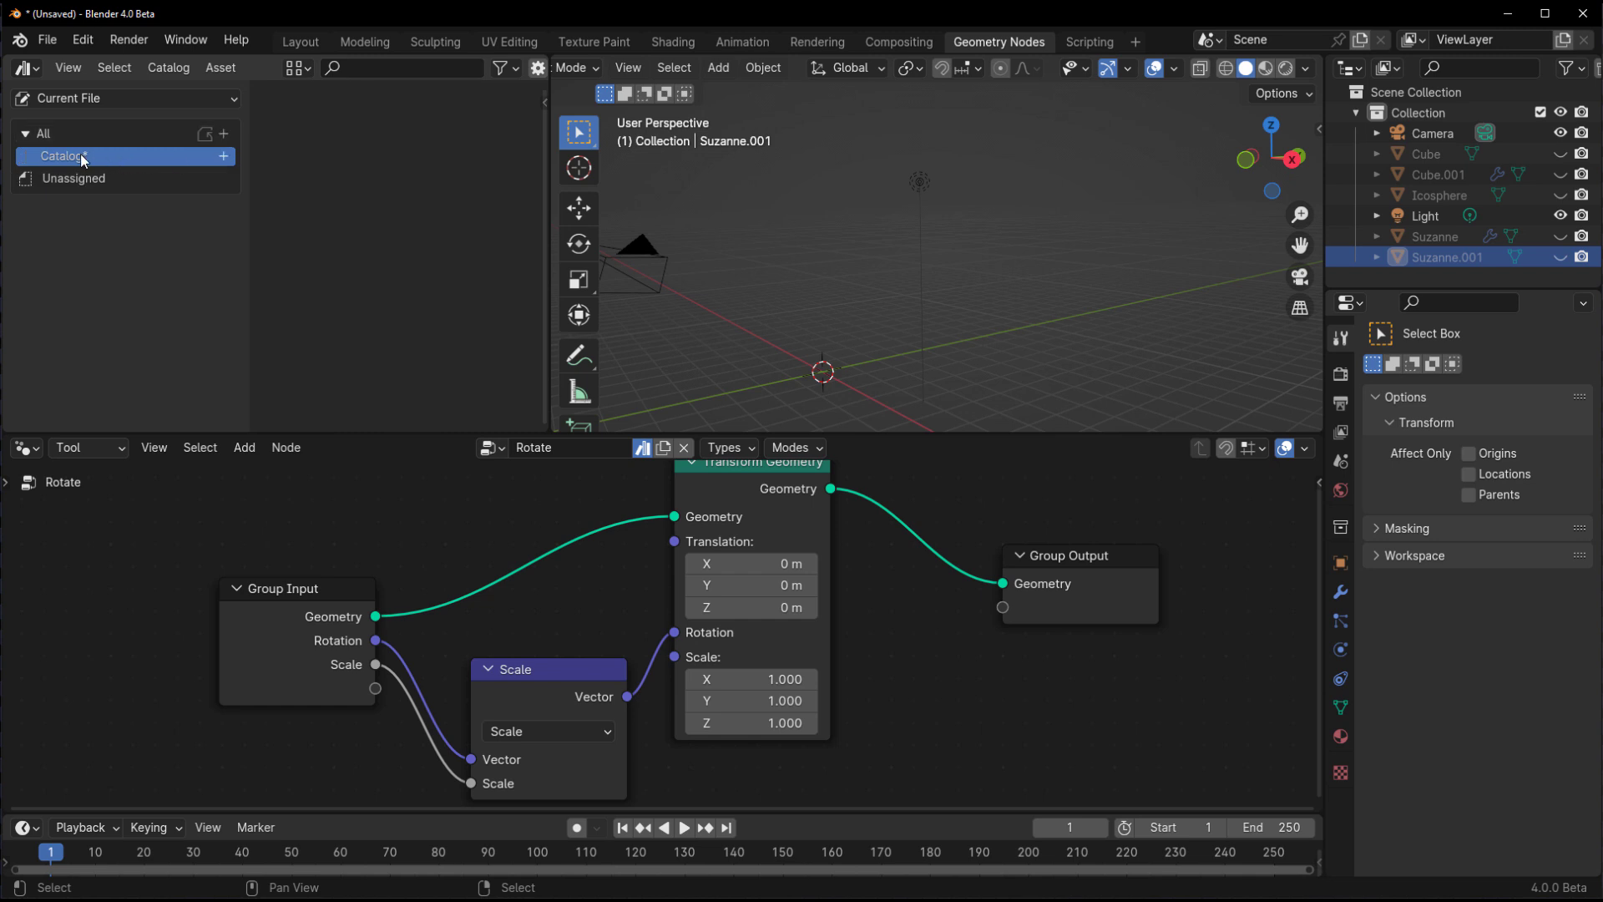
- Rename the new catalog MyTools and add My Meshes and Toolsets subcatalogs under it
{"action": "double_click", "coordinate": [65, 156]}
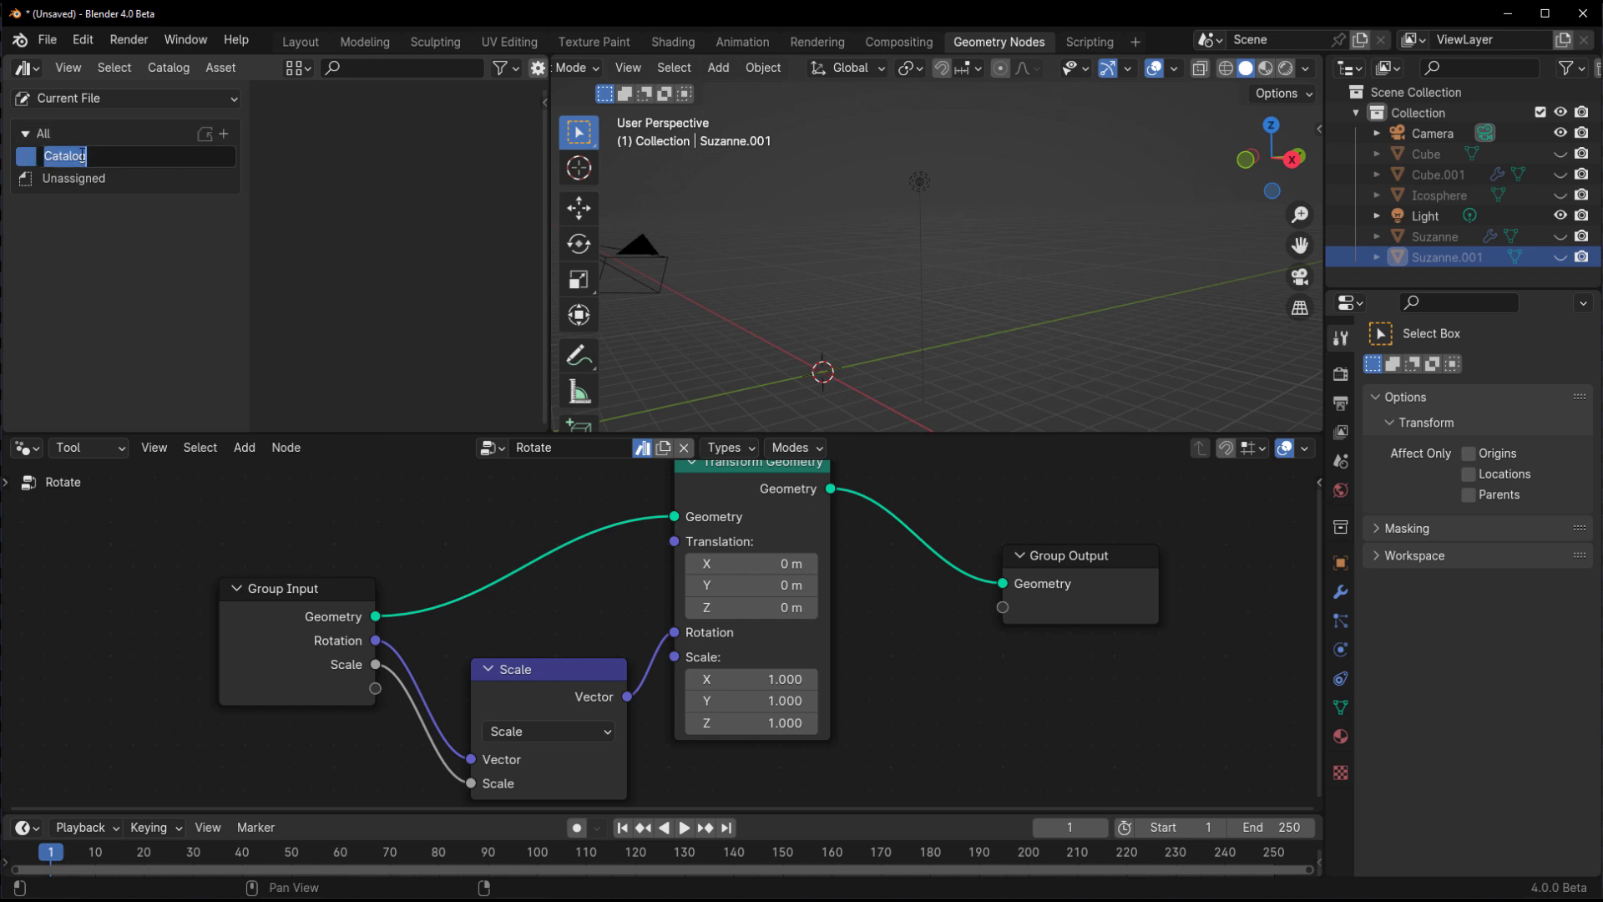
{"action": "type", "text": "MyTools*"}
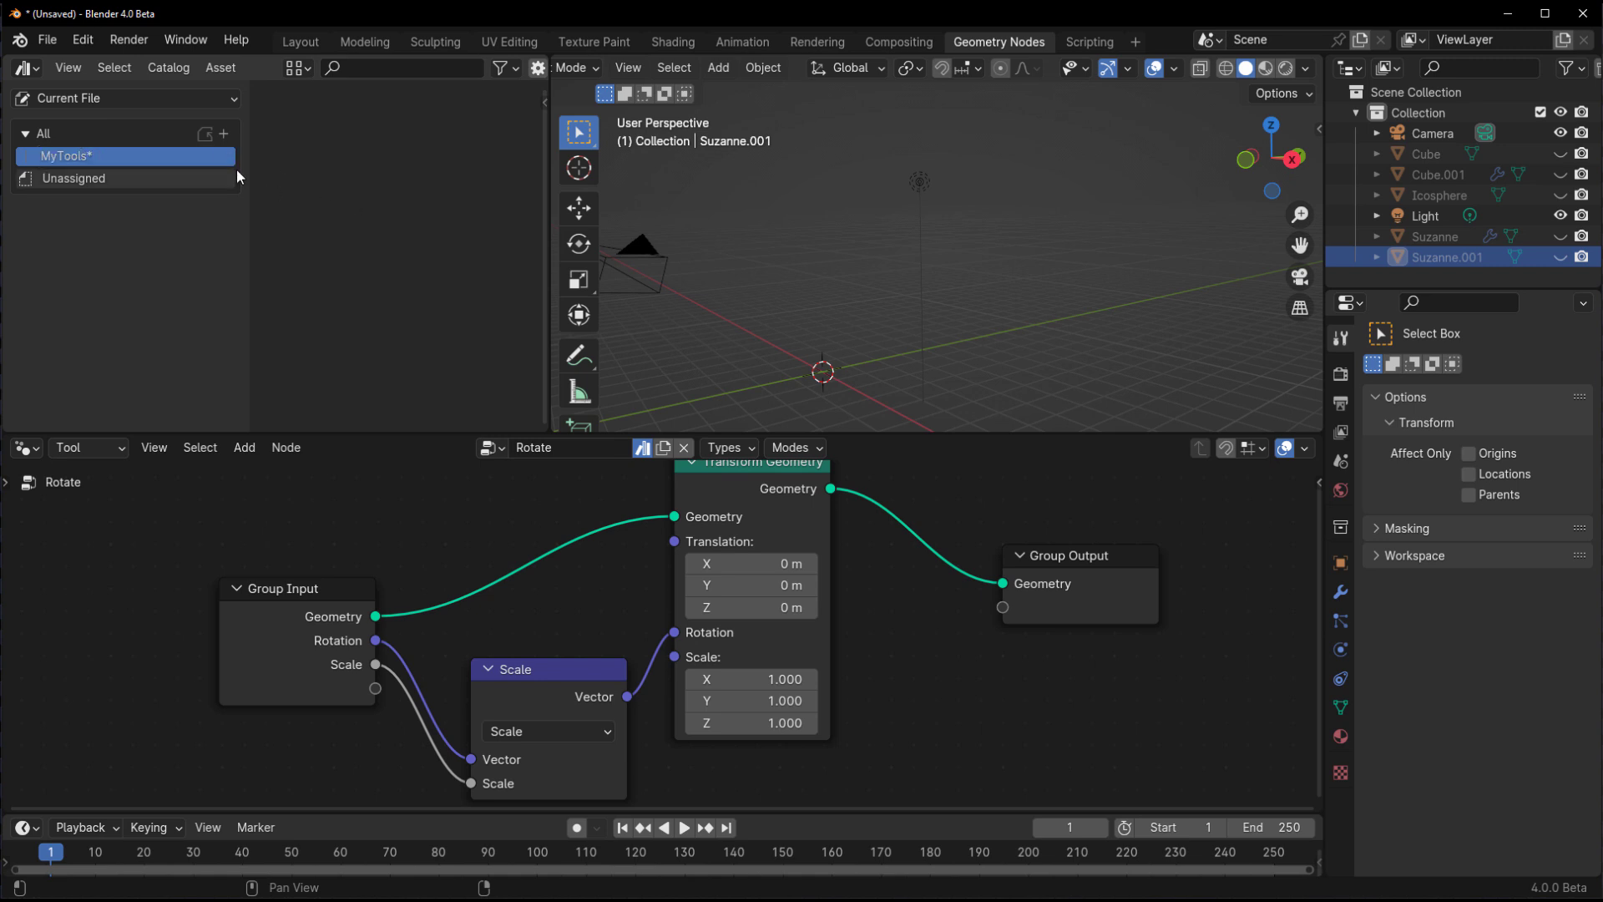
{"action": "left_click", "coordinate": [220, 133]}
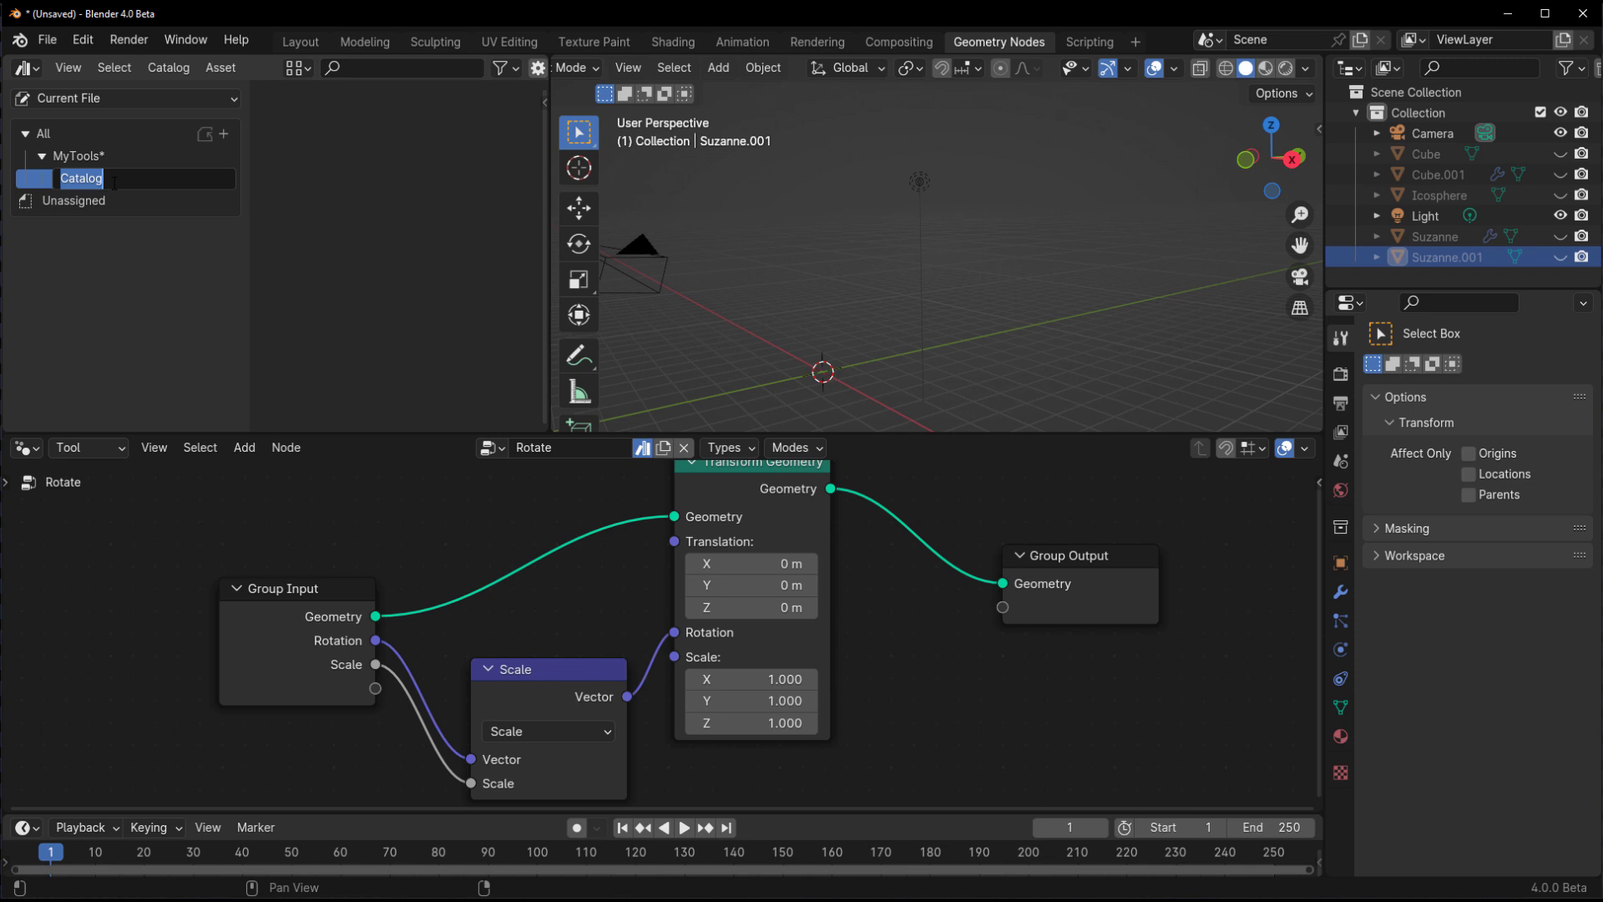
{"action": "type", "text": "My Meshes*"}
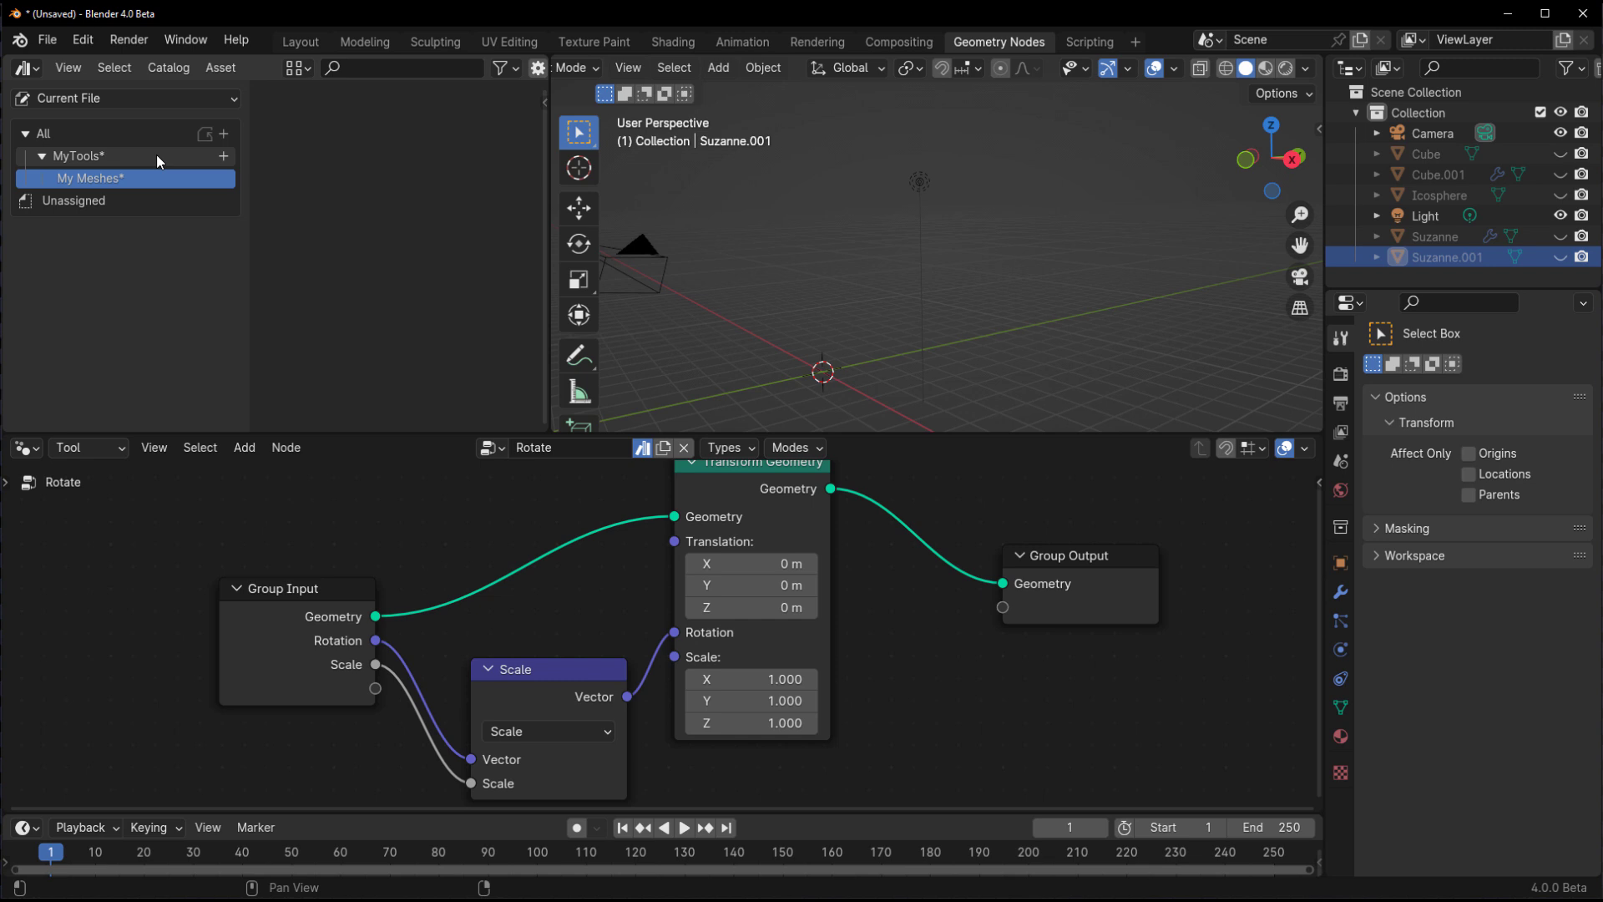
{"action": "left_click", "coordinate": [222, 157]}
{"action": "type", "text": "Toolsets"}
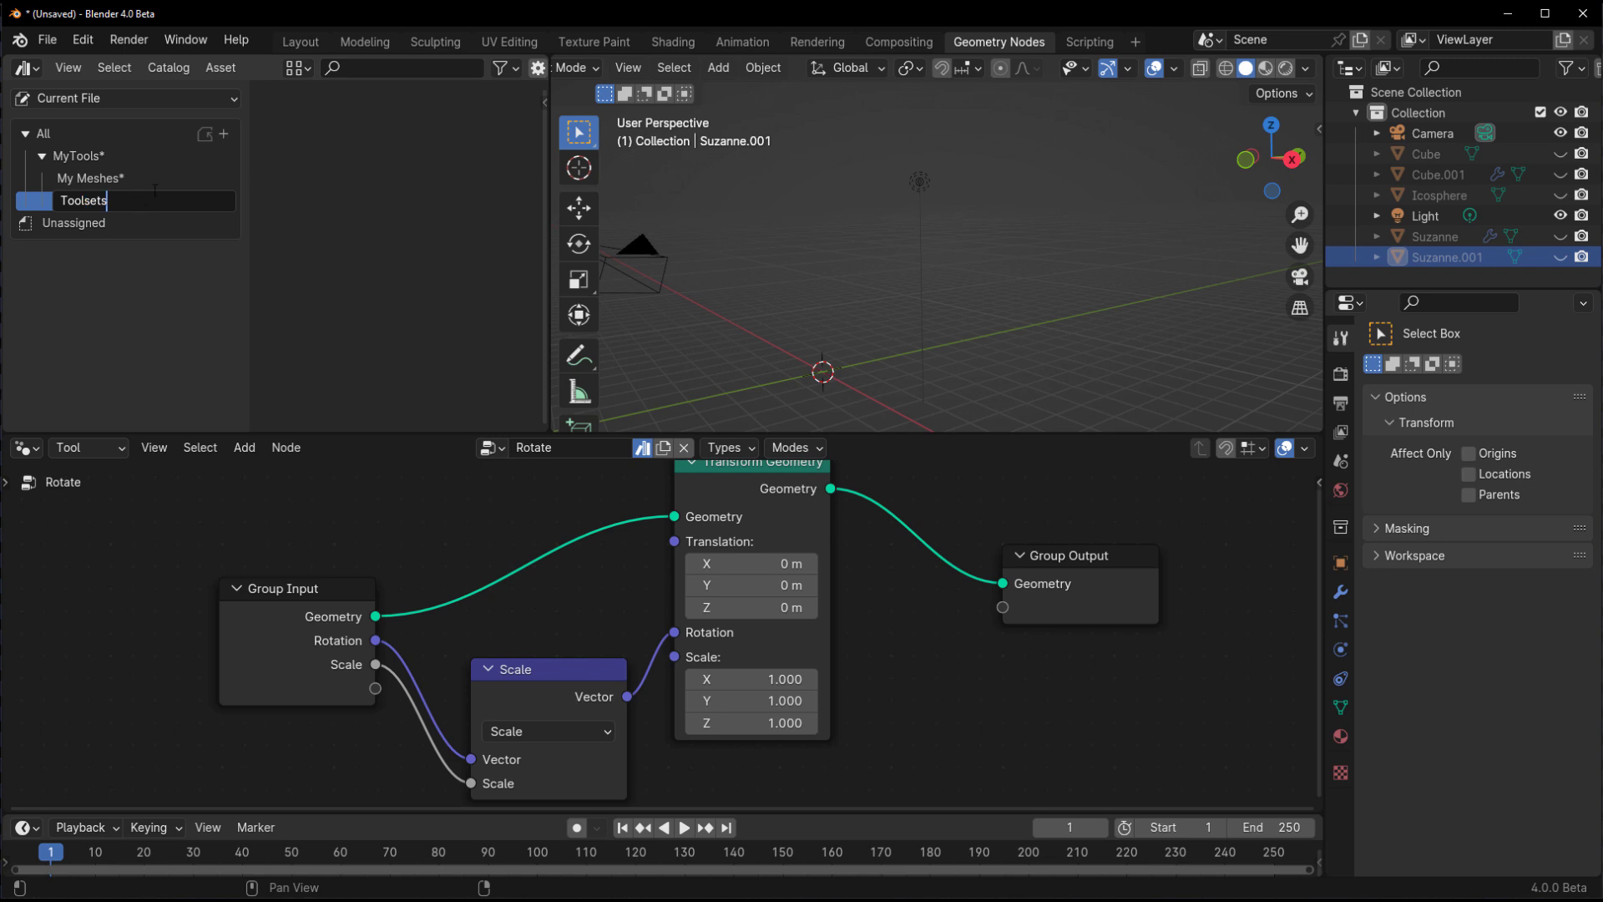
- File the unassigned Rotate and Repeat node tools under the Toolsets subcatalog
{"action": "left_click", "coordinate": [73, 222]}
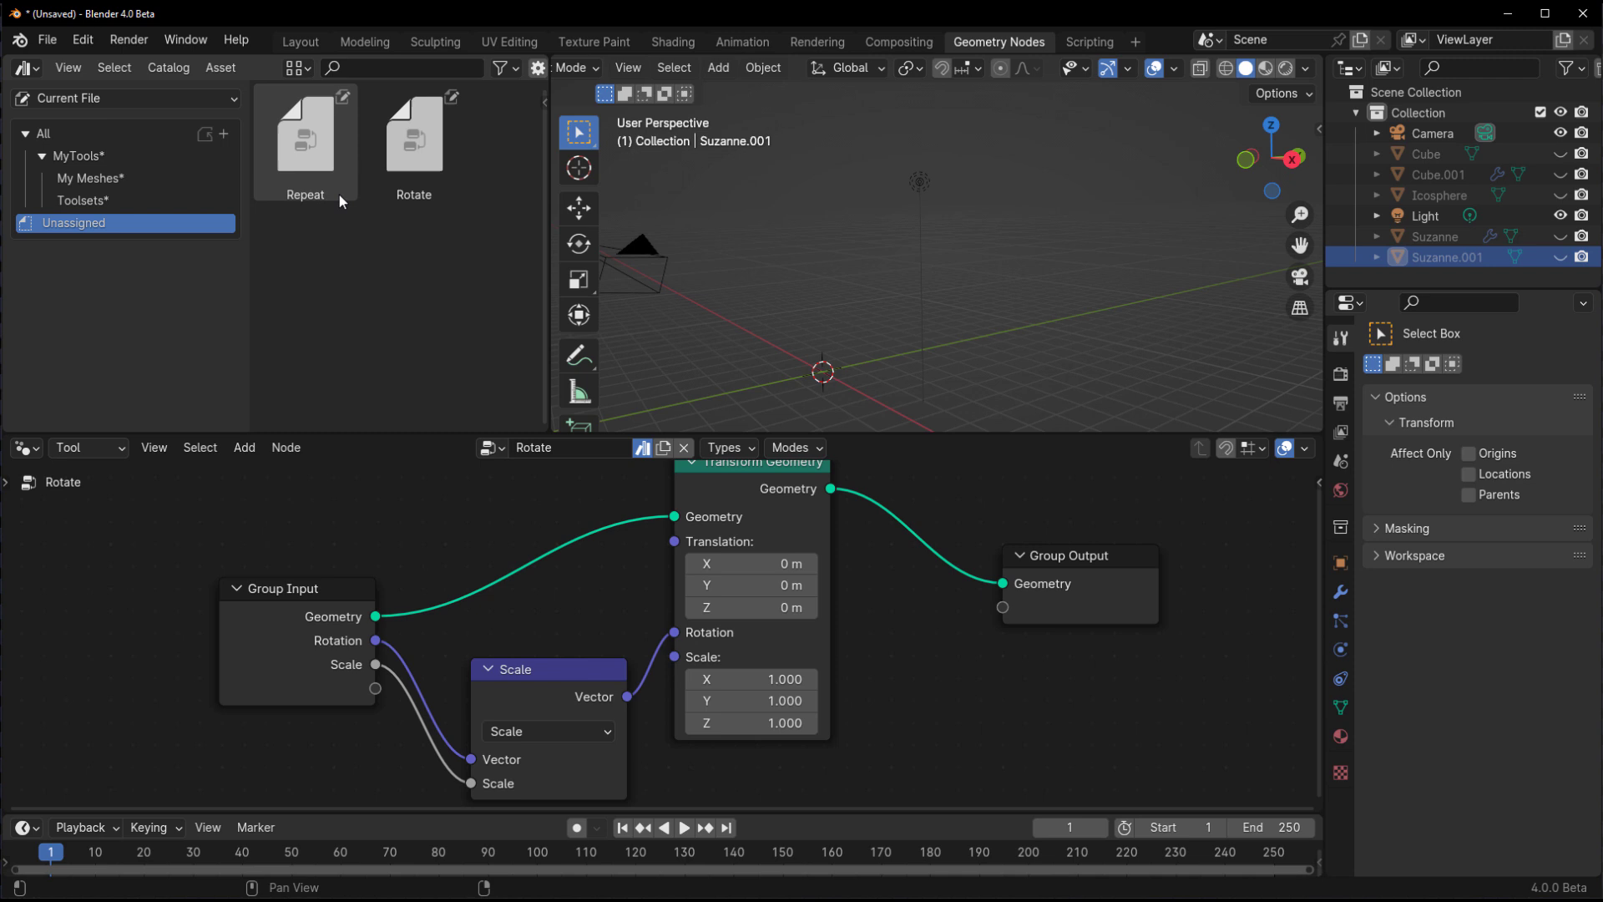
{"action": "left_click", "coordinate": [303, 134]}
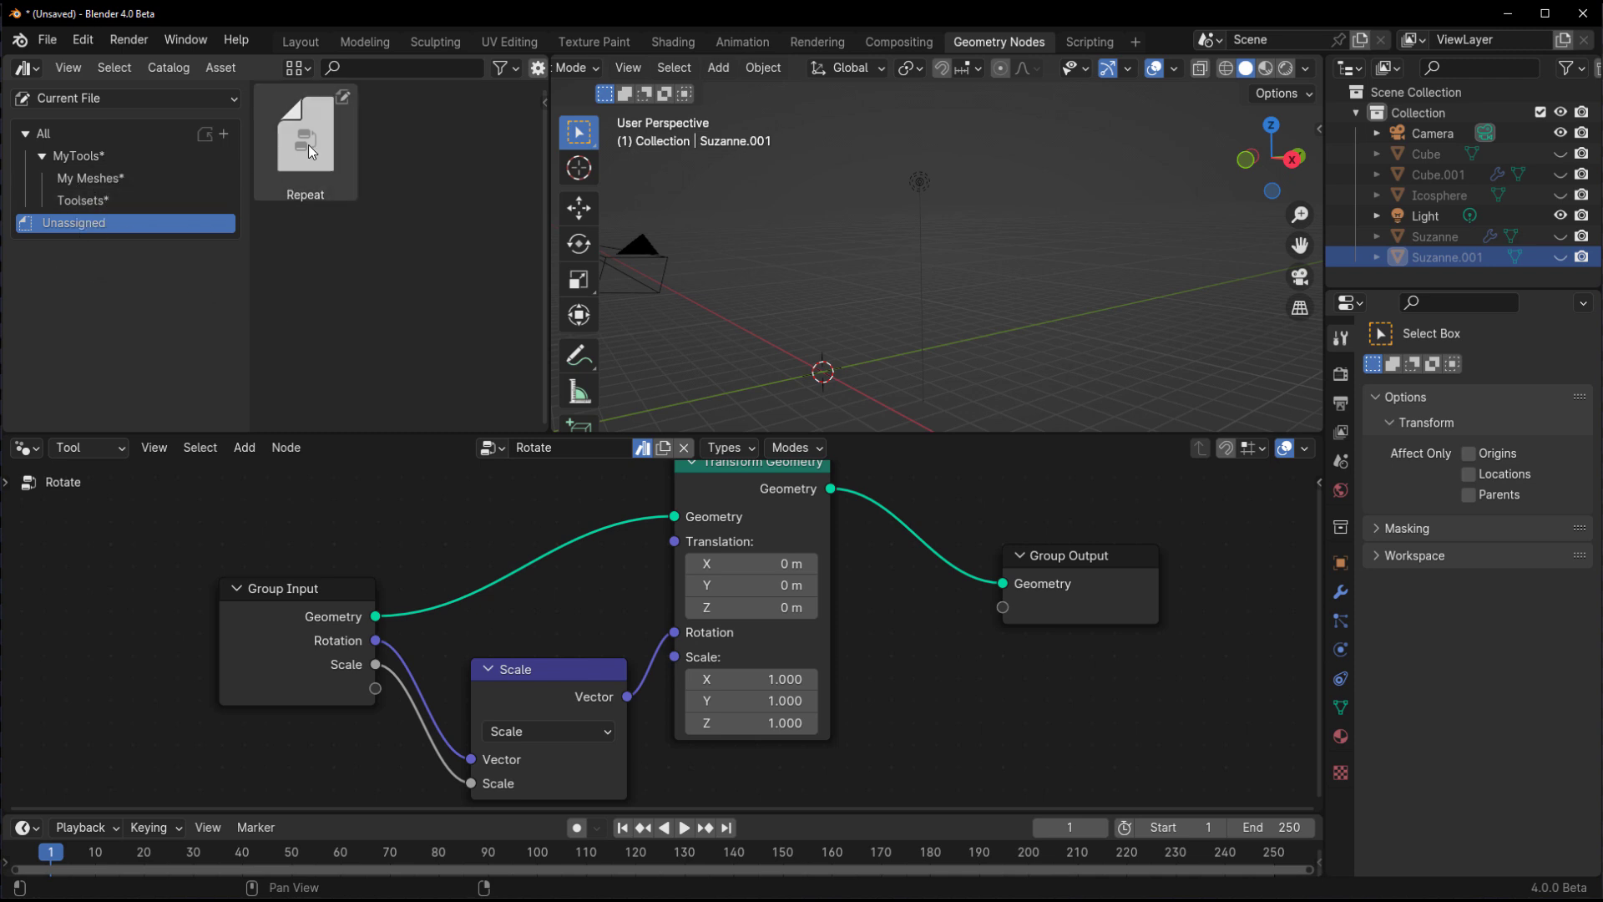
{"action": "left_click", "coordinate": [82, 201]}
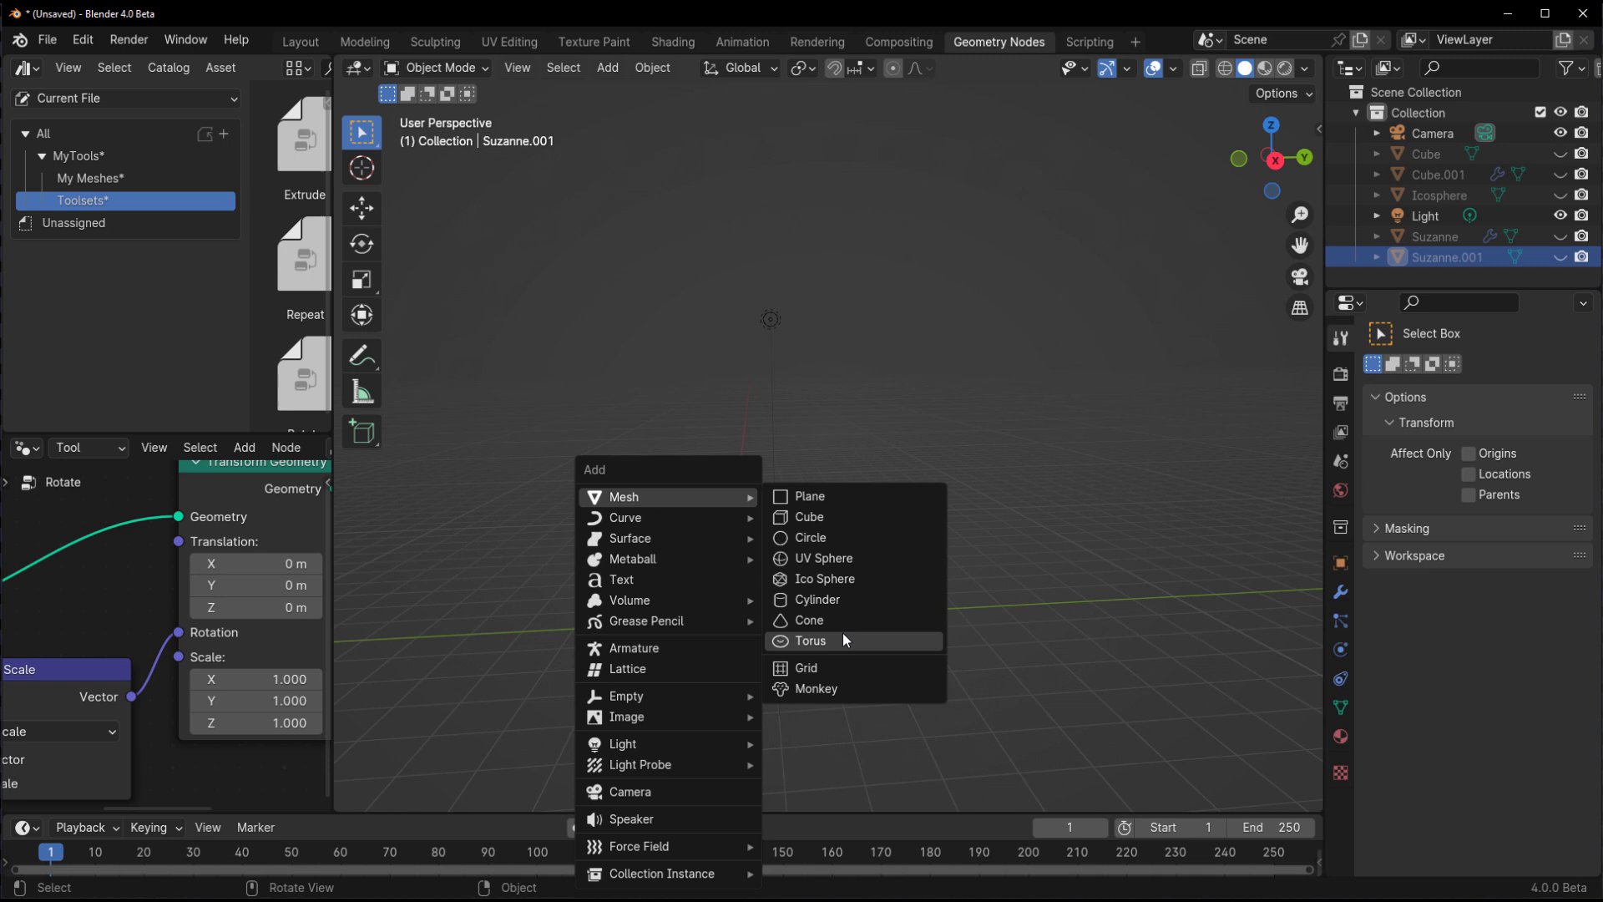
- Add a torus, enter edit mode and run Rotate from the MyTools > Toolsets submenu
{"action": "left_click", "coordinate": [810, 640]}
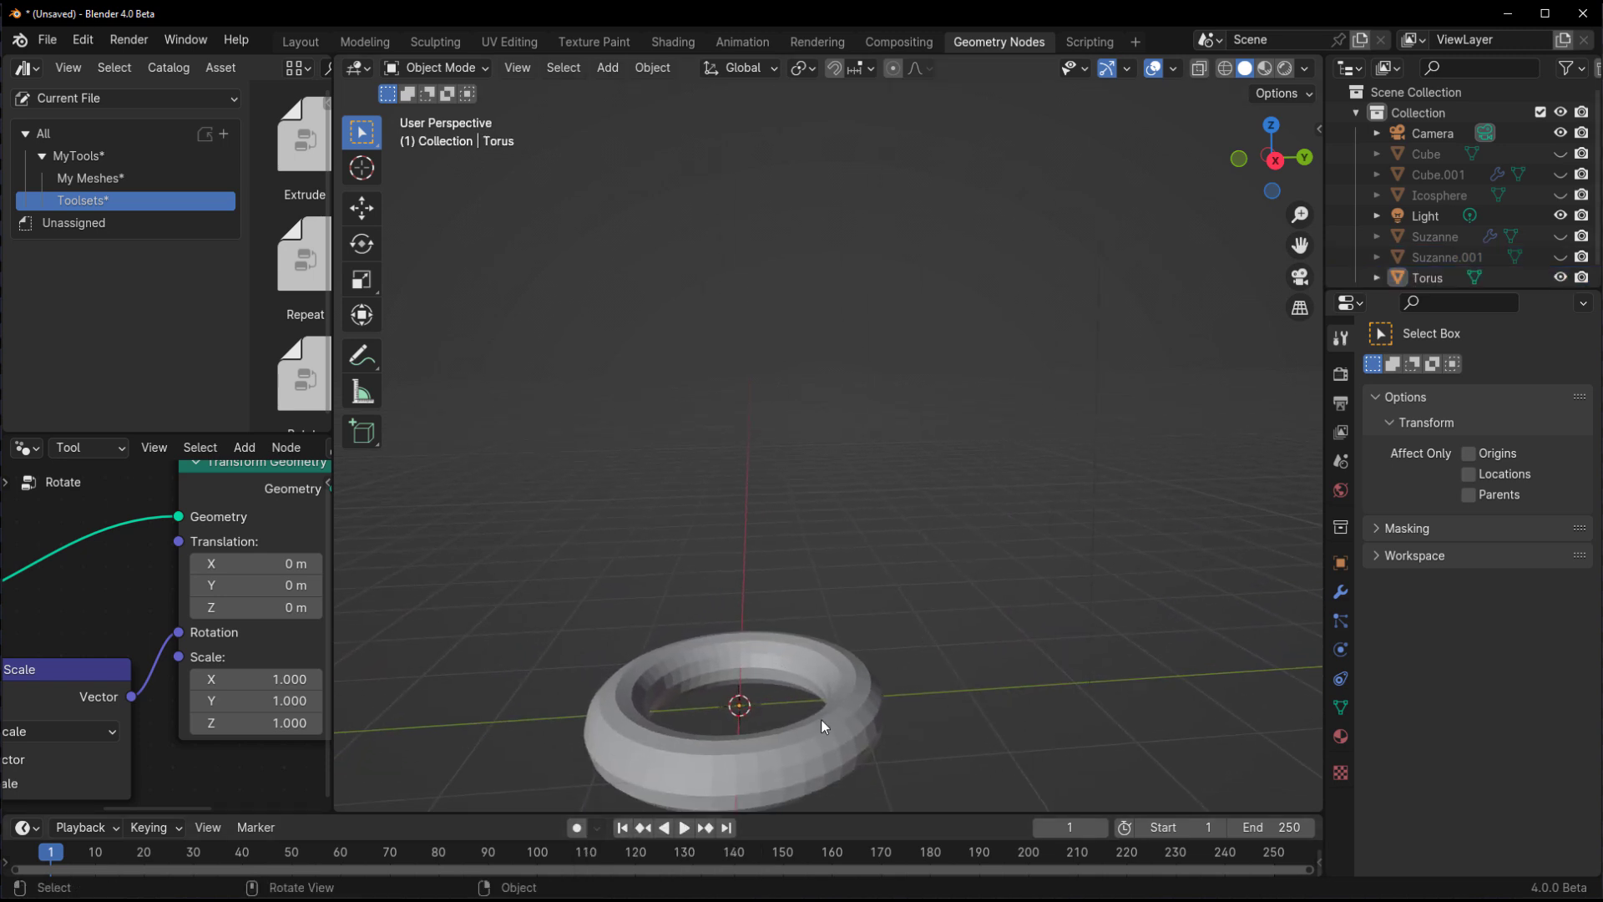
{"action": "key", "text": "Tab"}
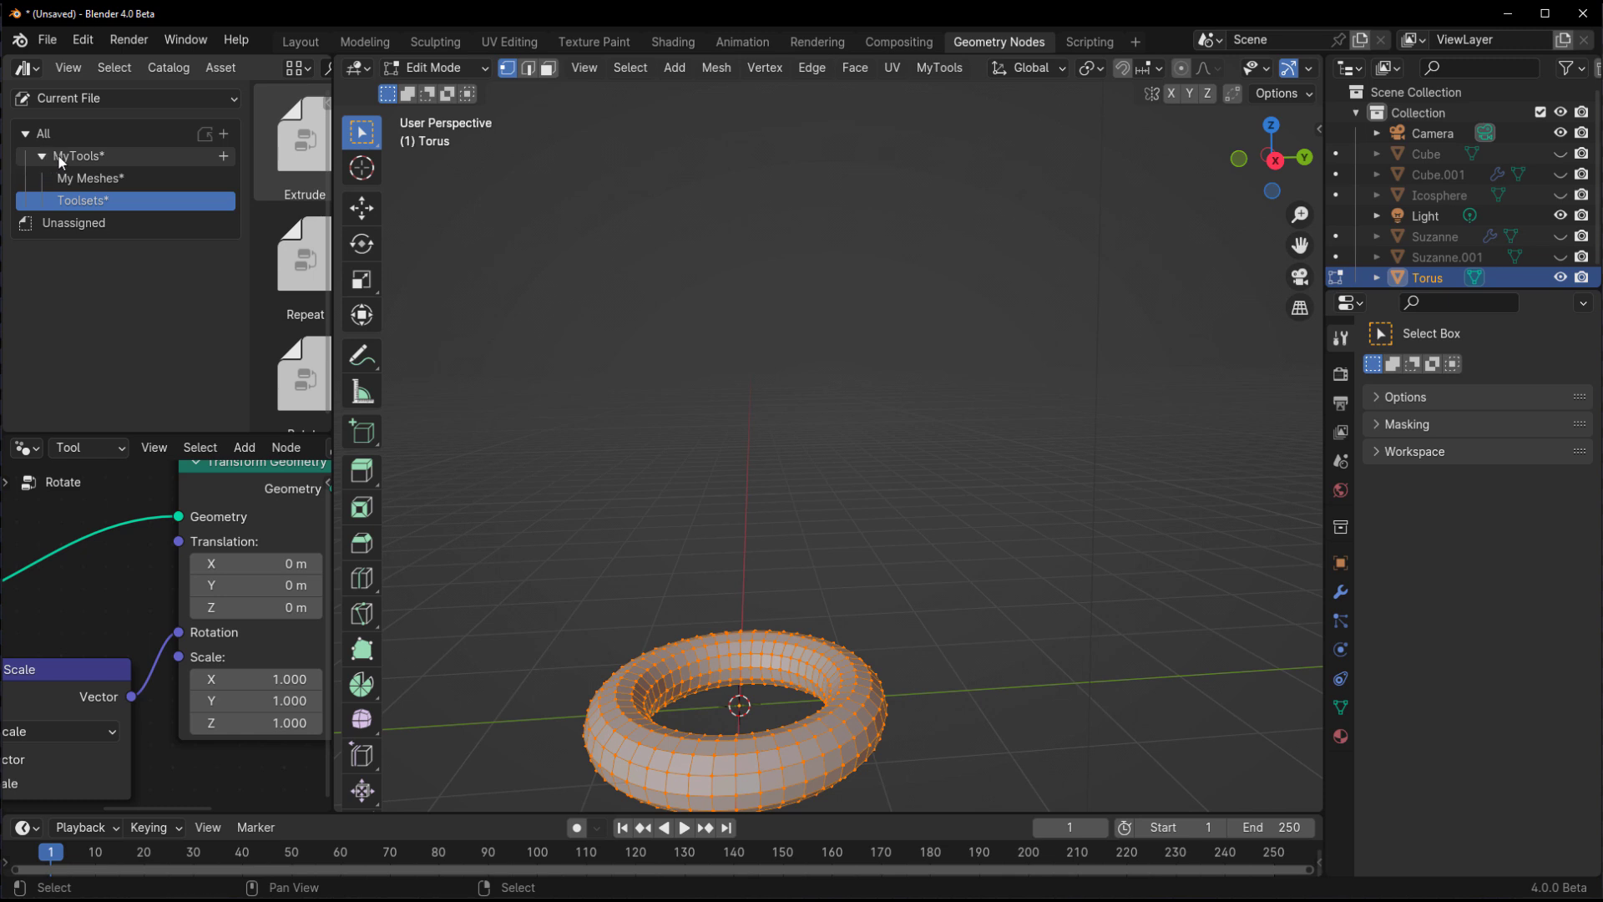
{"action": "left_click", "coordinate": [937, 66]}
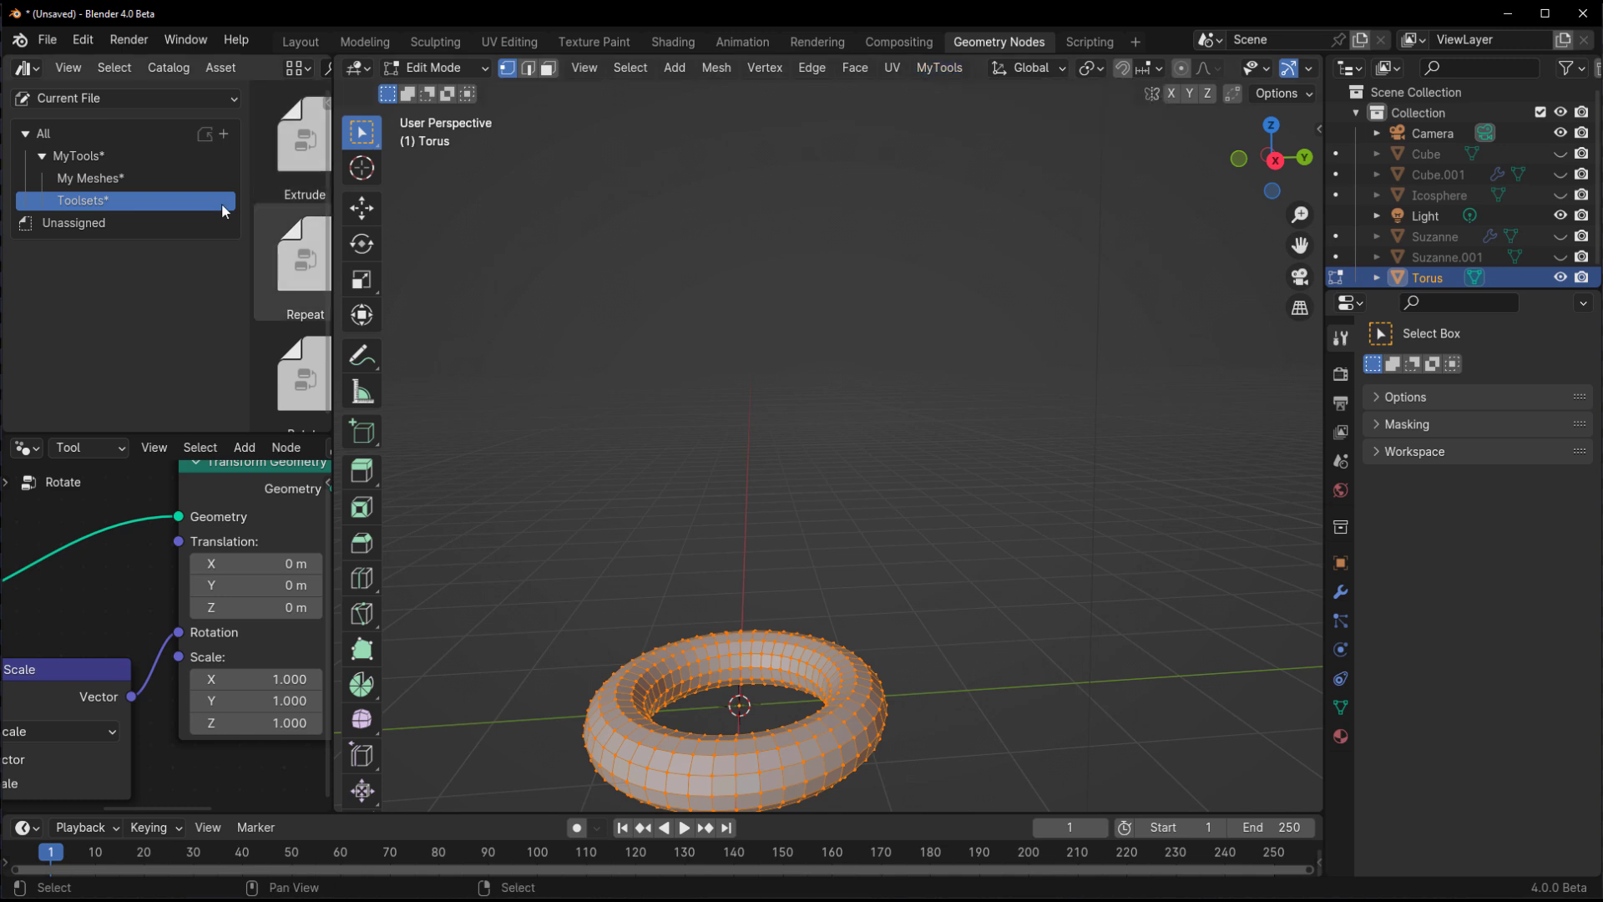
{"action": "left_click", "coordinate": [937, 67]}
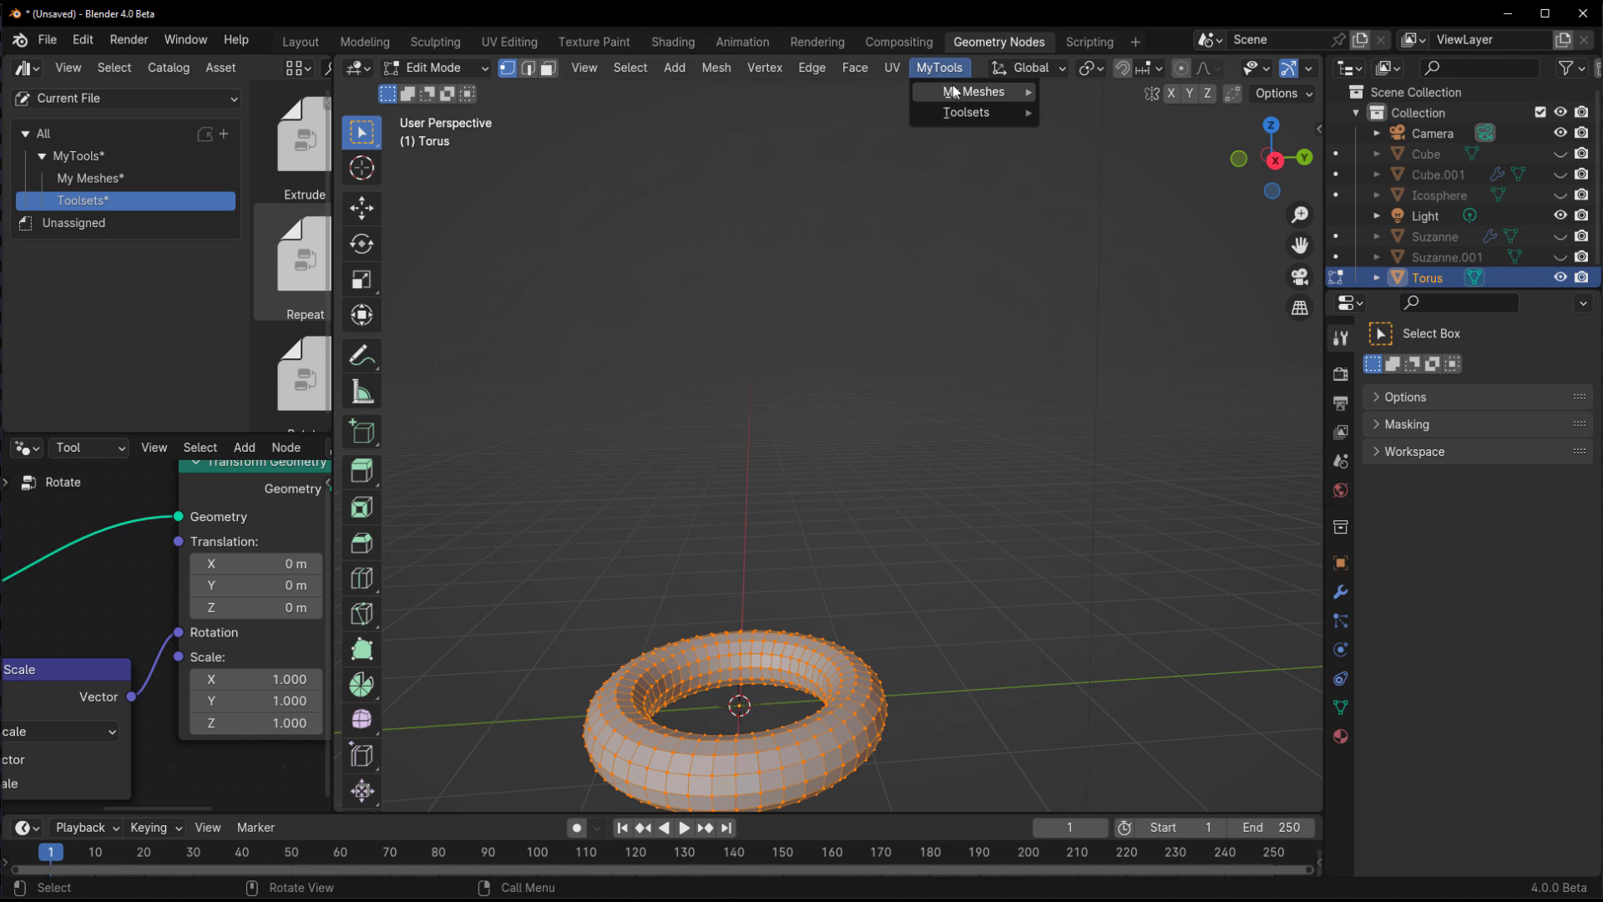
{"action": "mouse_move", "coordinate": [972, 91]}
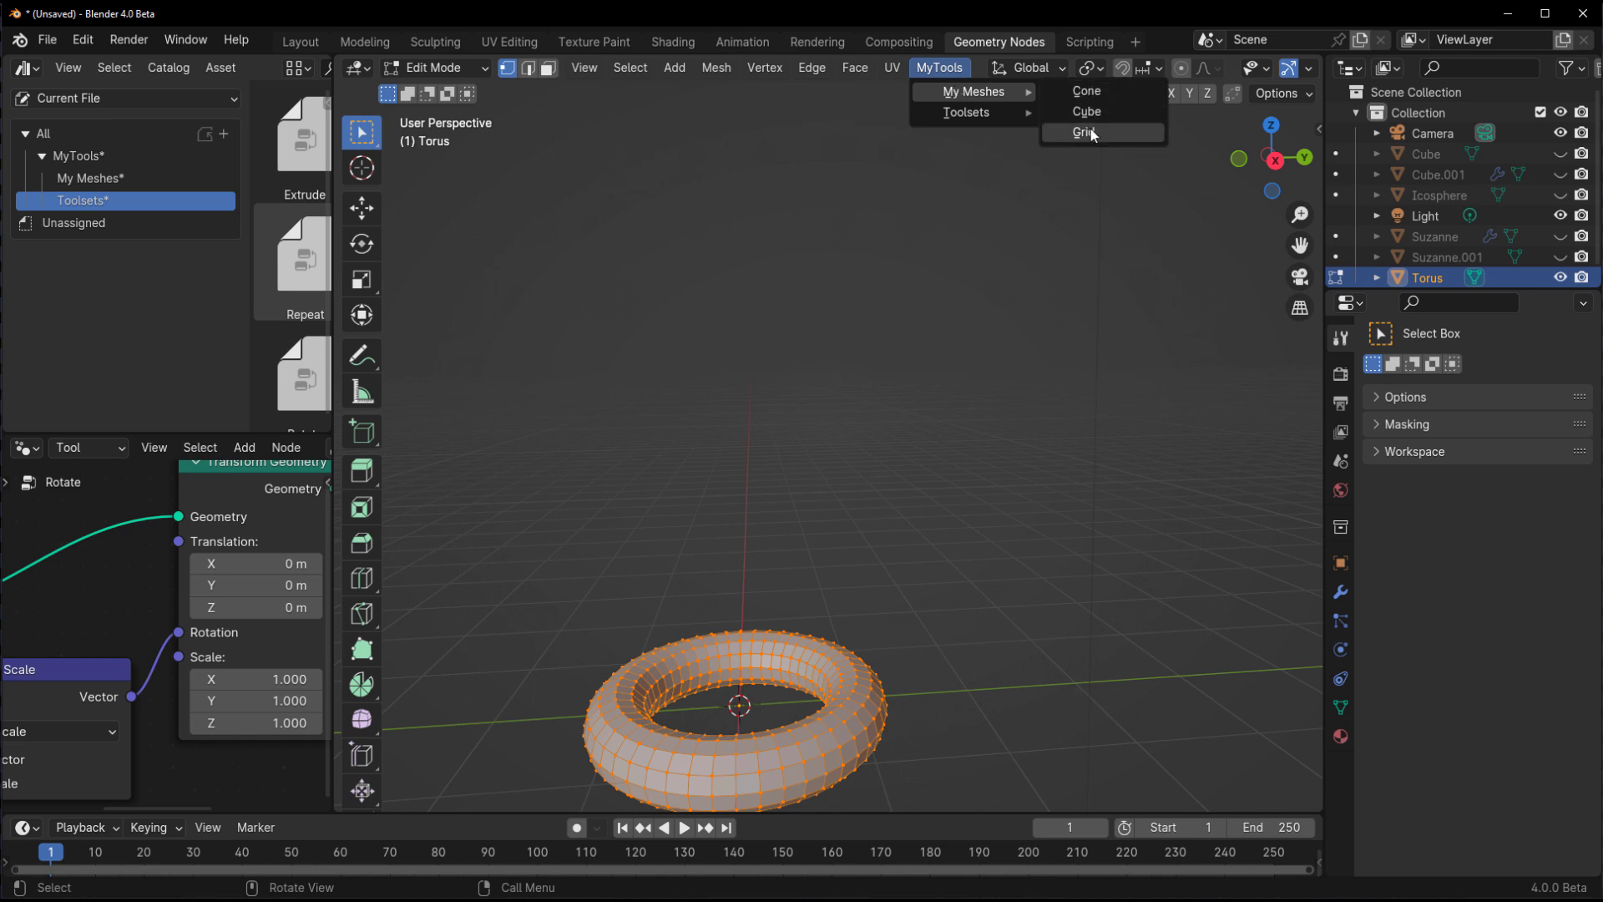
{"action": "mouse_move", "coordinate": [965, 112]}
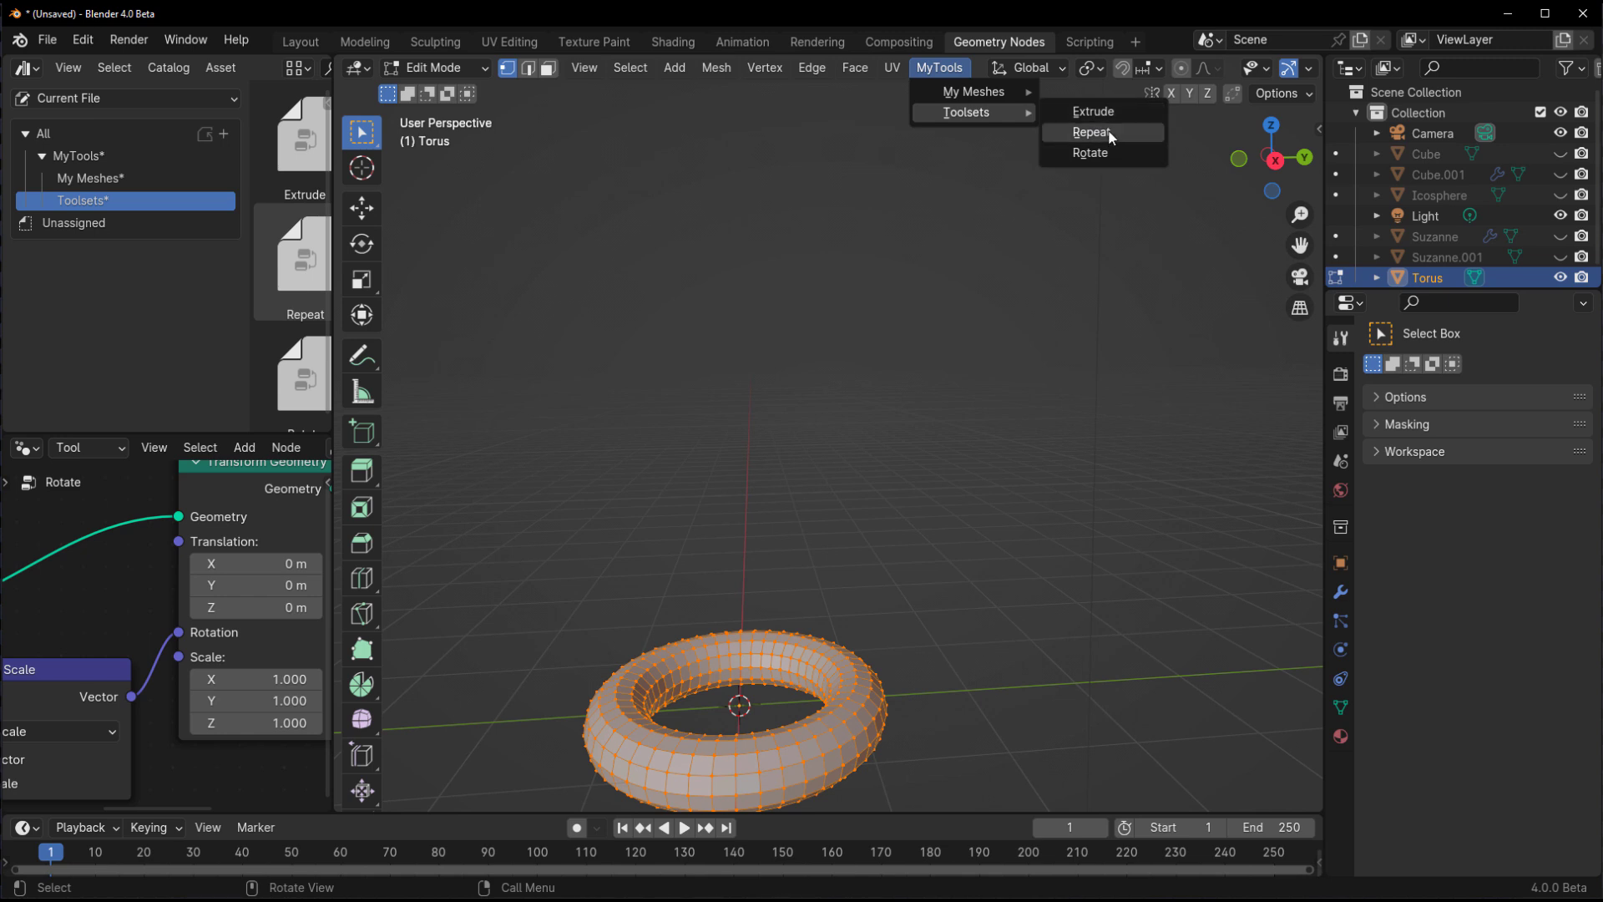
{"action": "left_click", "coordinate": [1090, 152]}
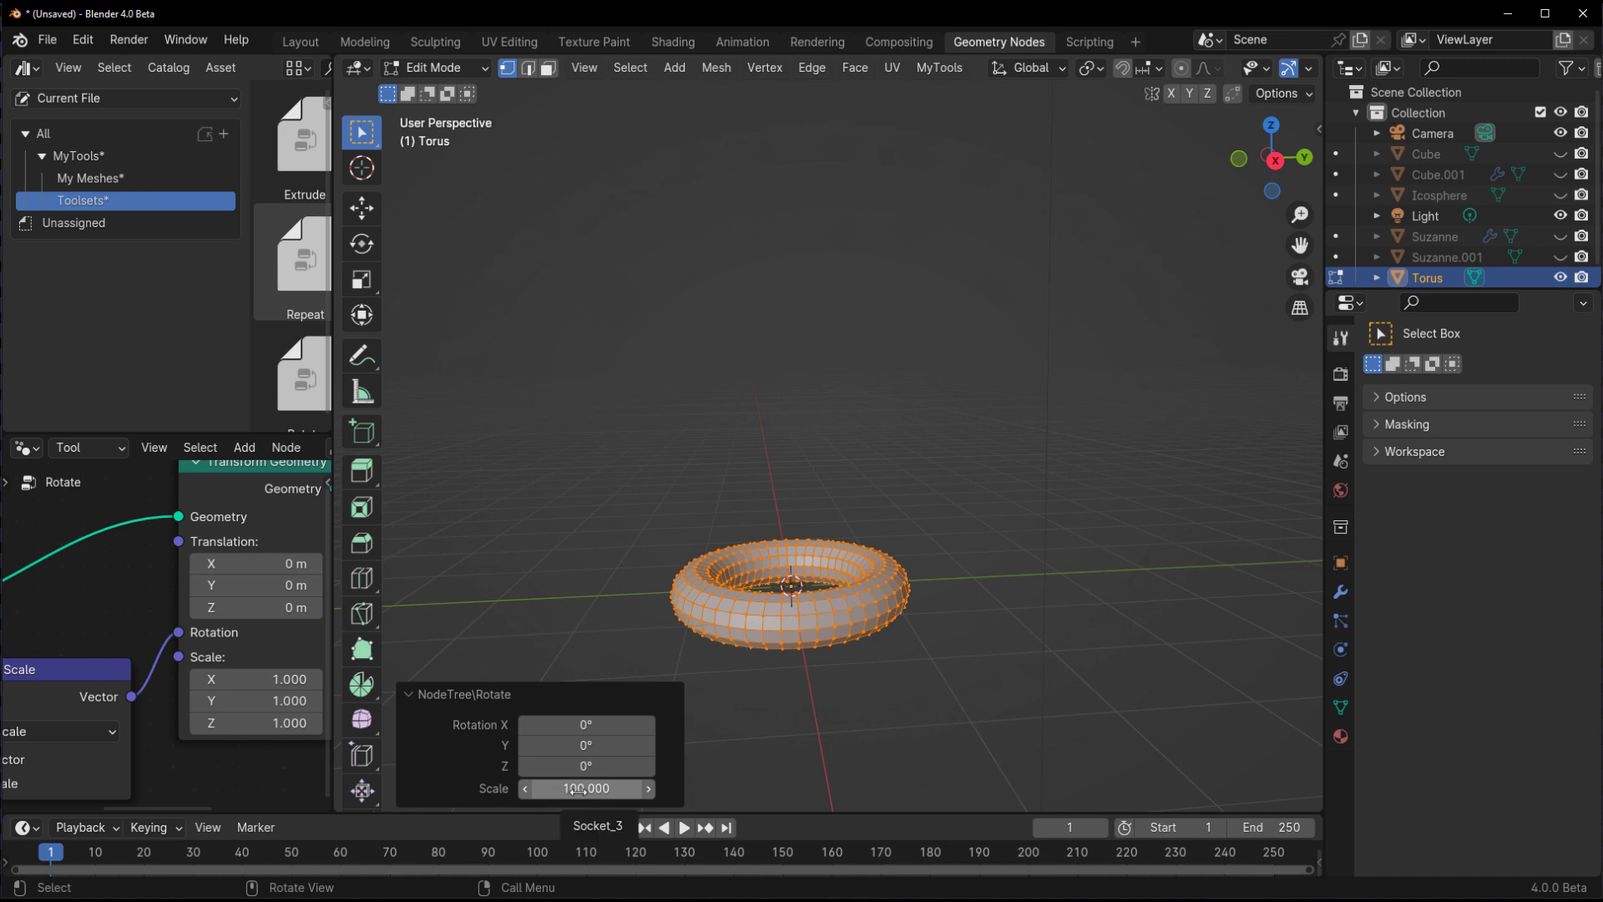
- Adjust Rotation X to stand the torus upright and reduce its Scale slightly
{"action": "left_click_drag", "start_coordinate": [586, 723], "coordinate": [603, 723]}
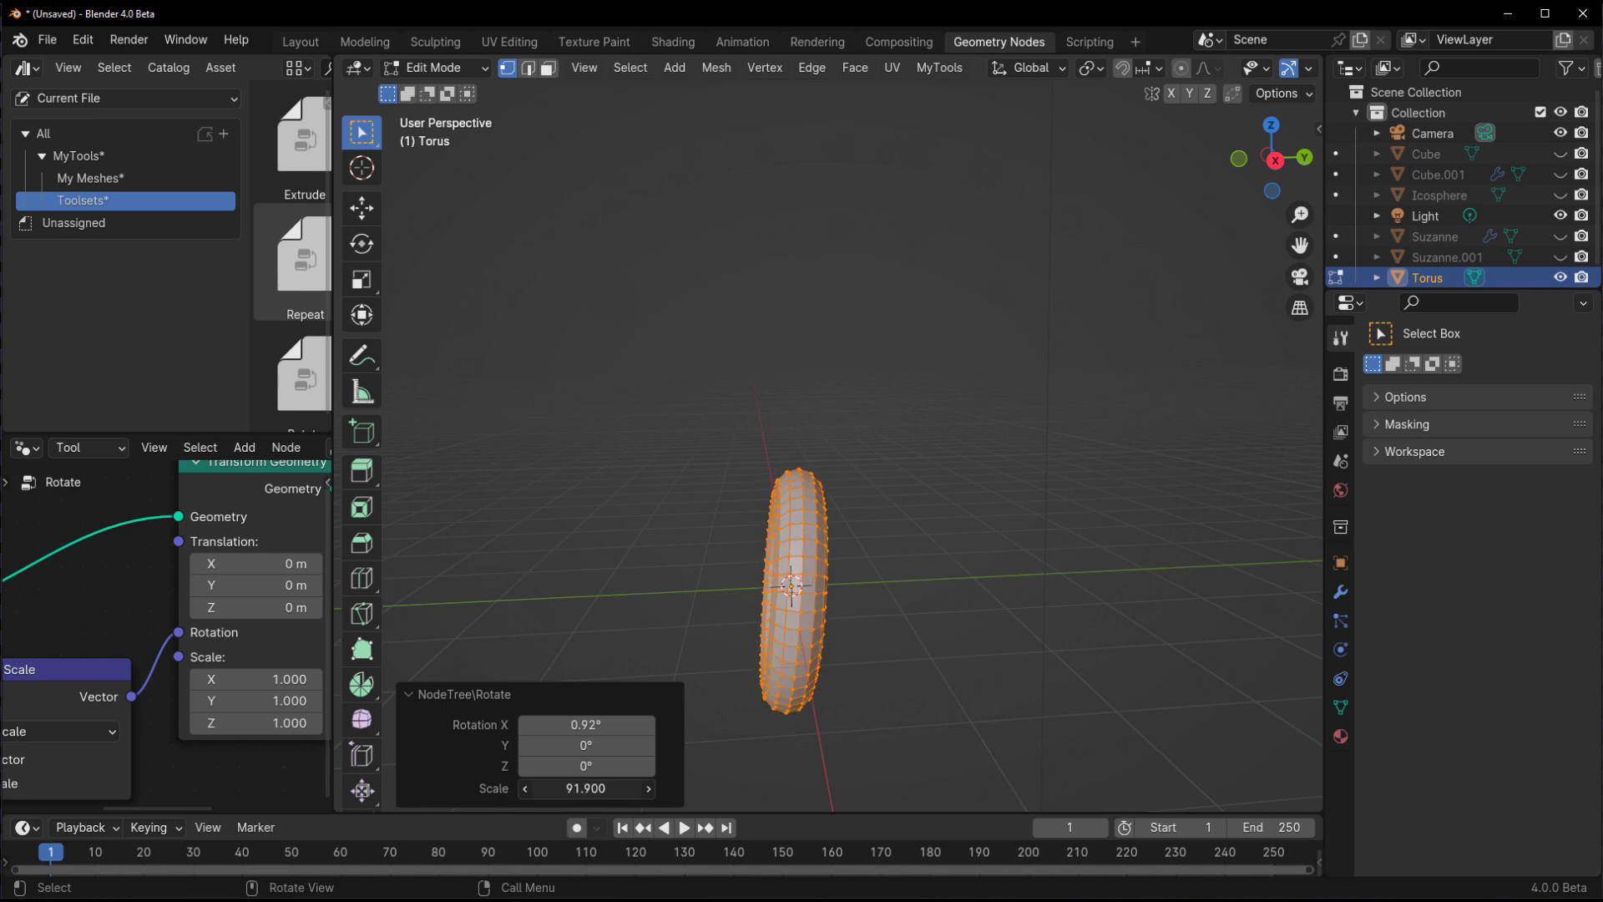
{"action": "left_click_drag", "start_coordinate": [573, 786], "coordinate": [655, 787]}
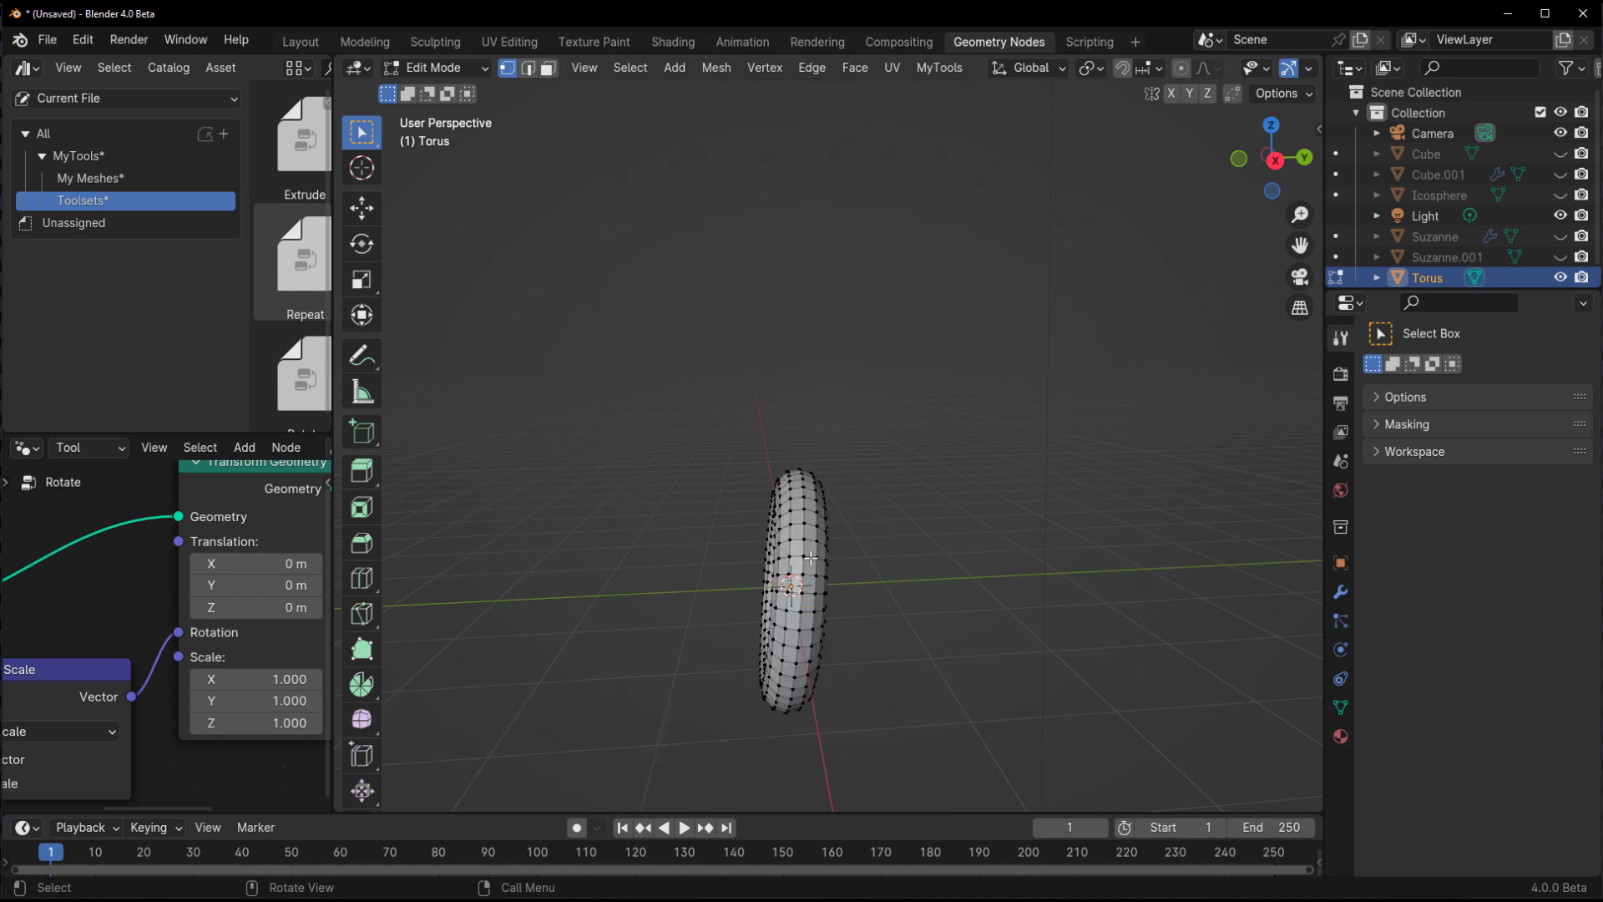
- Run Repeat from MyTools > Toolsets and set Translation Y to 1.46 m
{"action": "left_click", "coordinate": [937, 67]}
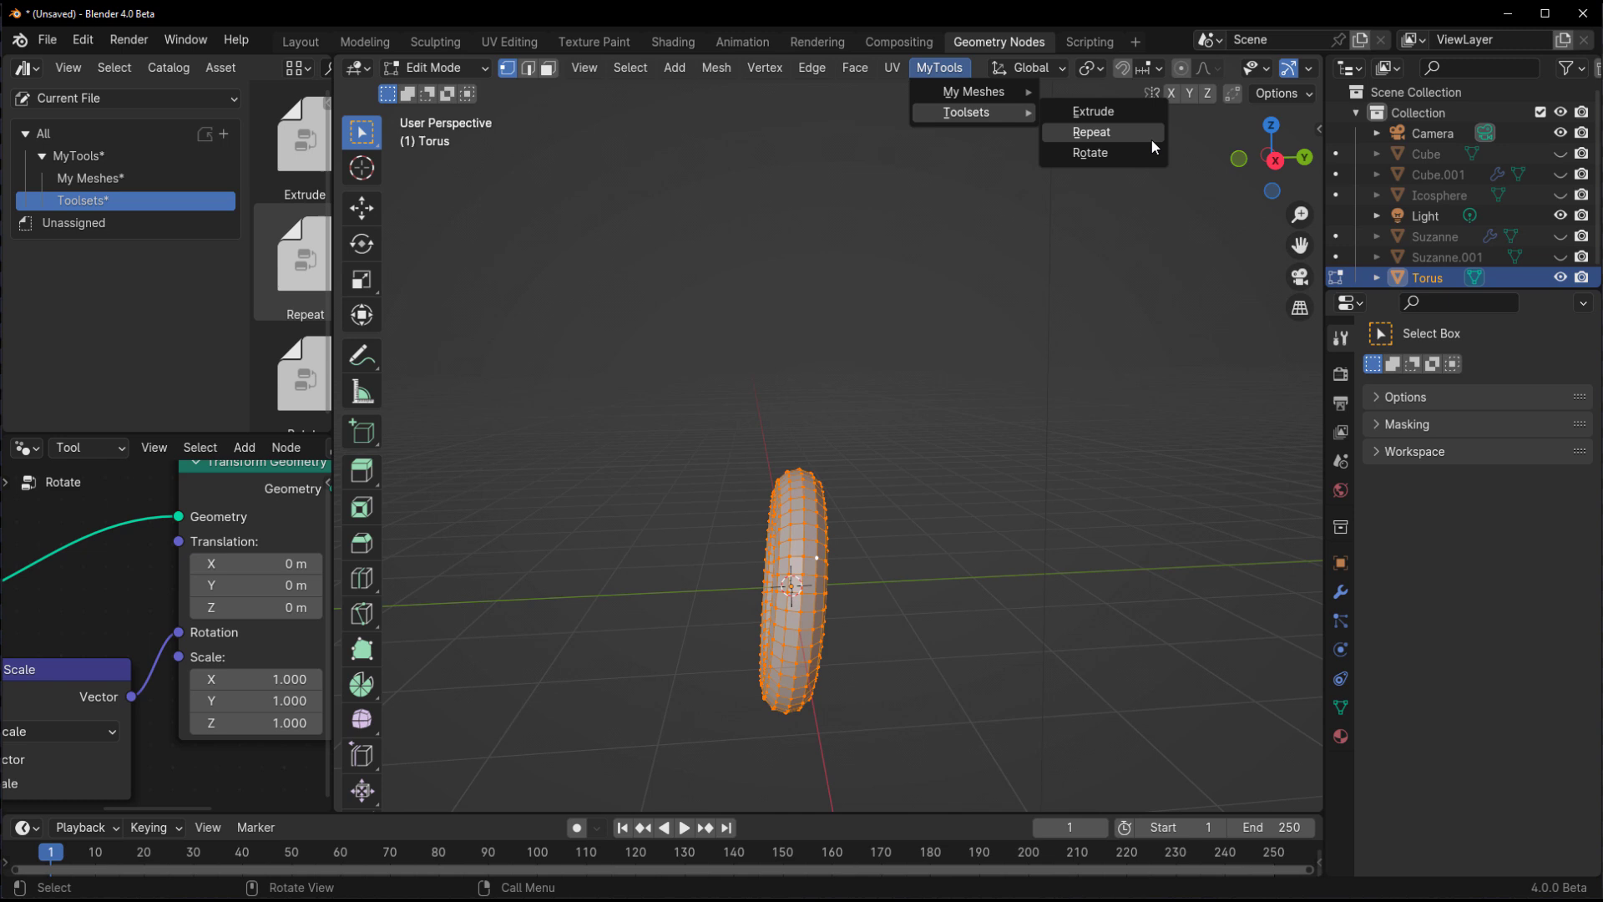
{"action": "left_click", "coordinate": [1091, 132]}
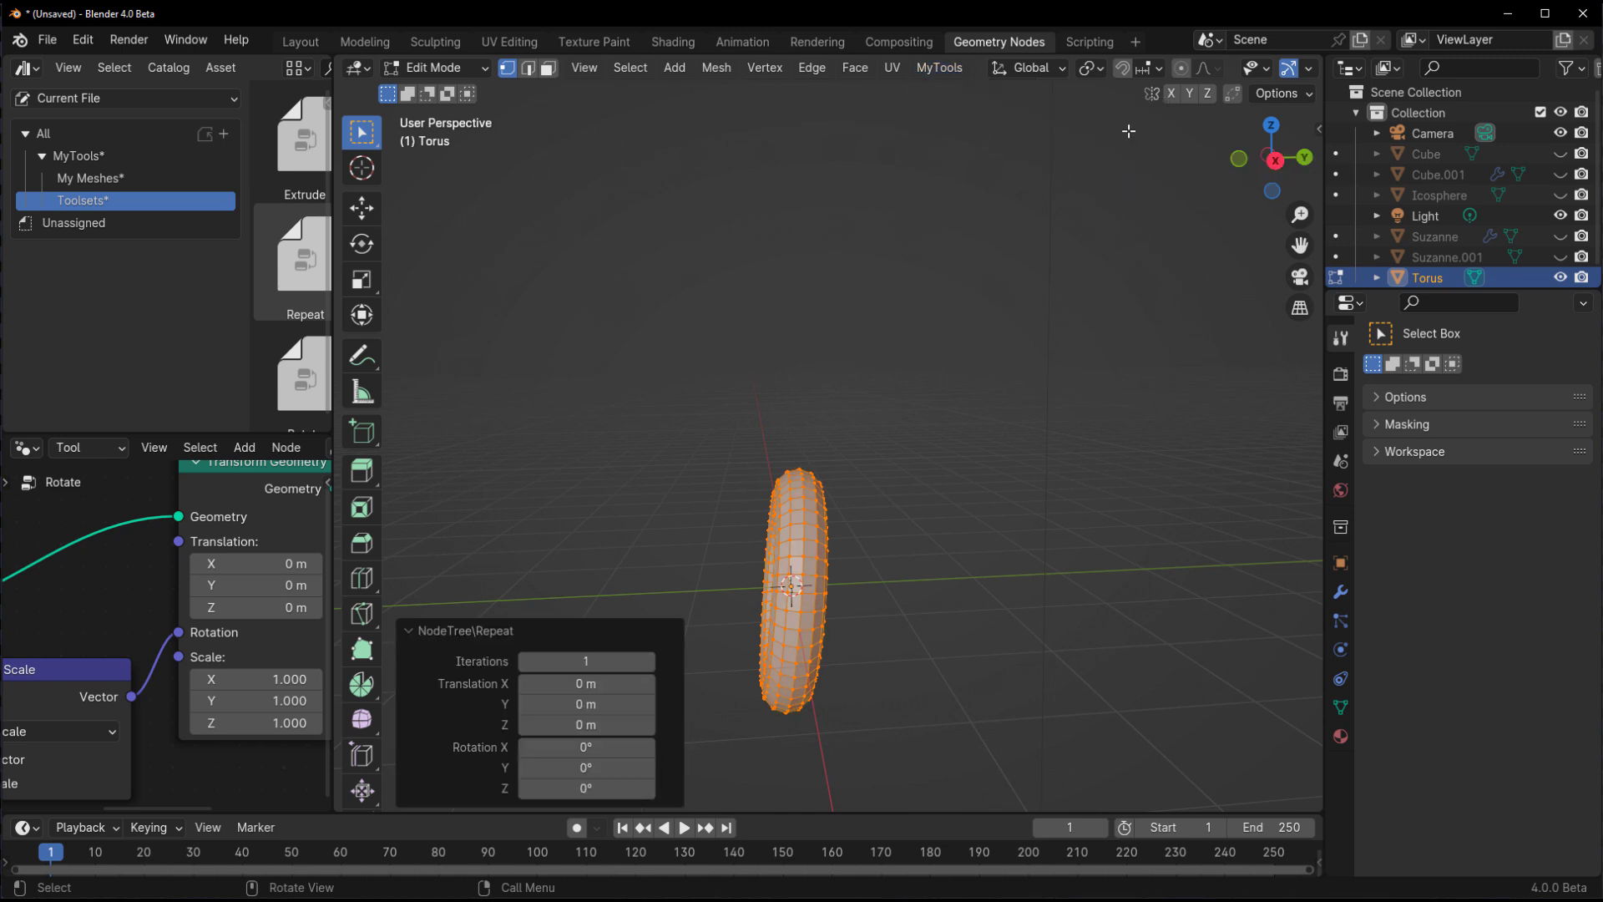
{"action": "left_click", "coordinate": [587, 703]}
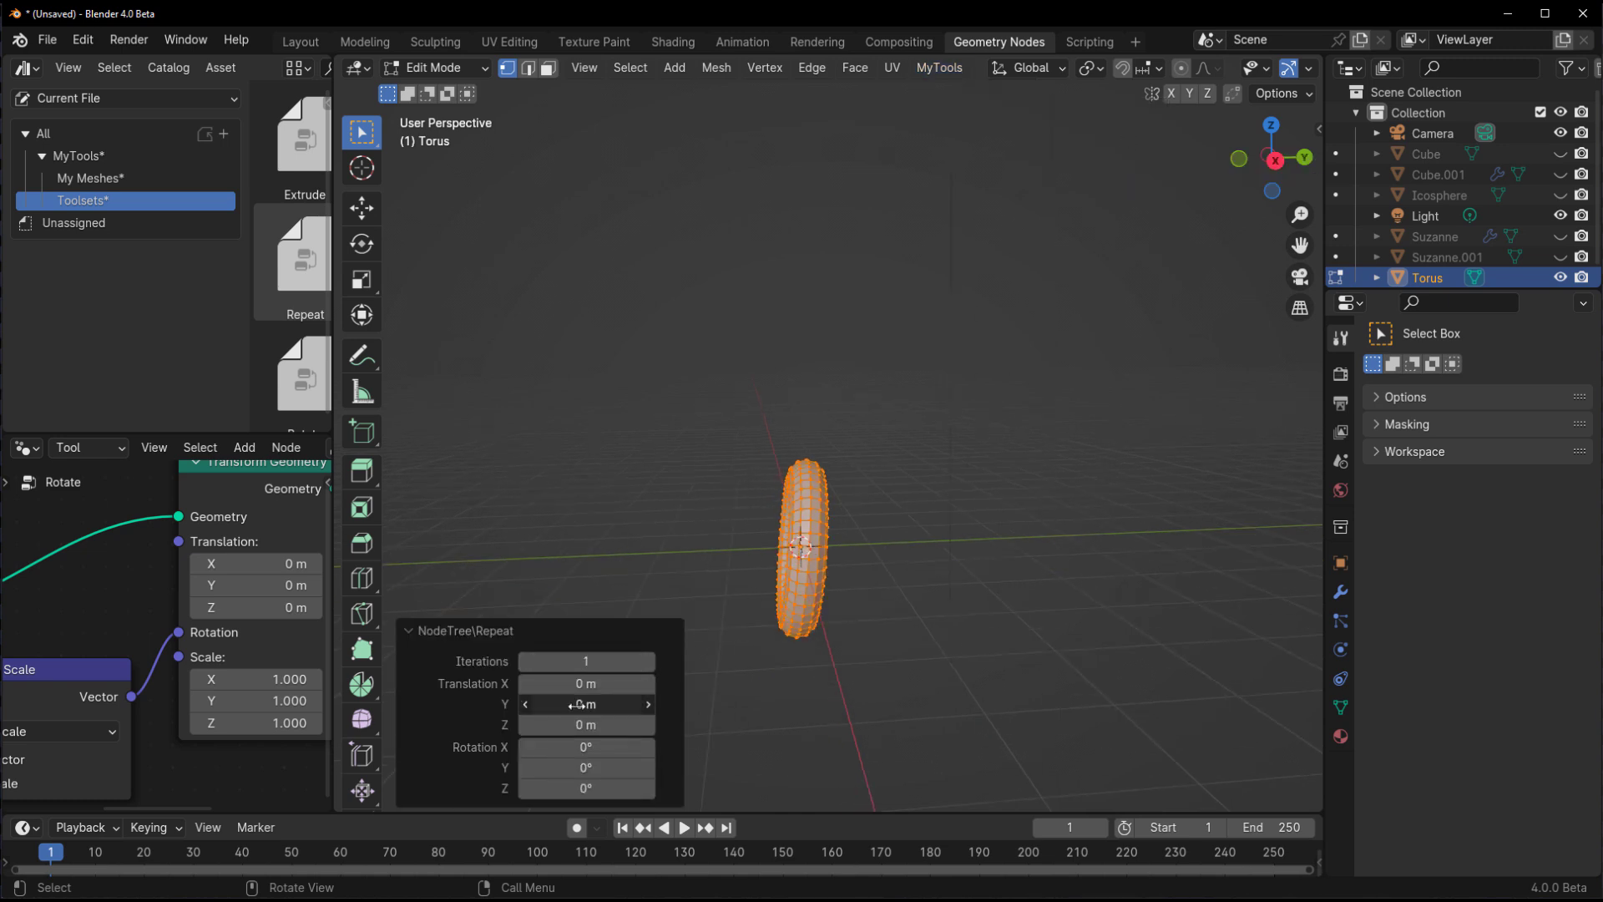
{"action": "left_click_drag", "start_coordinate": [585, 703], "coordinate": [584, 703]}
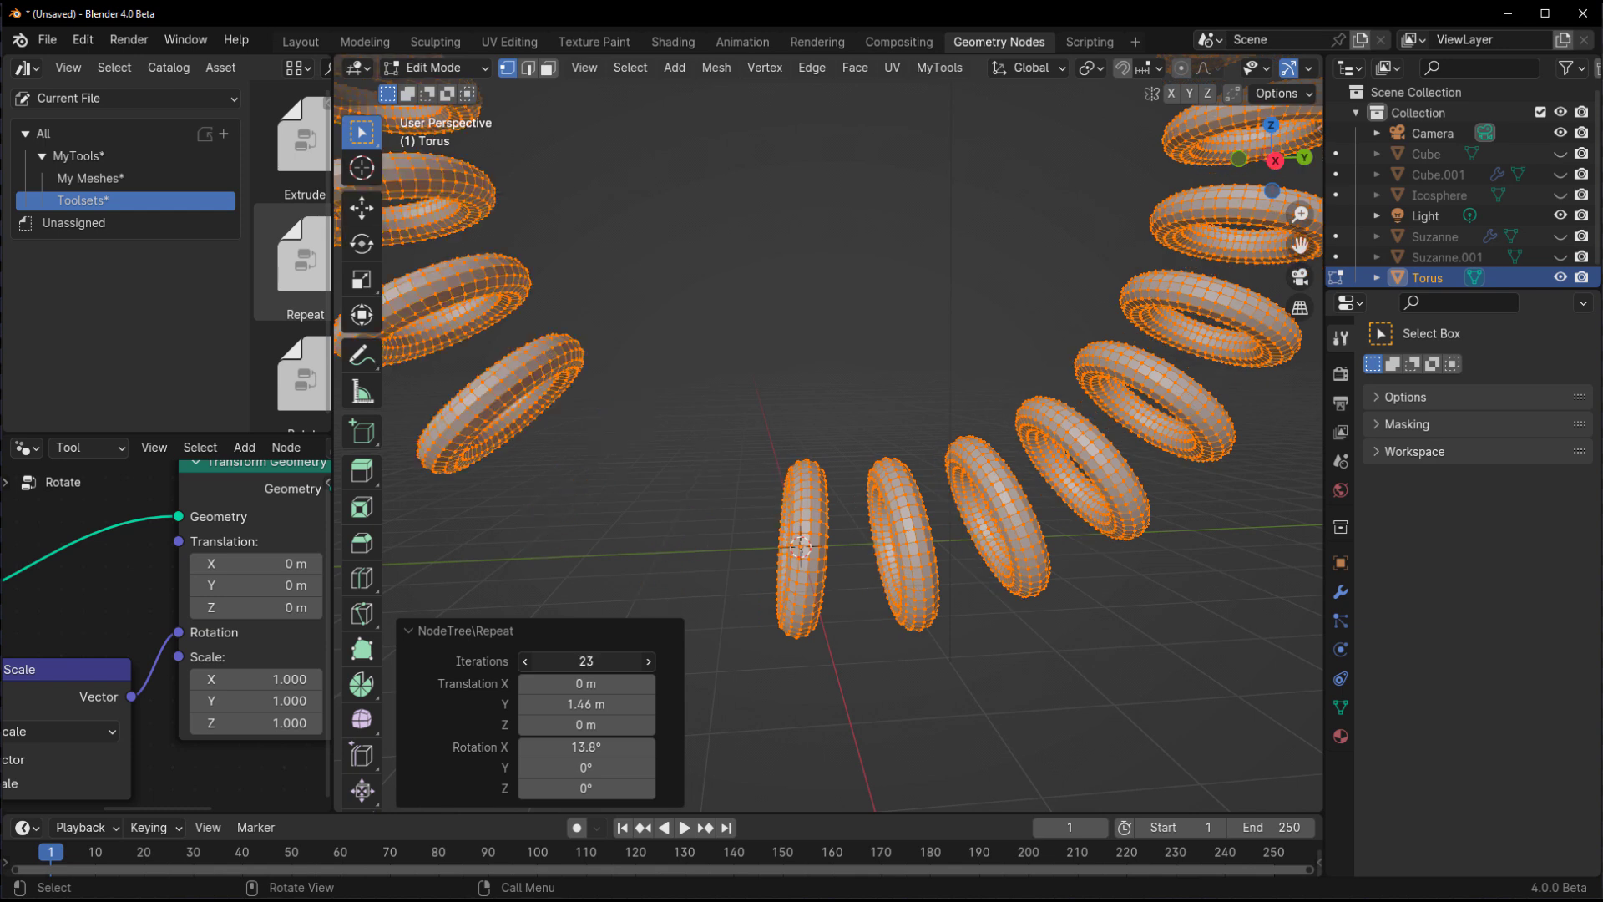
- Set Iterations 24 with small X and Y rotations, then view the ring in object mode
{"action": "left_click", "coordinate": [648, 661]}
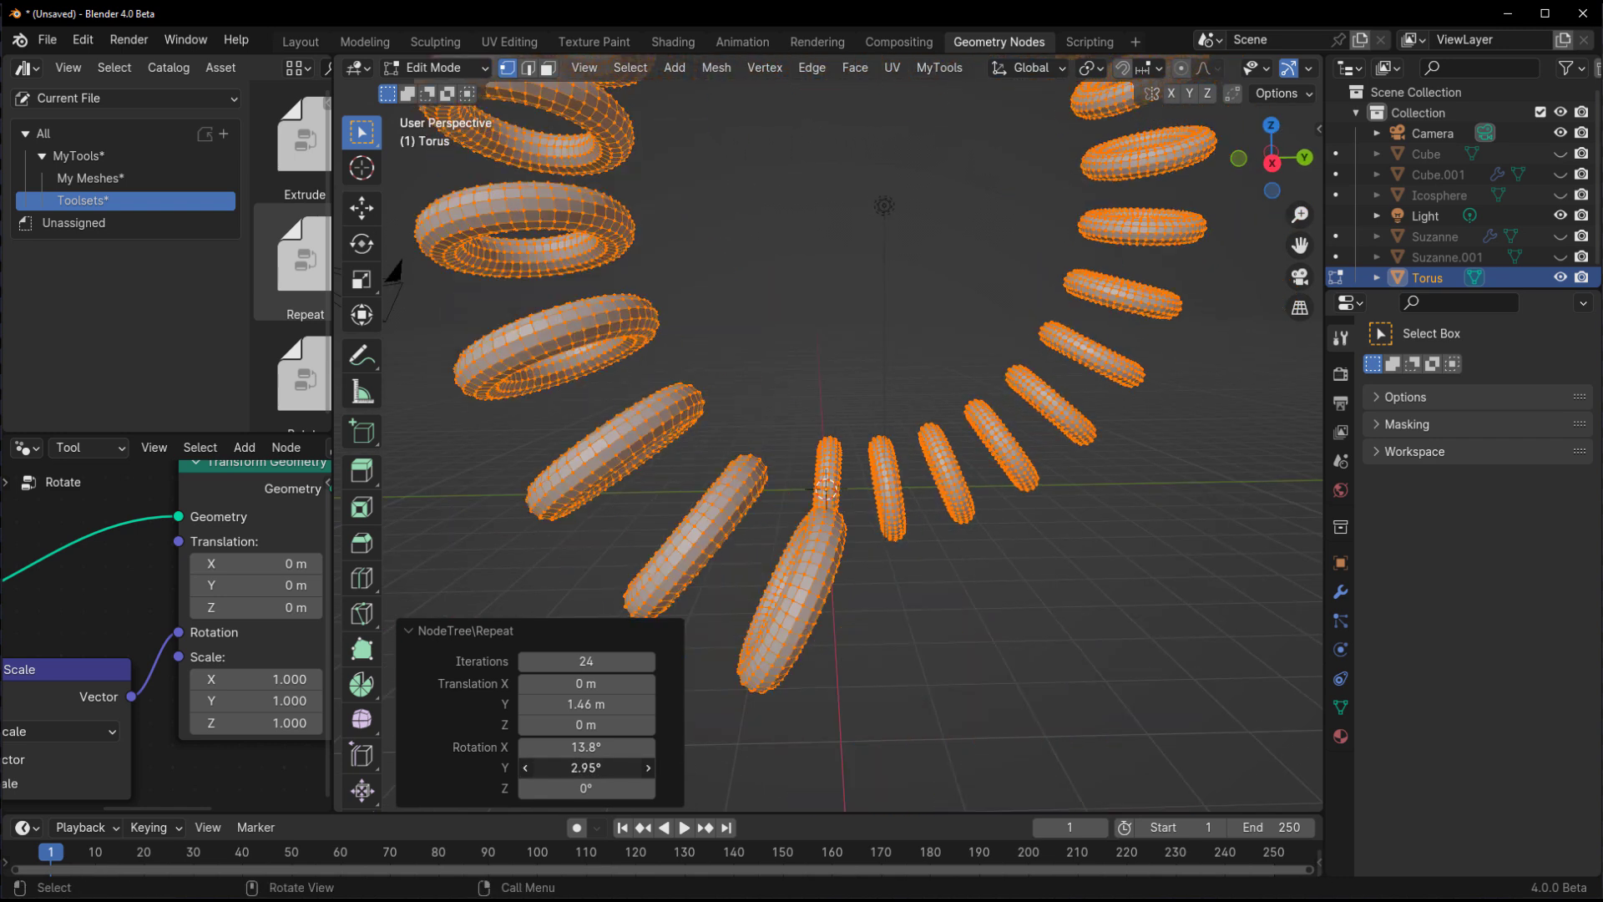
{"action": "left_click_drag", "start_coordinate": [613, 766], "coordinate": [541, 766]}
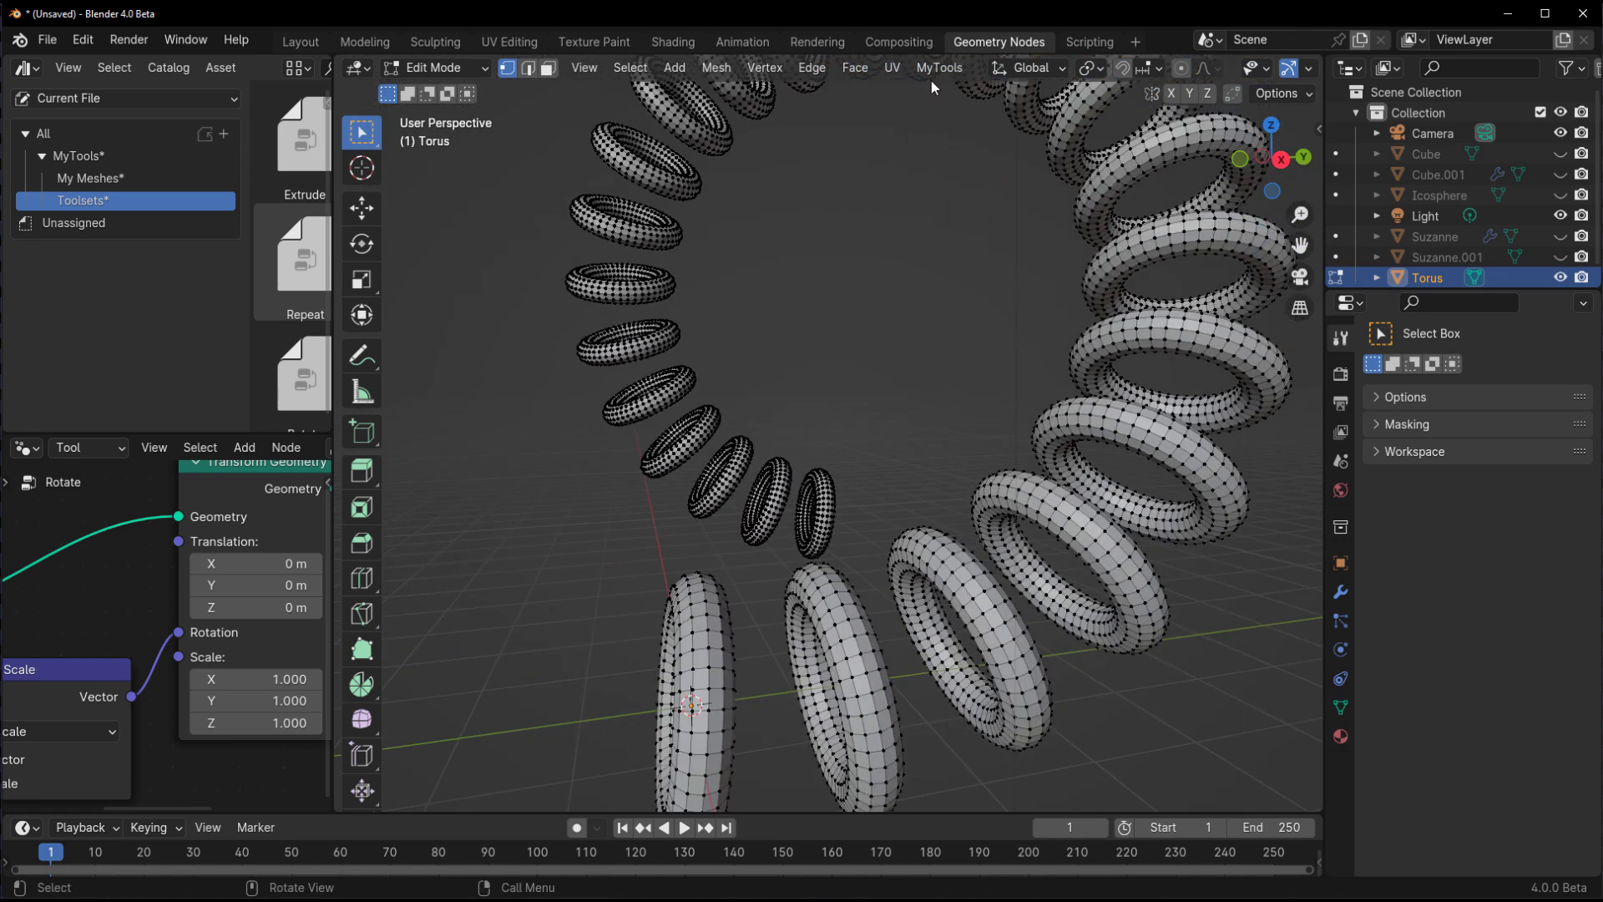
{"action": "mouse_move", "coordinate": [900, 454]}
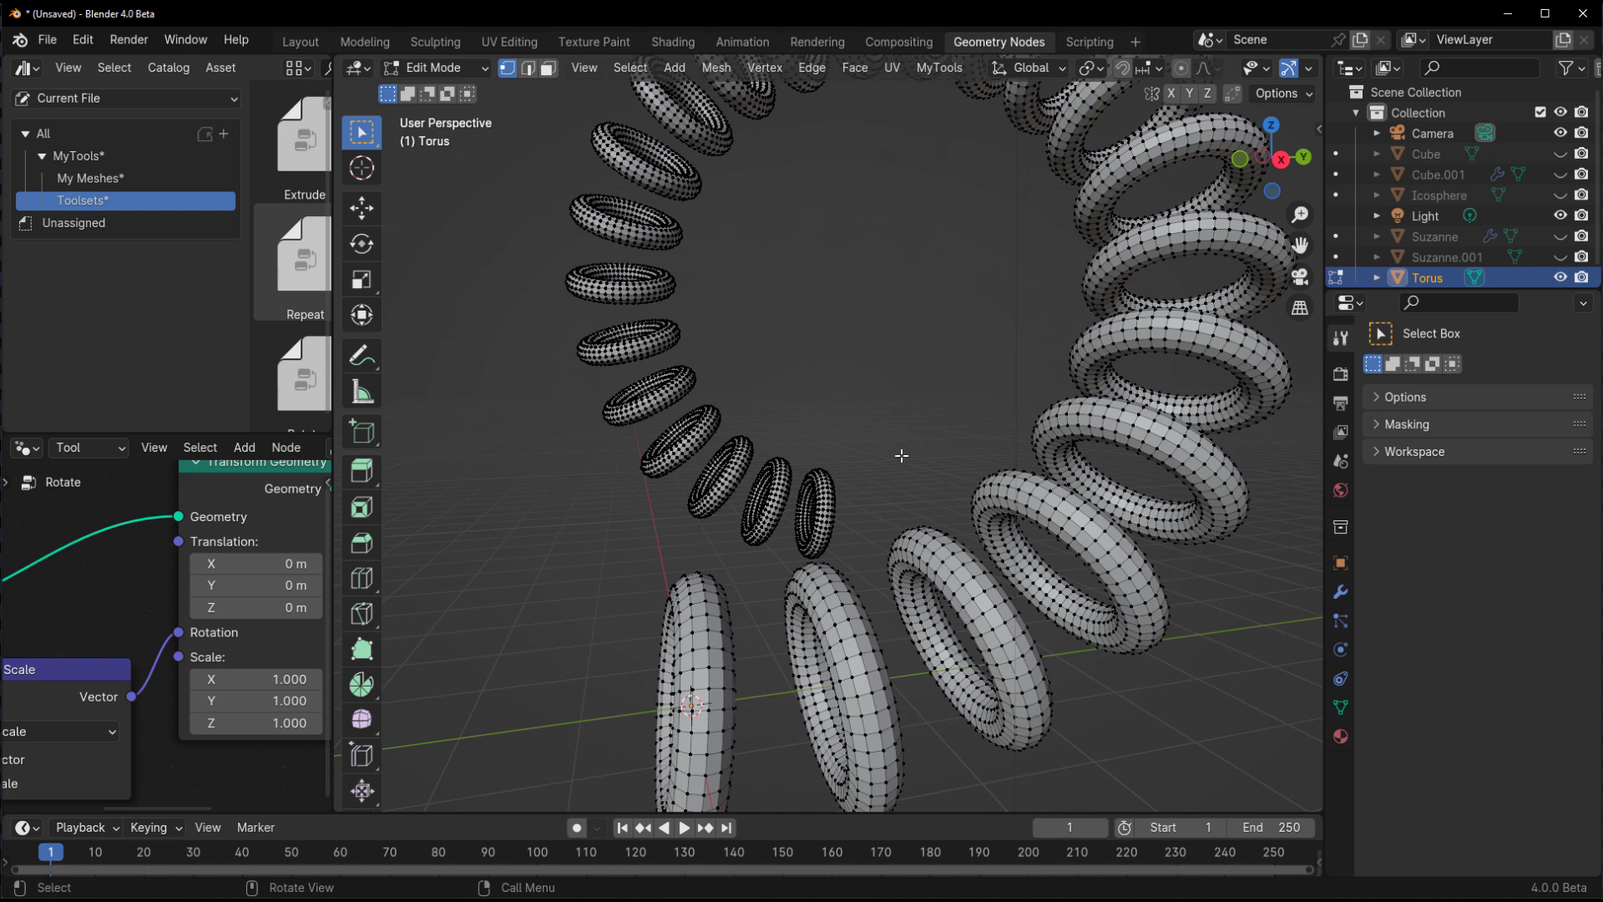
{"action": "key", "text": "Tab"}
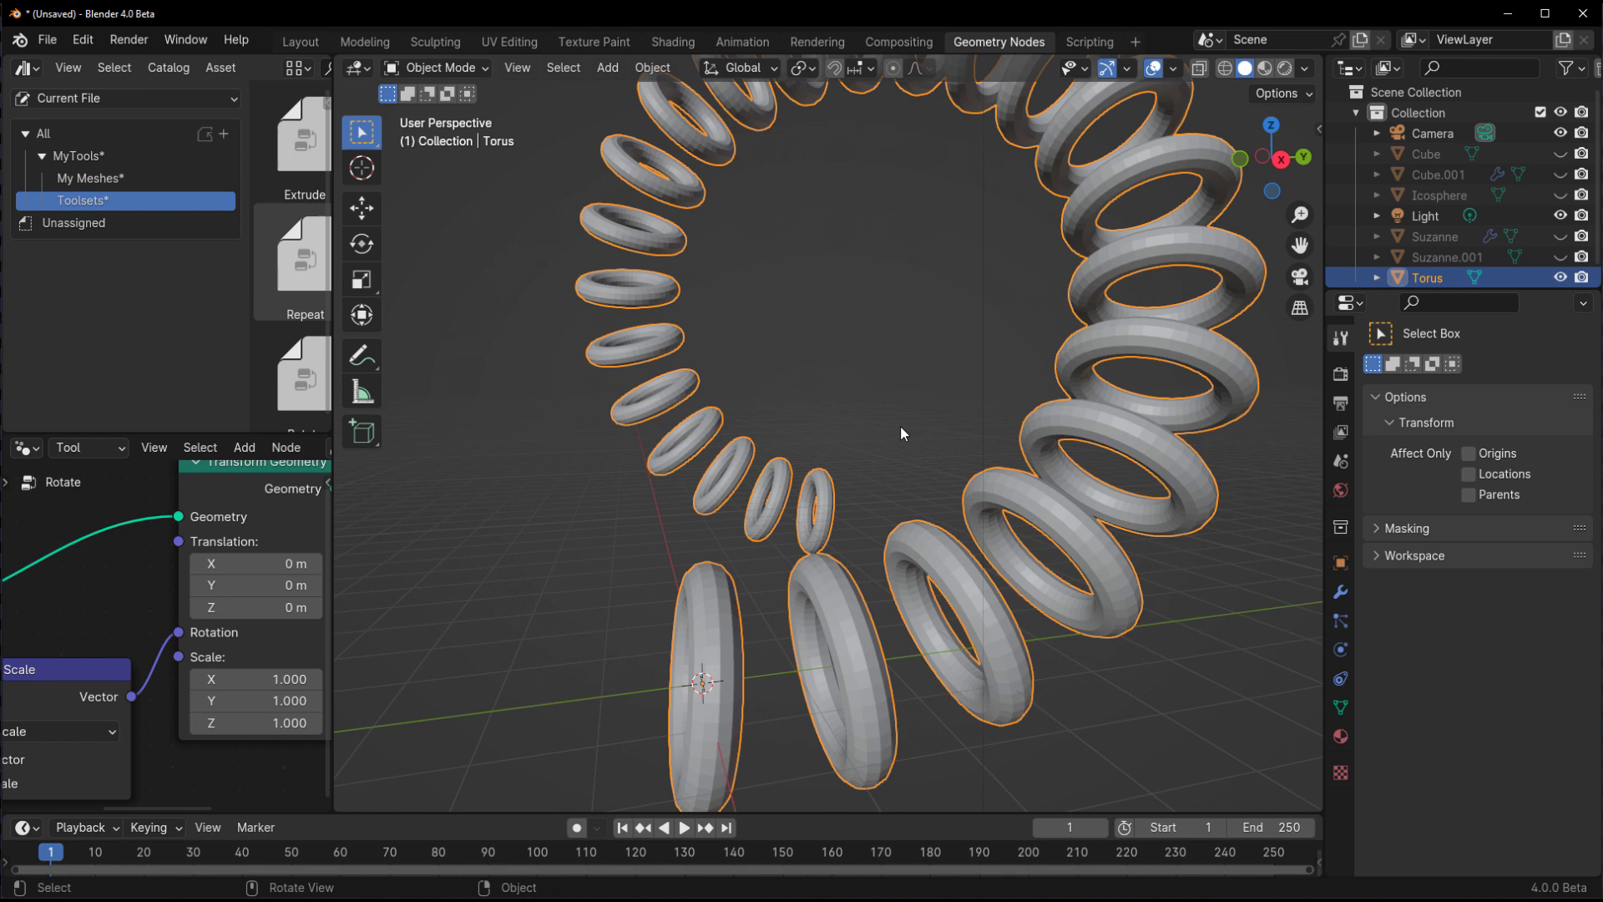
- In the Layout workspace, edit the new cube with MyTools Extrude and return to the finished scene
{"action": "left_click", "coordinate": [299, 42]}
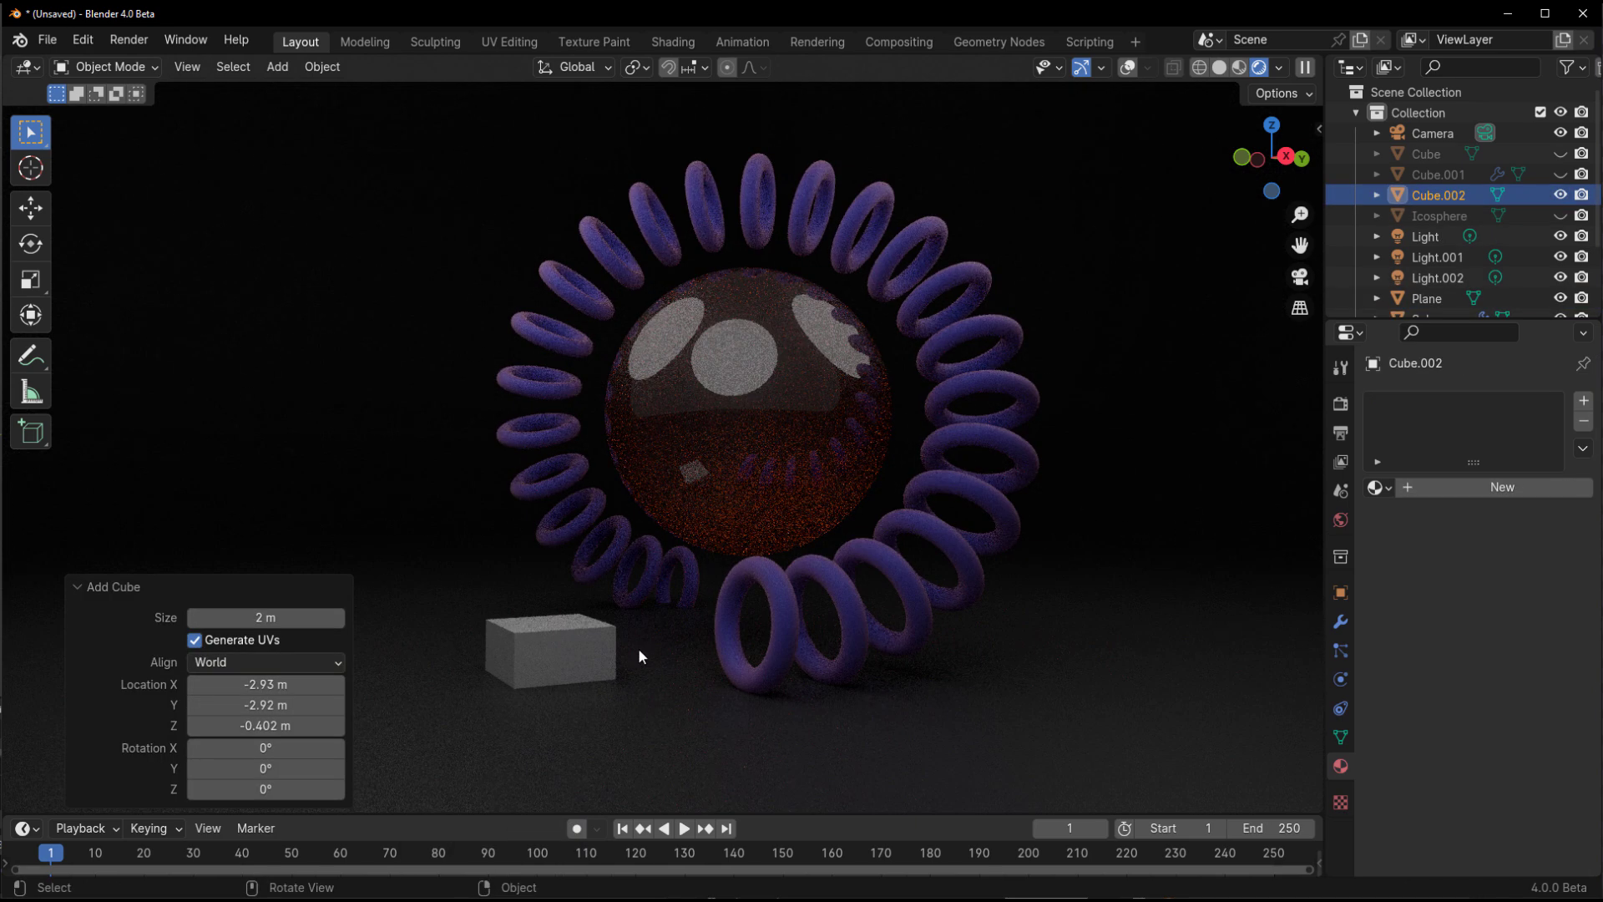
{"action": "key", "text": "Tab"}
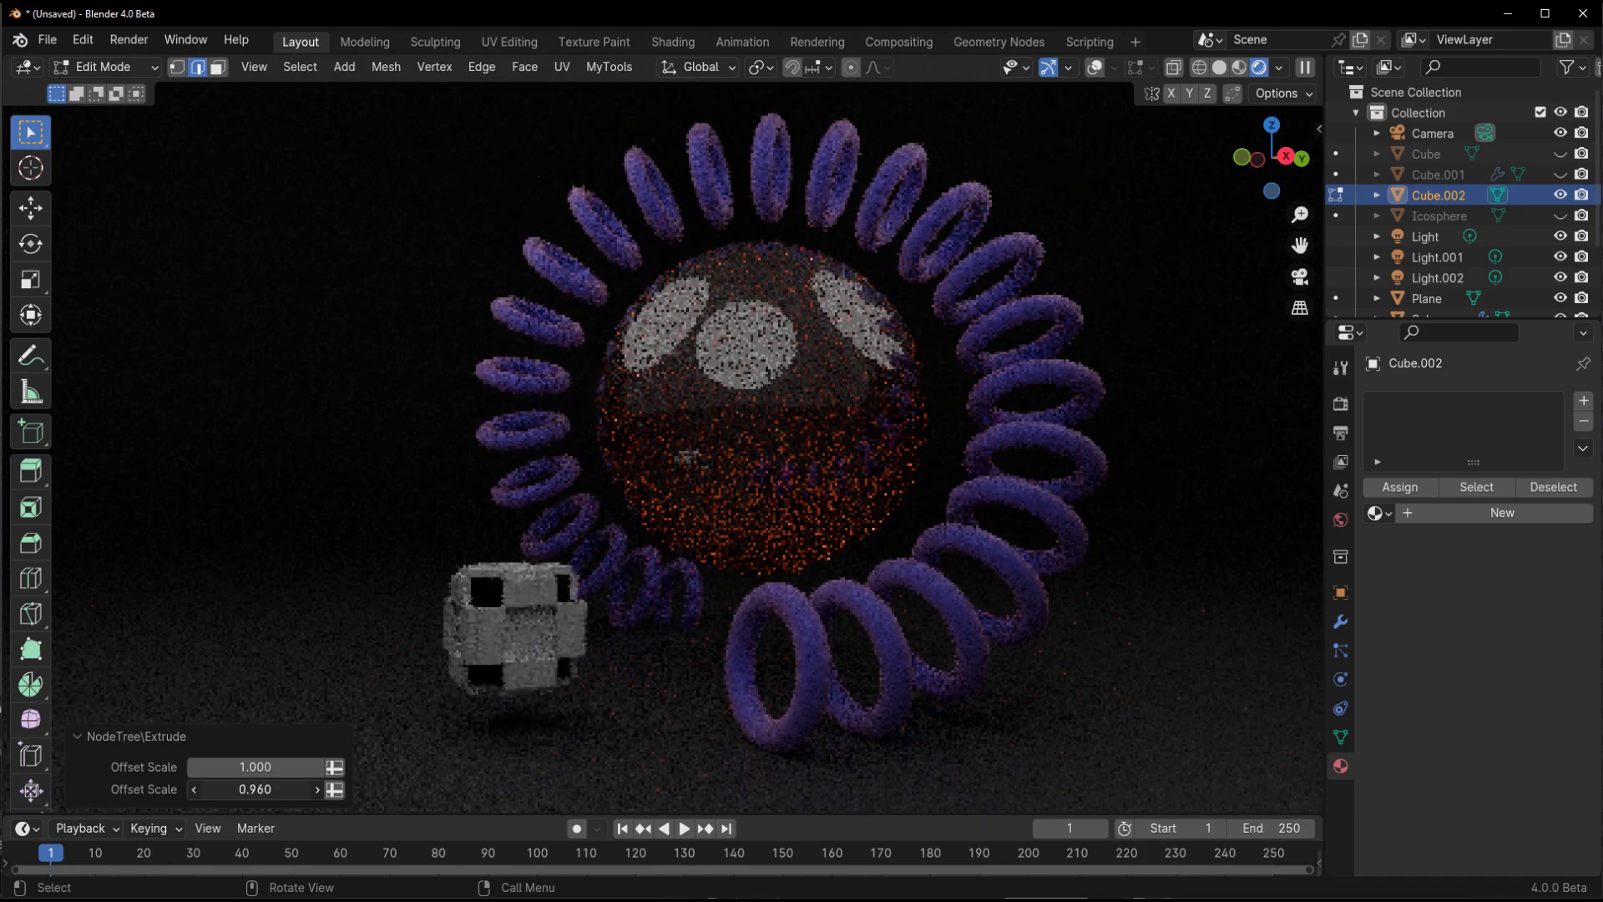
{"action": "key", "text": "Tab"}
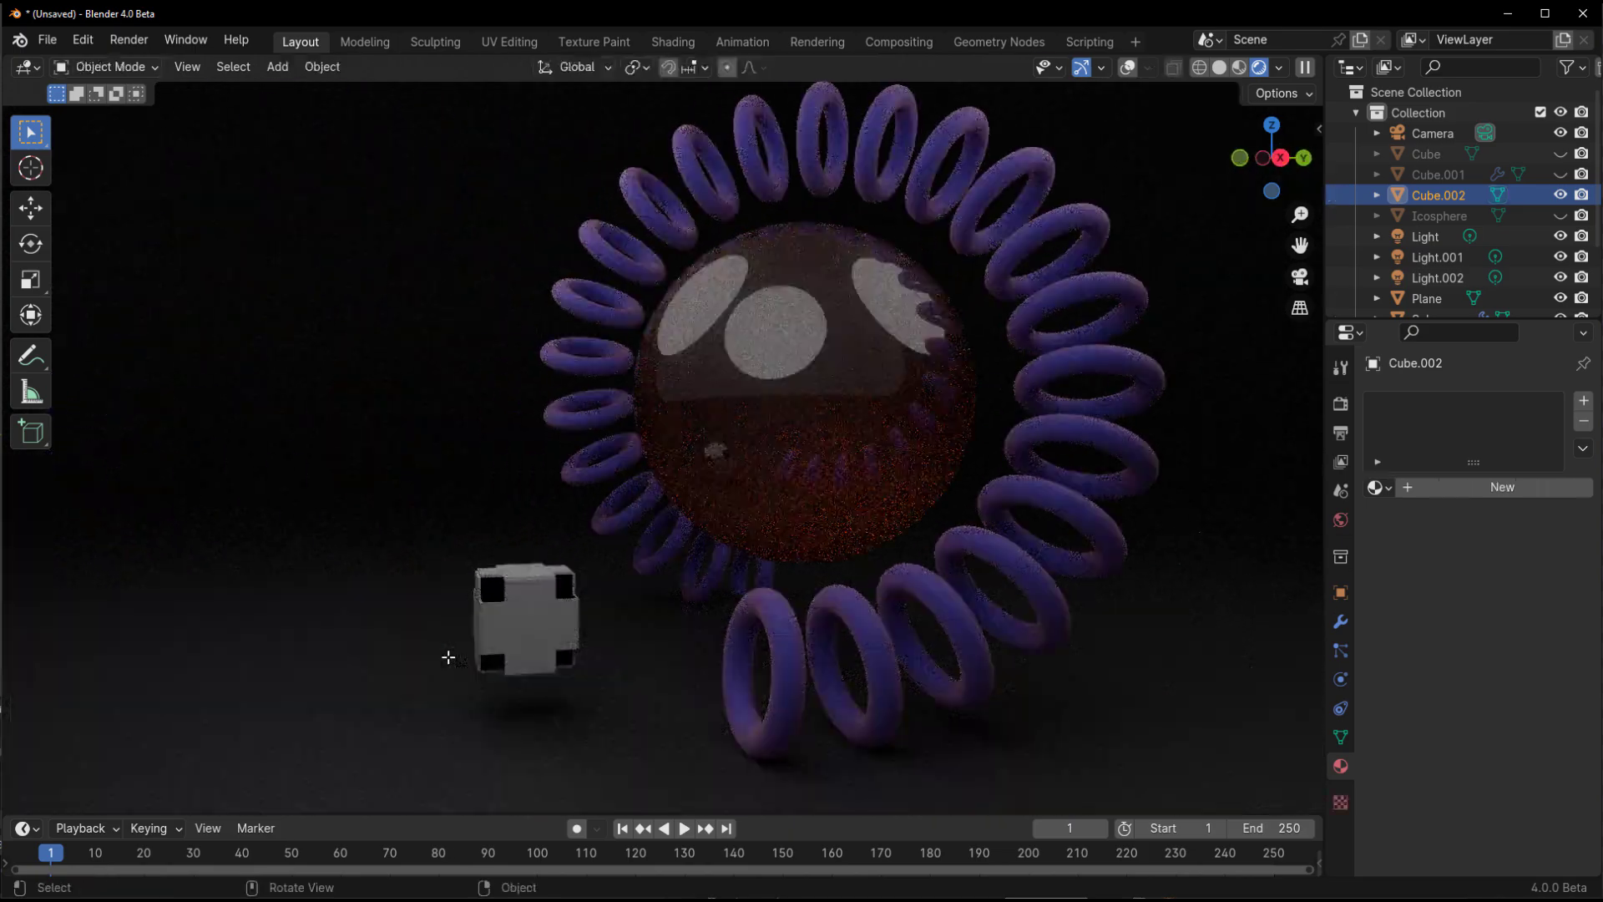